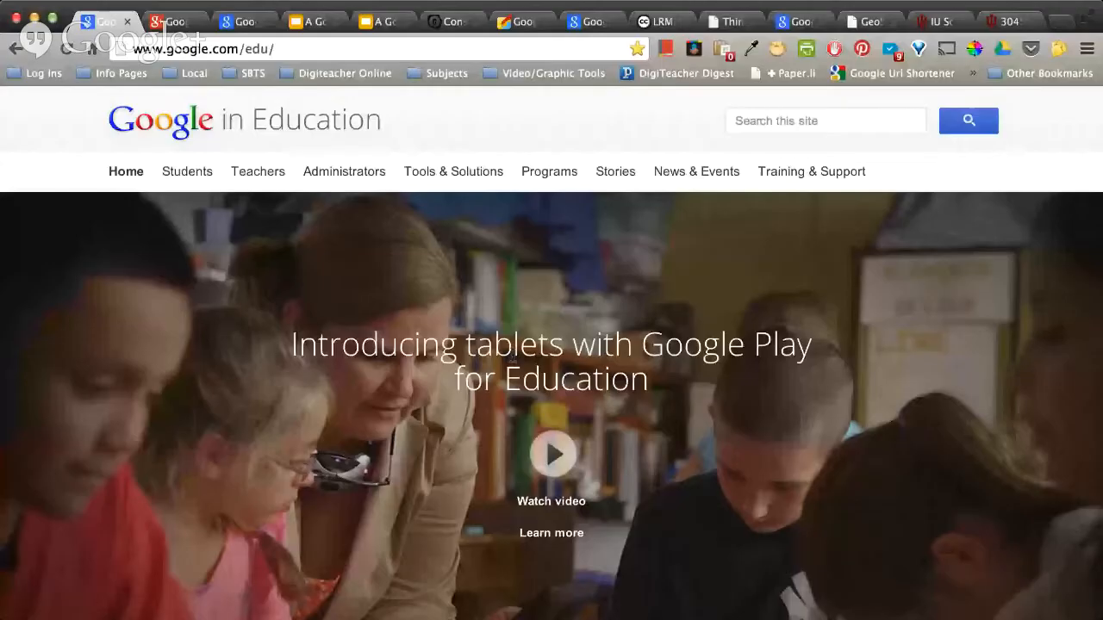
mouse_move(362, 276)
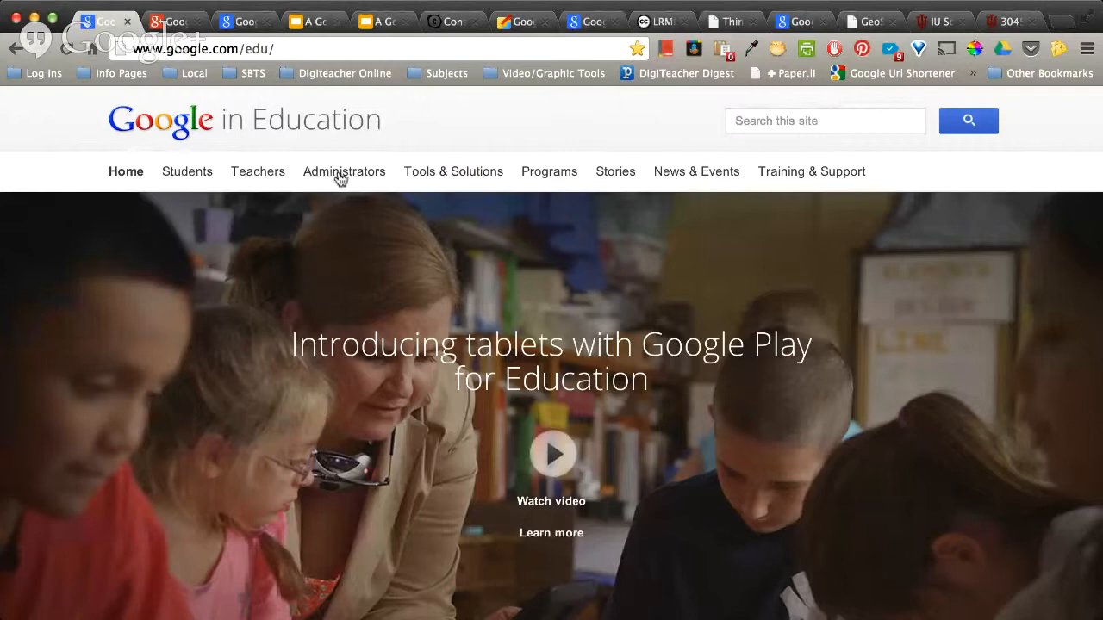
mouse_move(864, 351)
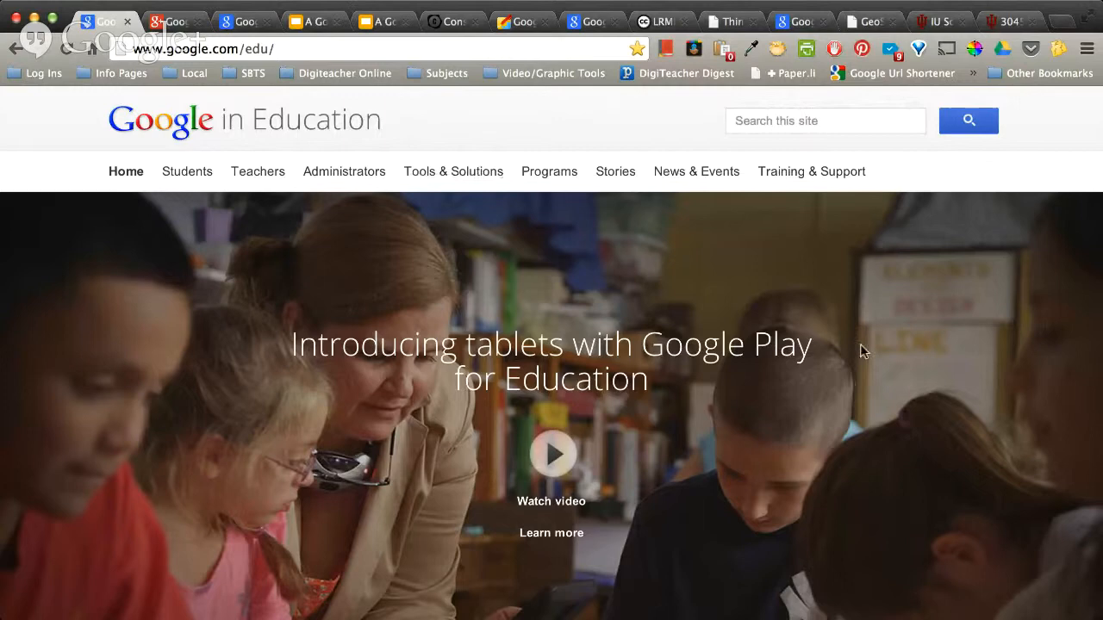
Step: Browse the Tools & Solutions sections: Devices & platforms, Collaboration, Administration, then Search & discovery
scroll("down", 3)
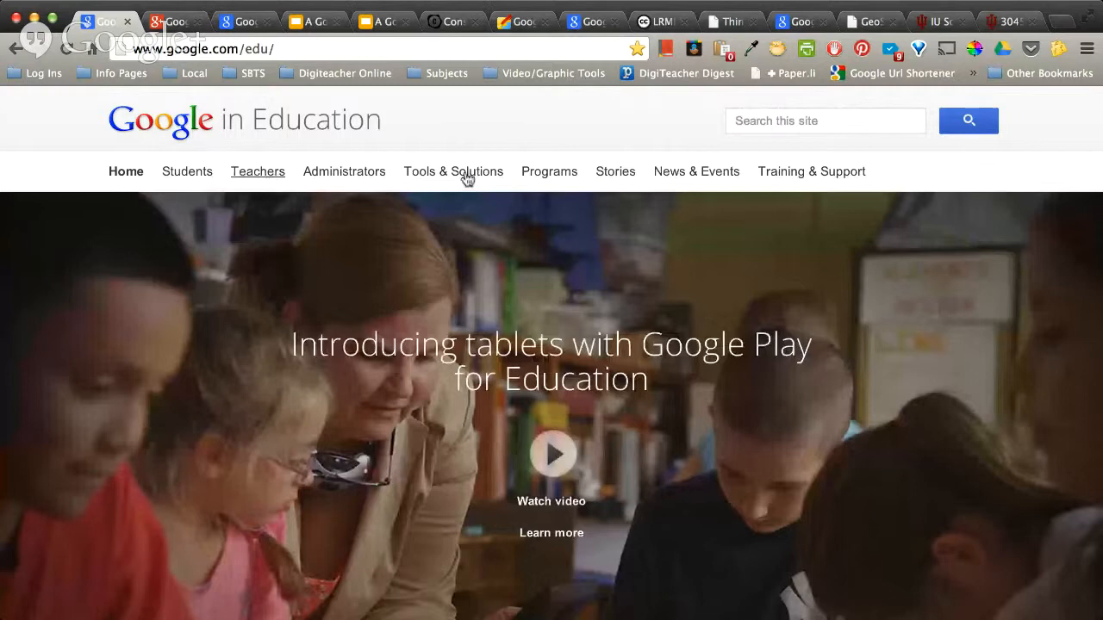
left_click(453, 171)
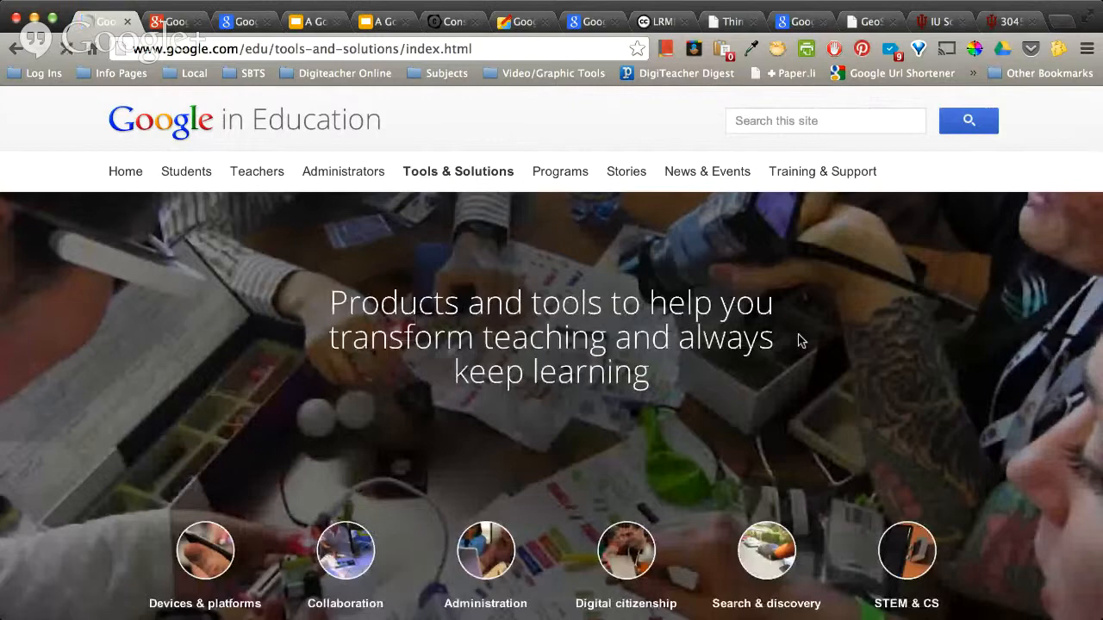
left_click(205, 551)
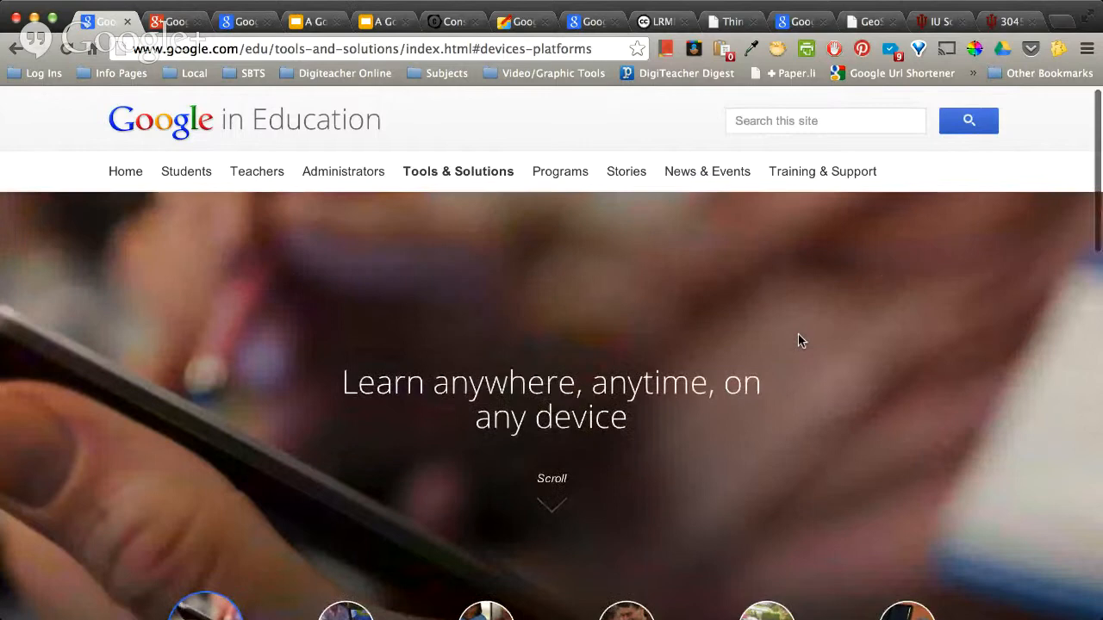
left_click(345, 560)
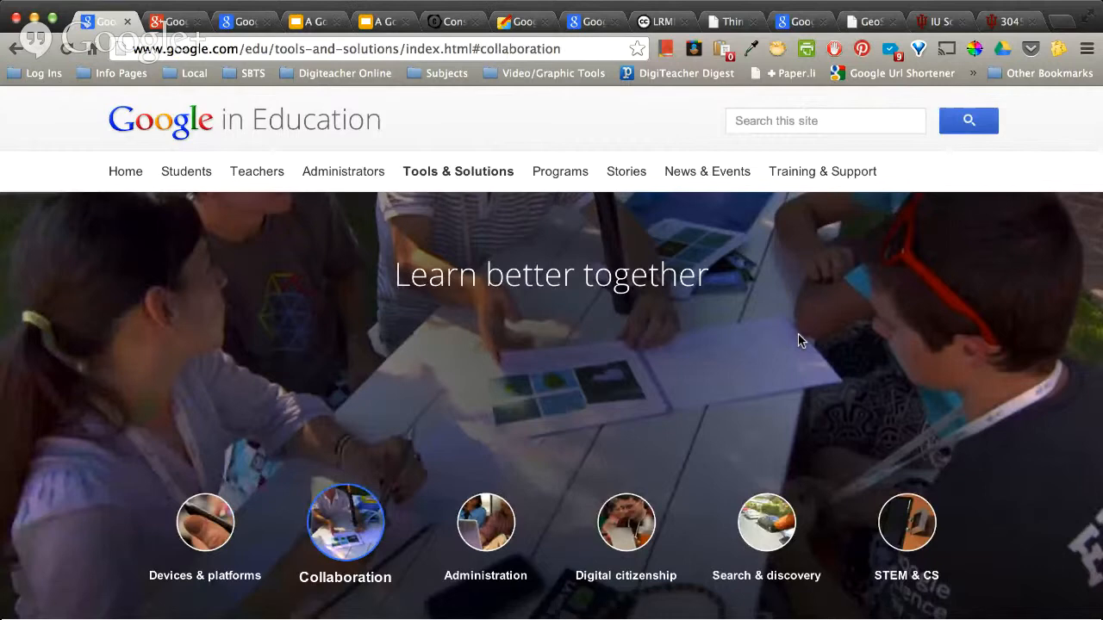
left_click(485, 522)
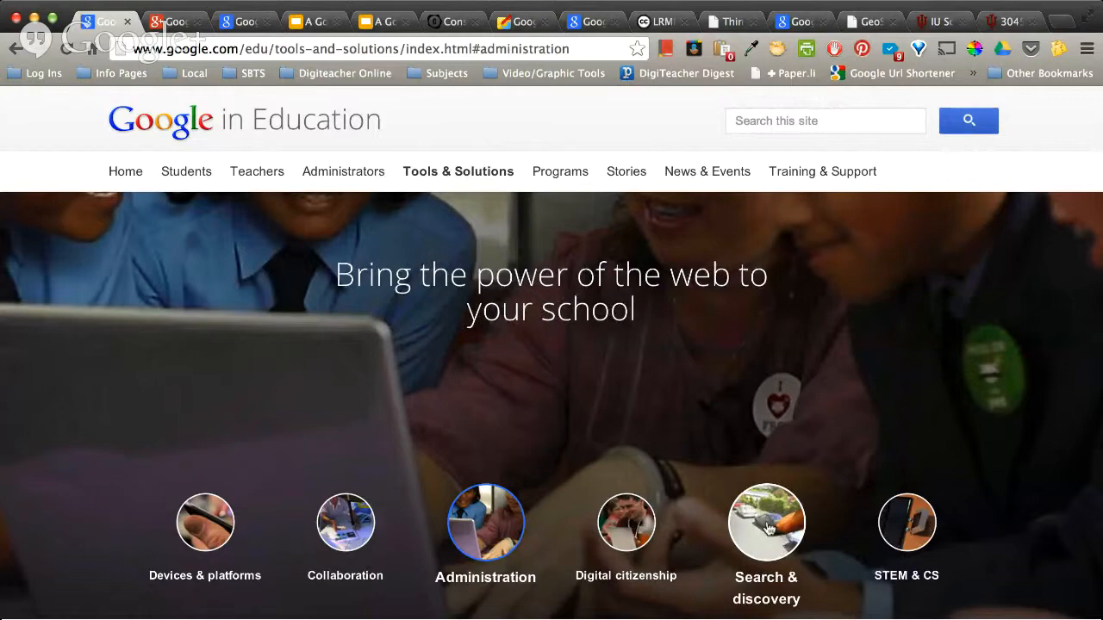
left_click(766, 523)
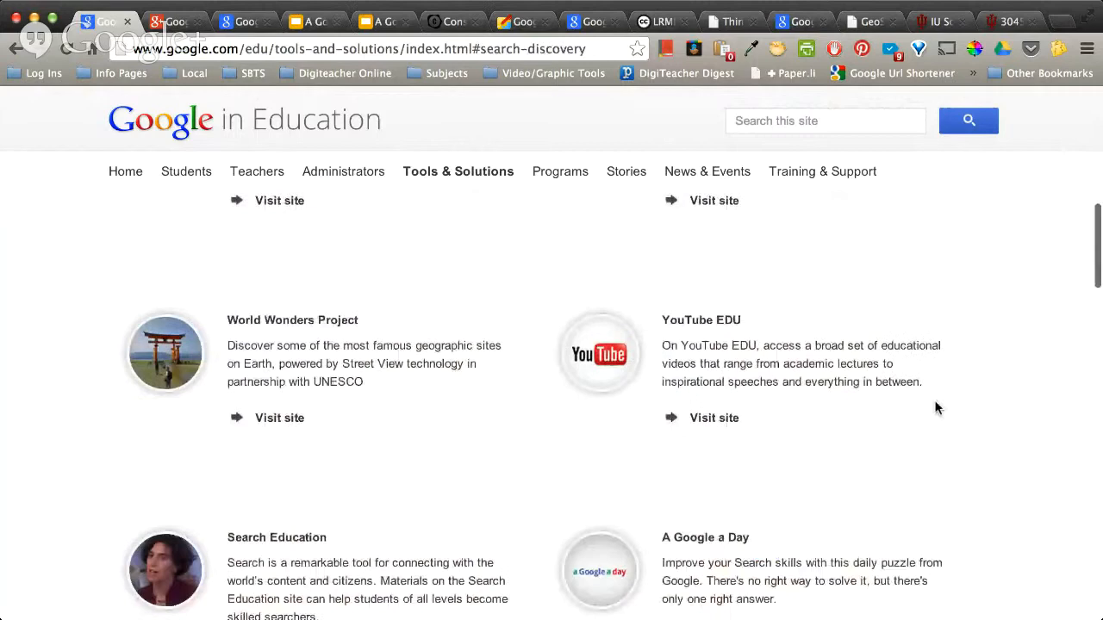
scroll("up", 3)
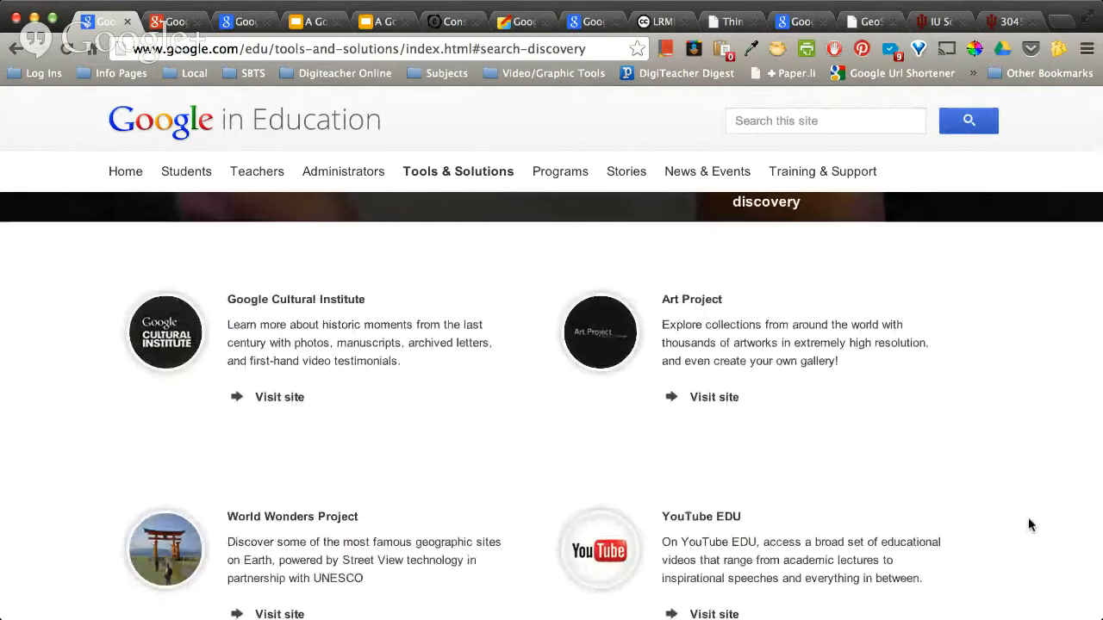
scroll("down", 3)
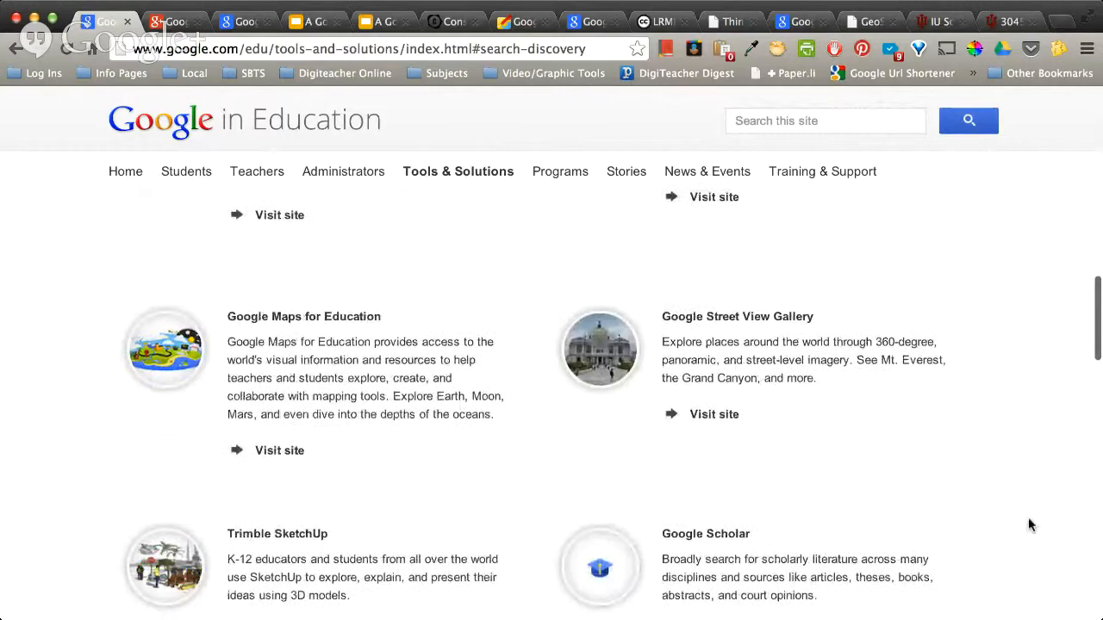
scroll("down", 3)
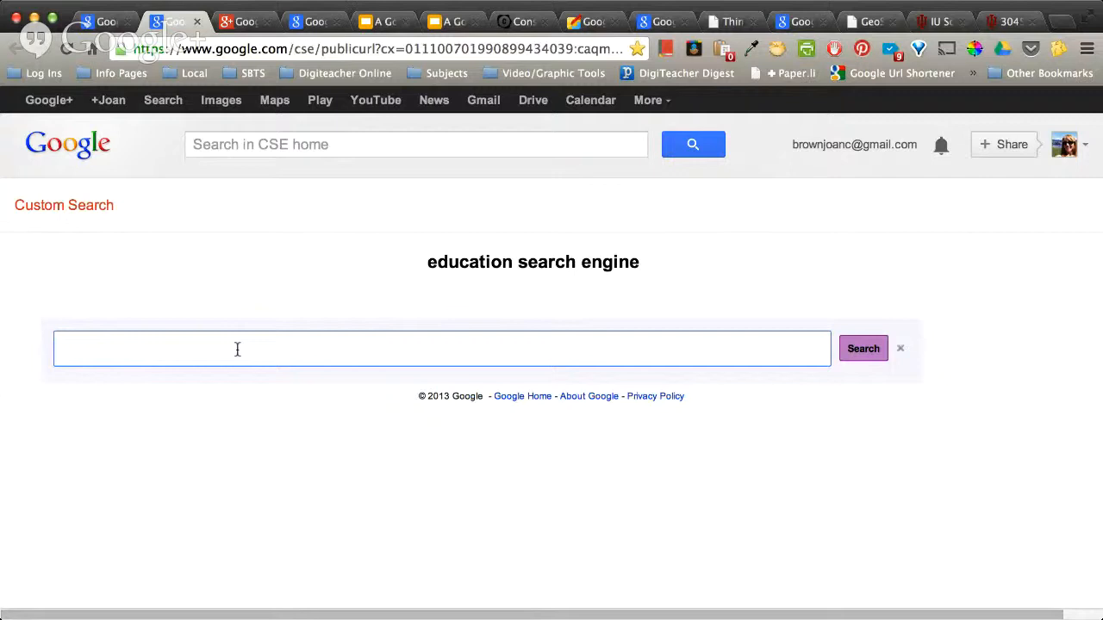
Step: Search the education engine for 'Tammany Hall' and scroll through the roughly 61,500 results
type("Tammany Hall")
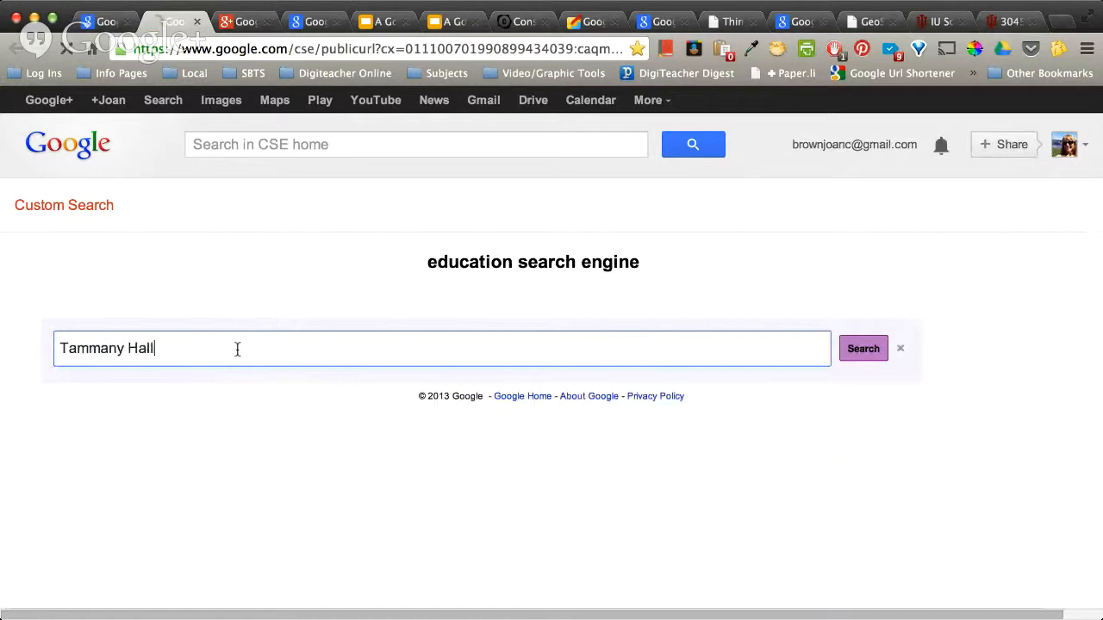
left_click(862, 348)
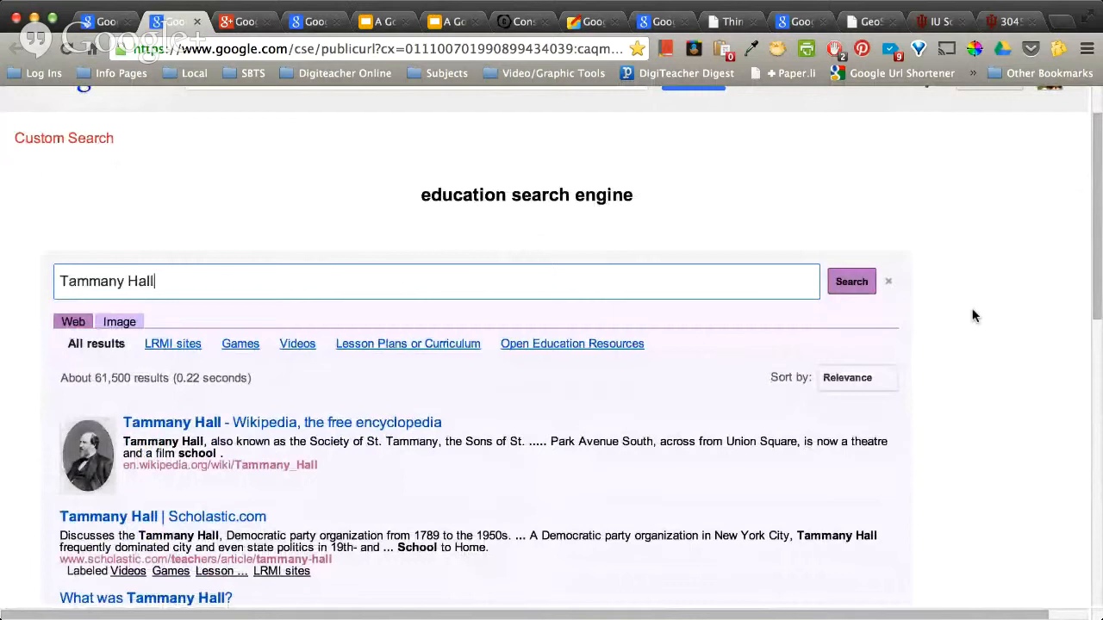
mouse_move(1029, 407)
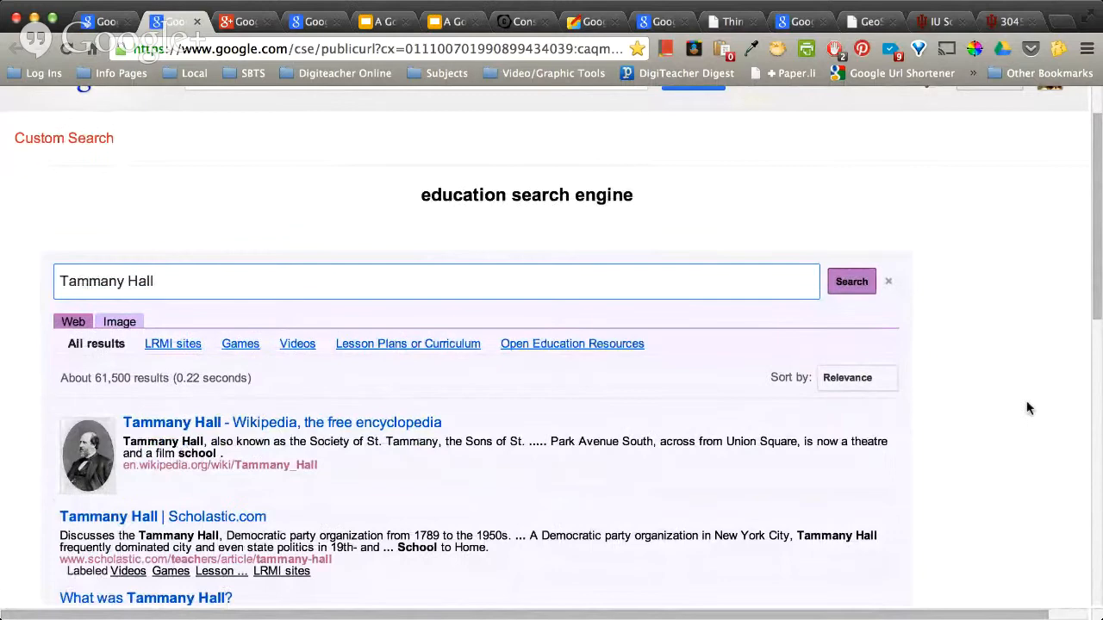
scroll("down", 3)
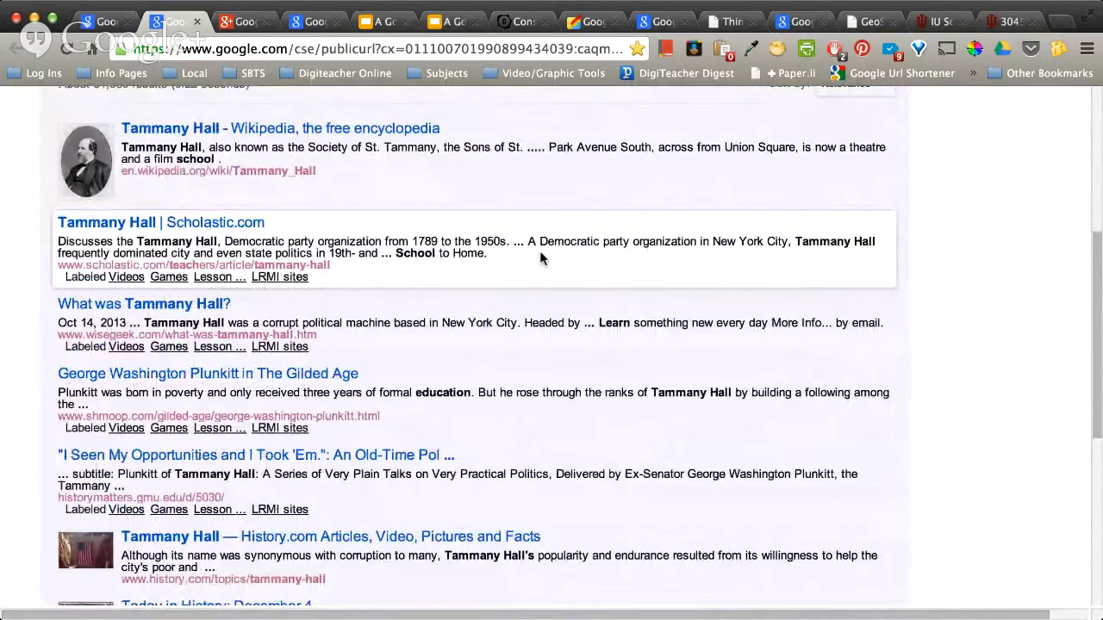
scroll("down", 3)
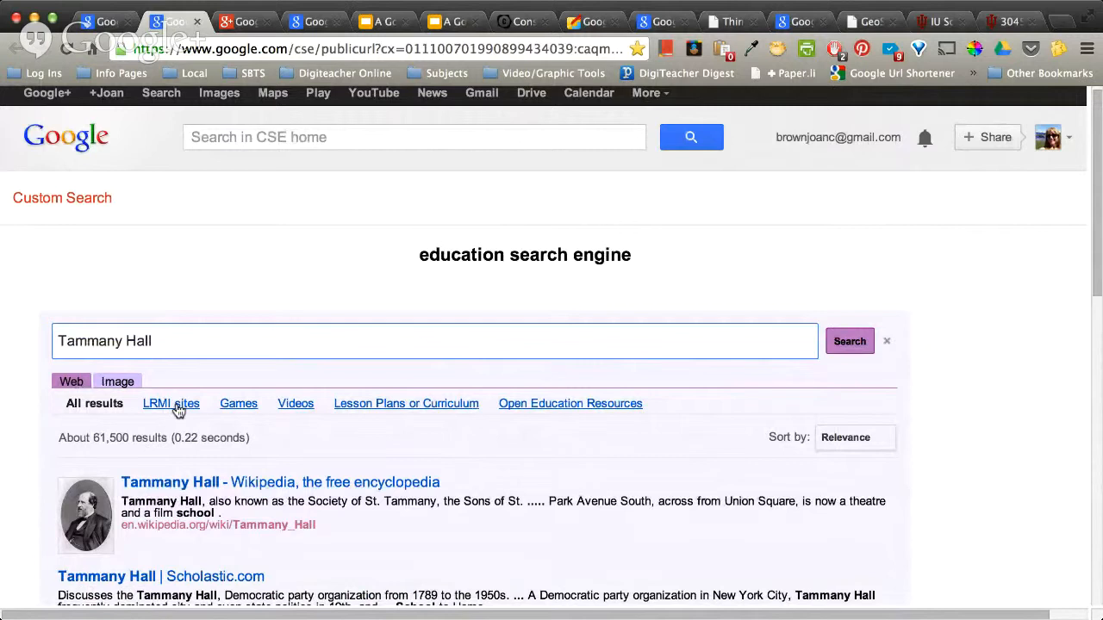
Step: Narrow the Tammany Hall results to Games, then Videos, and skim them
left_click(238, 404)
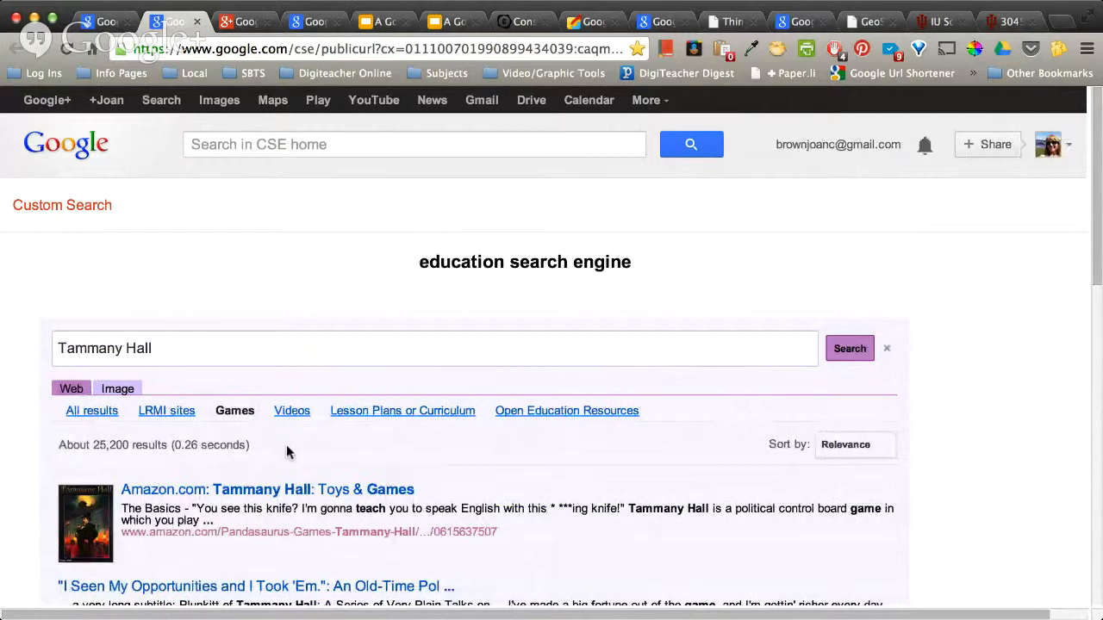
left_click(291, 410)
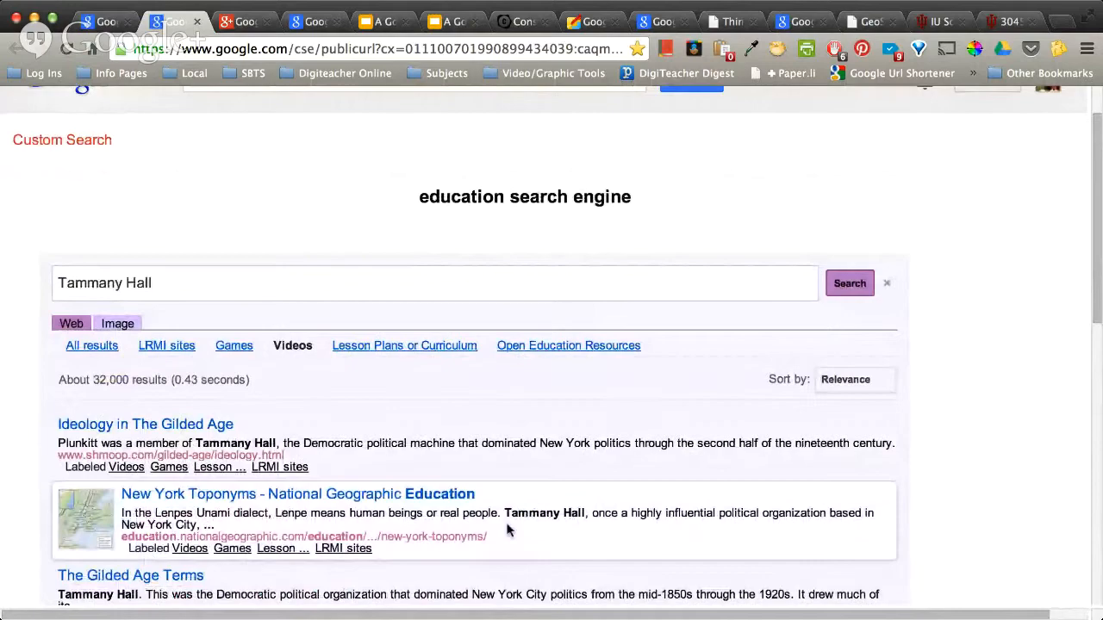
scroll("down", 3)
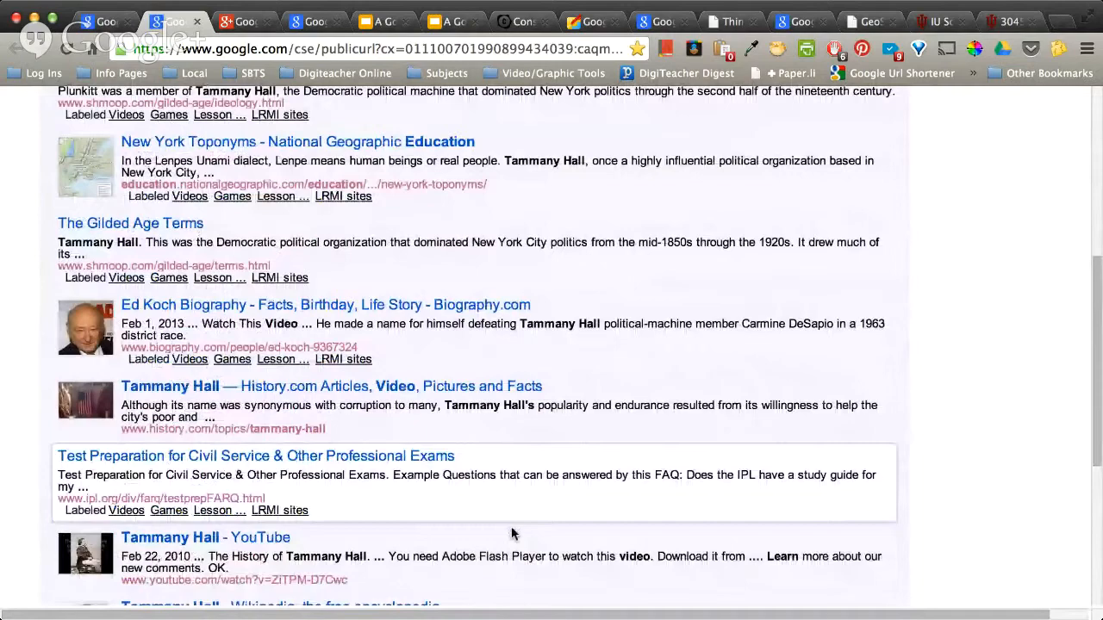
scroll("up", 3)
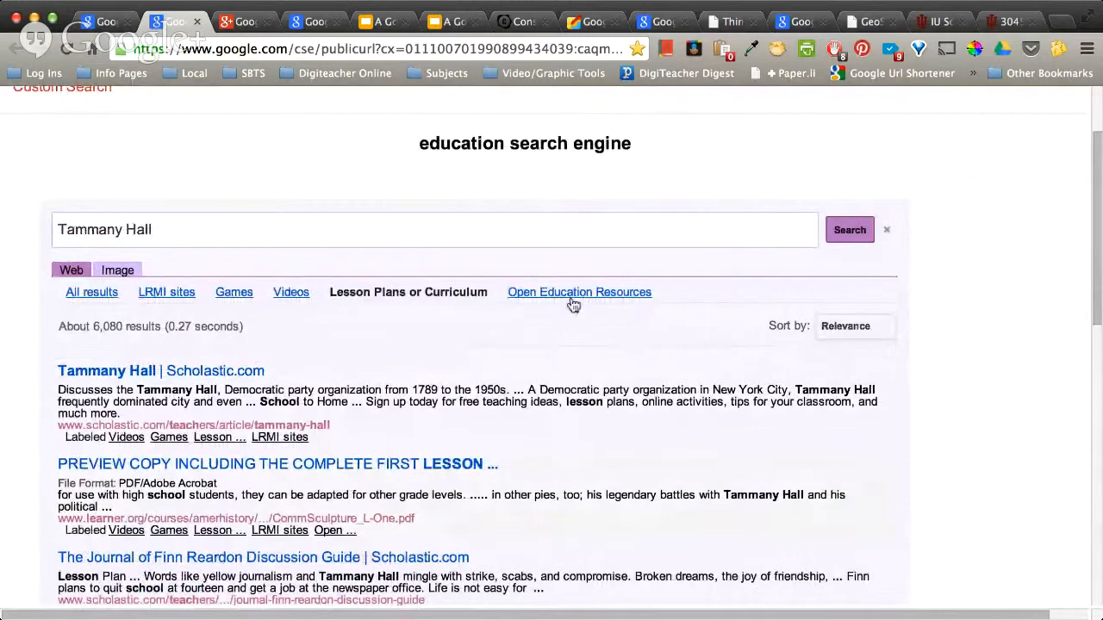
Step: Filter to Open Education Resources, scroll the results, then switch back to Web results
left_click(579, 292)
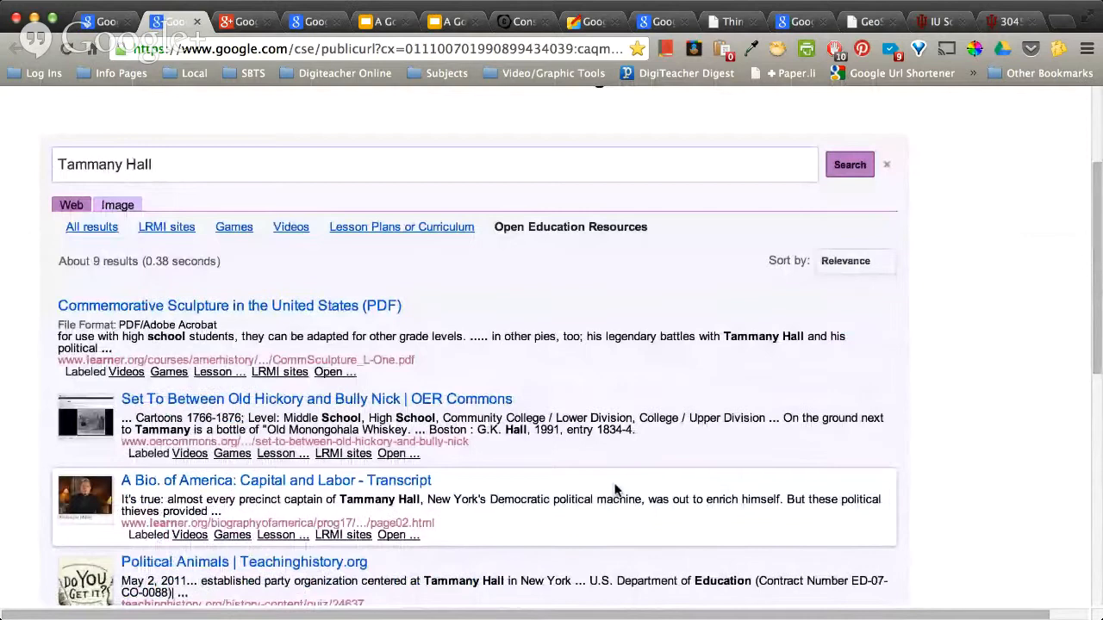
scroll("down", 3)
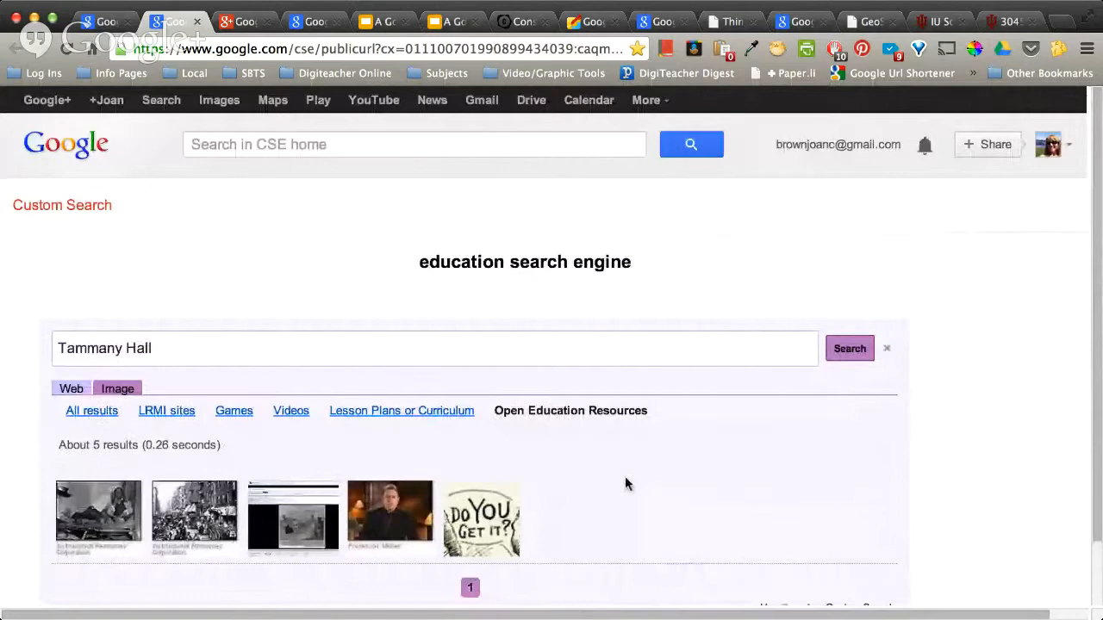
scroll("down", 3)
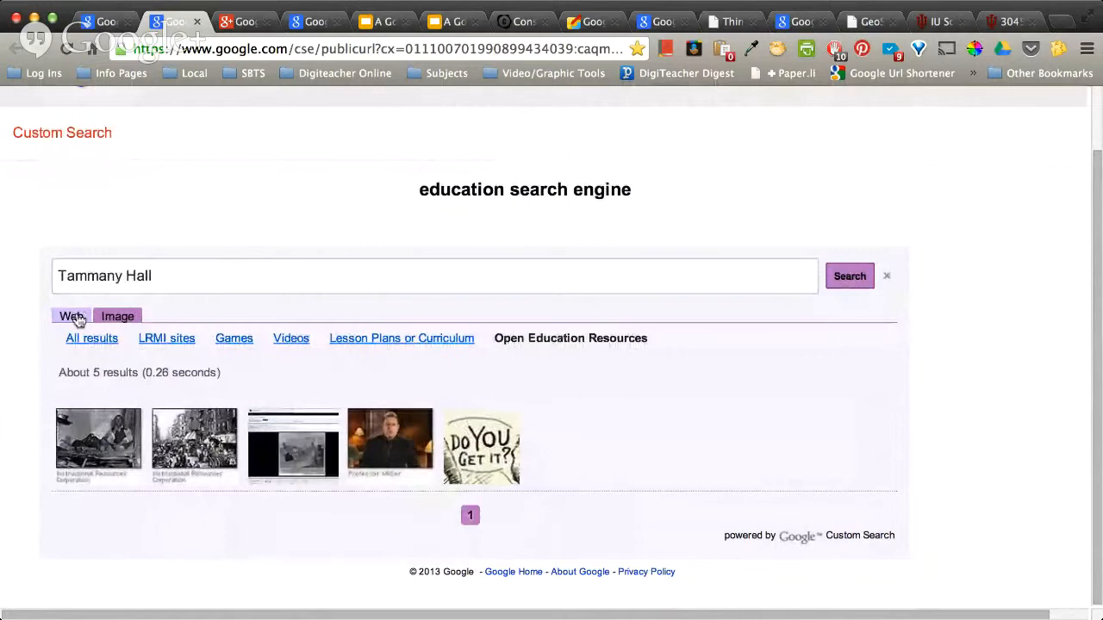
left_click(71, 316)
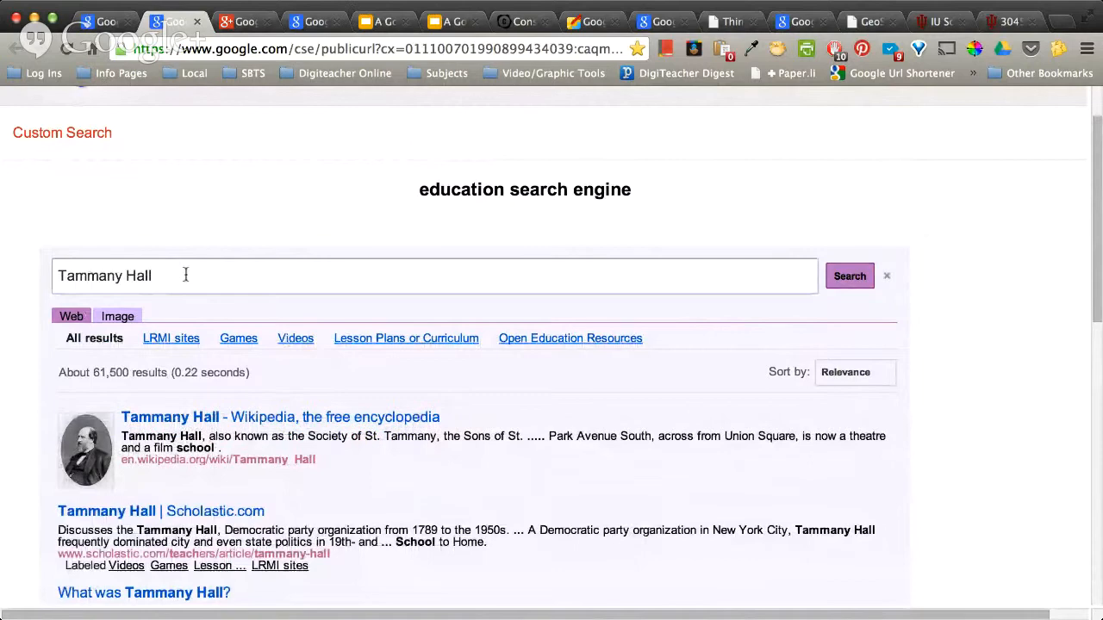
Step: Search 'Acids and Bases', narrowing to Videos then Lesson Plans or Curriculum
type("Acids and Bases")
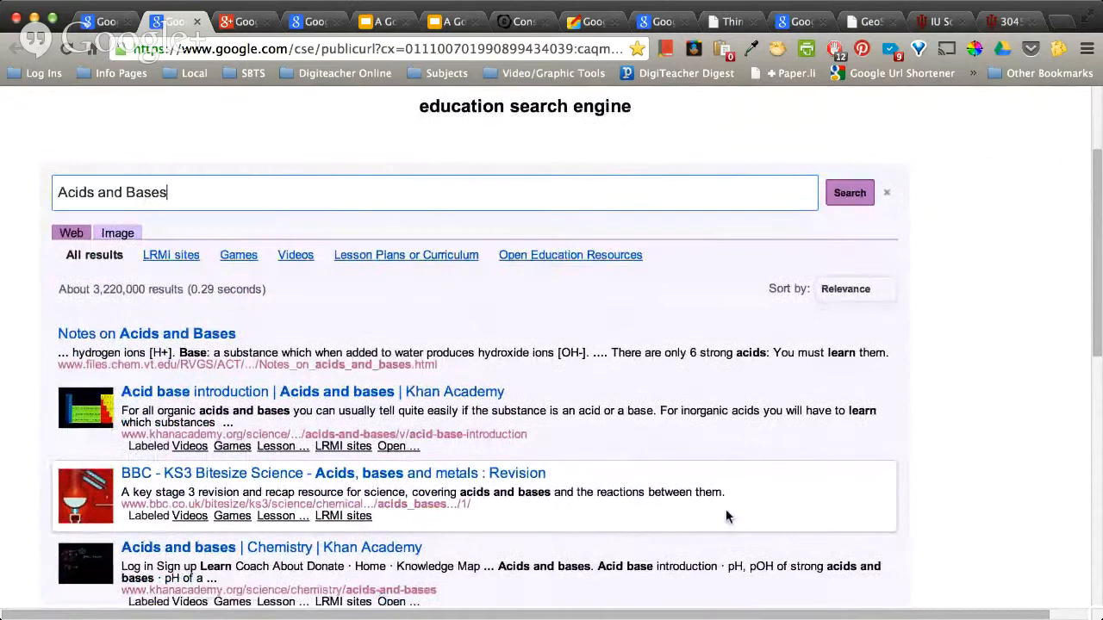
left_click(295, 255)
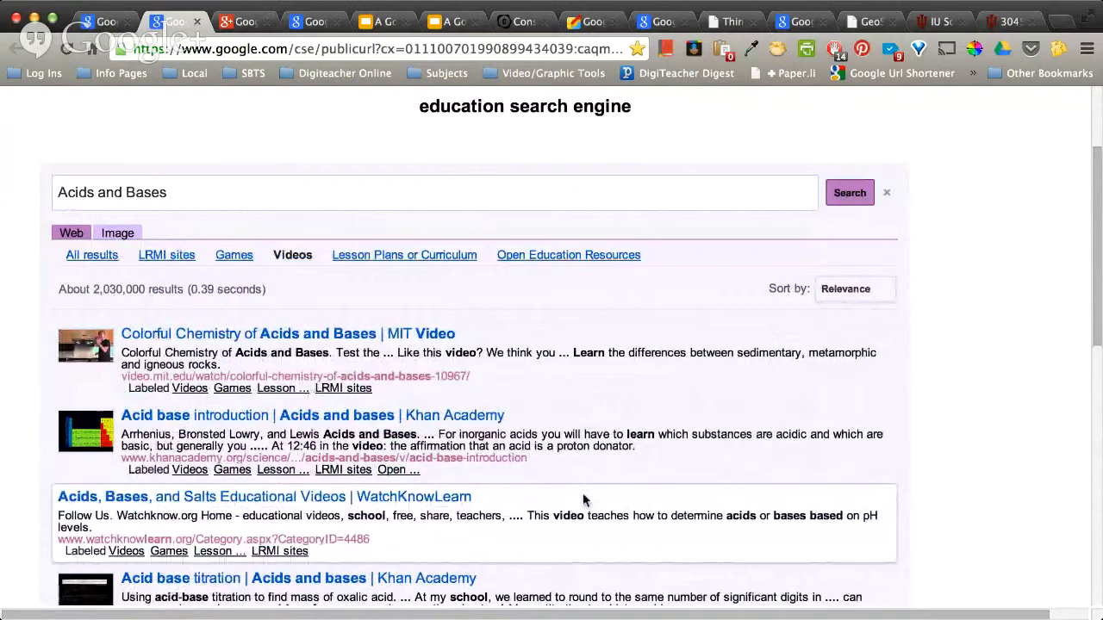
scroll("down", 3)
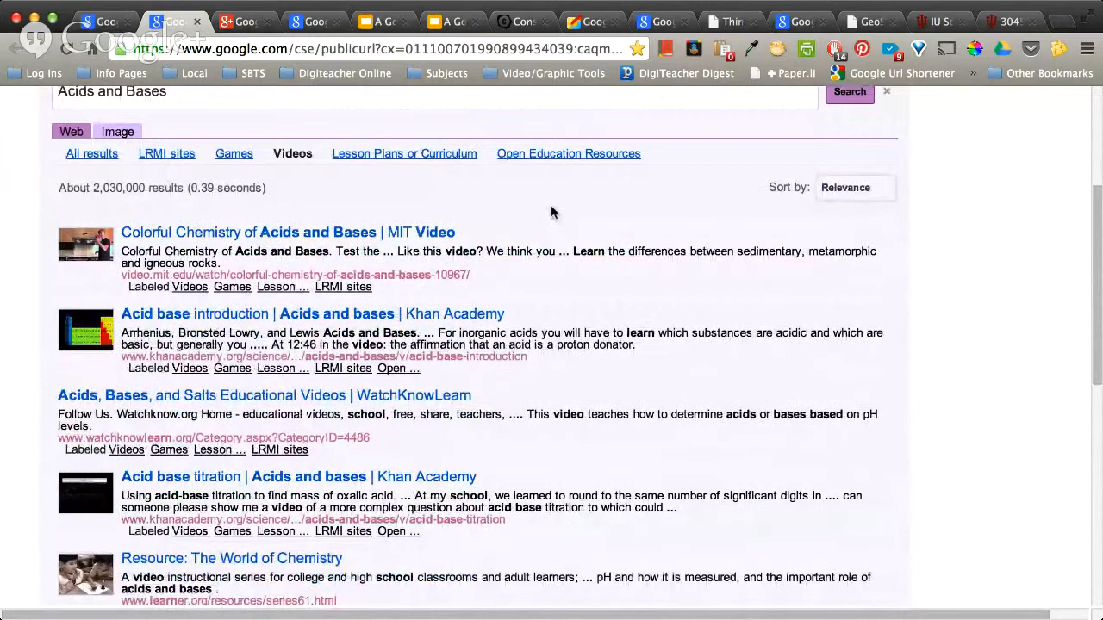
left_click(404, 153)
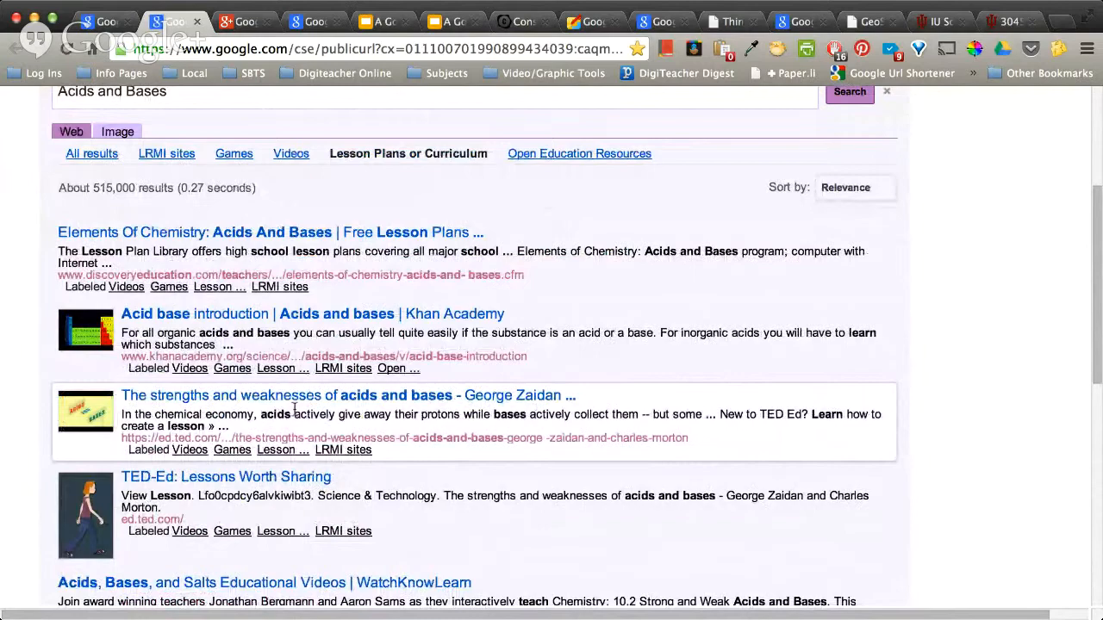
scroll("down", 3)
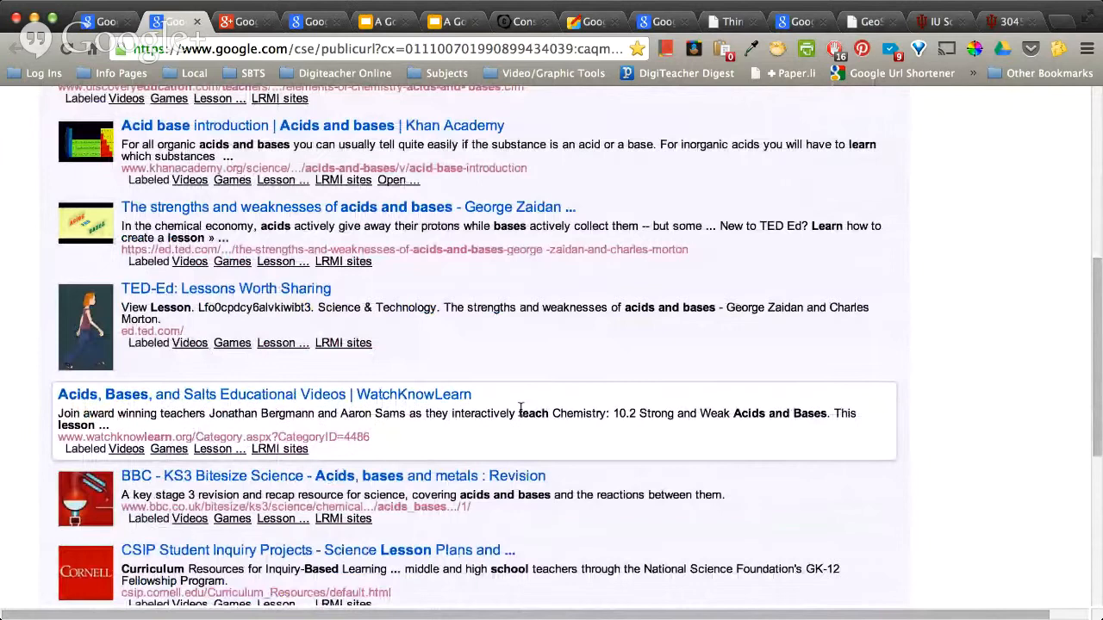
left_click(840, 13)
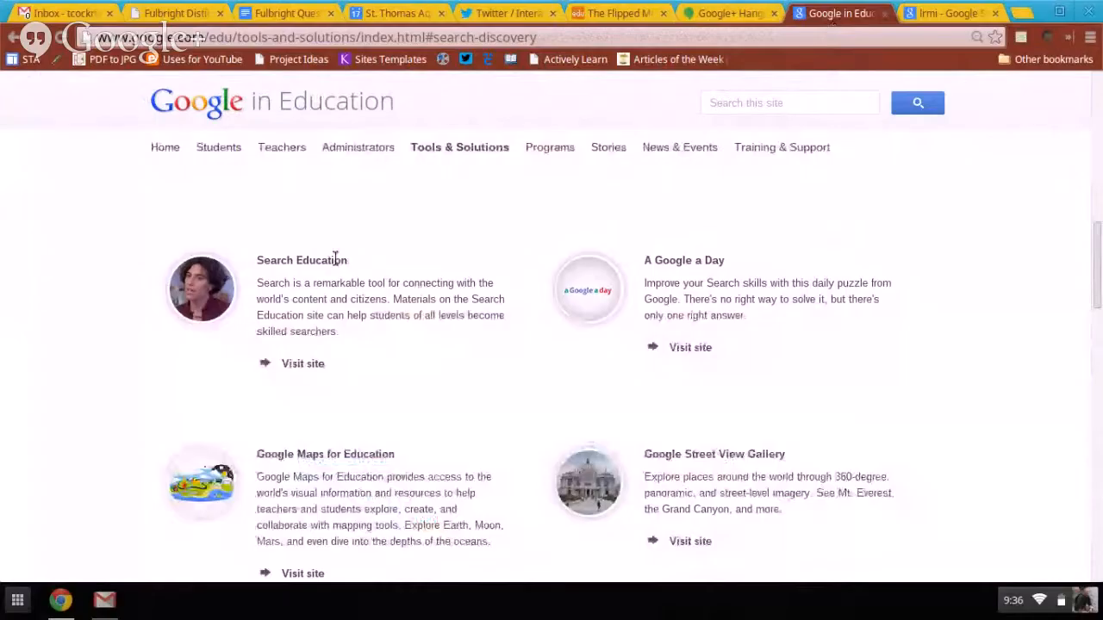
mouse_move(302, 362)
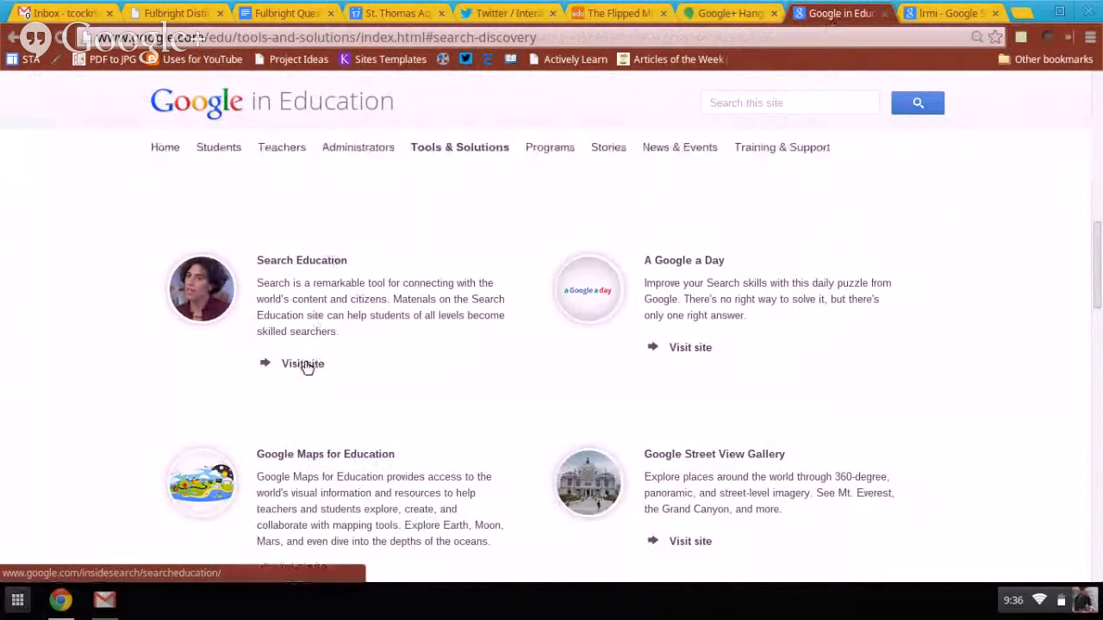
left_click(302, 364)
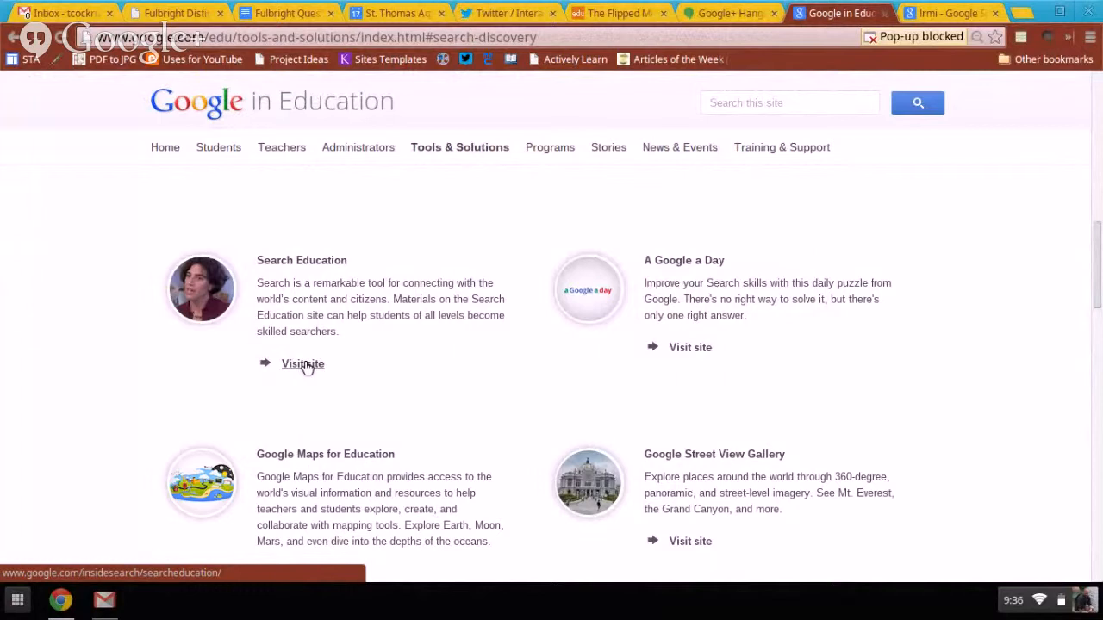
left_click(728, 13)
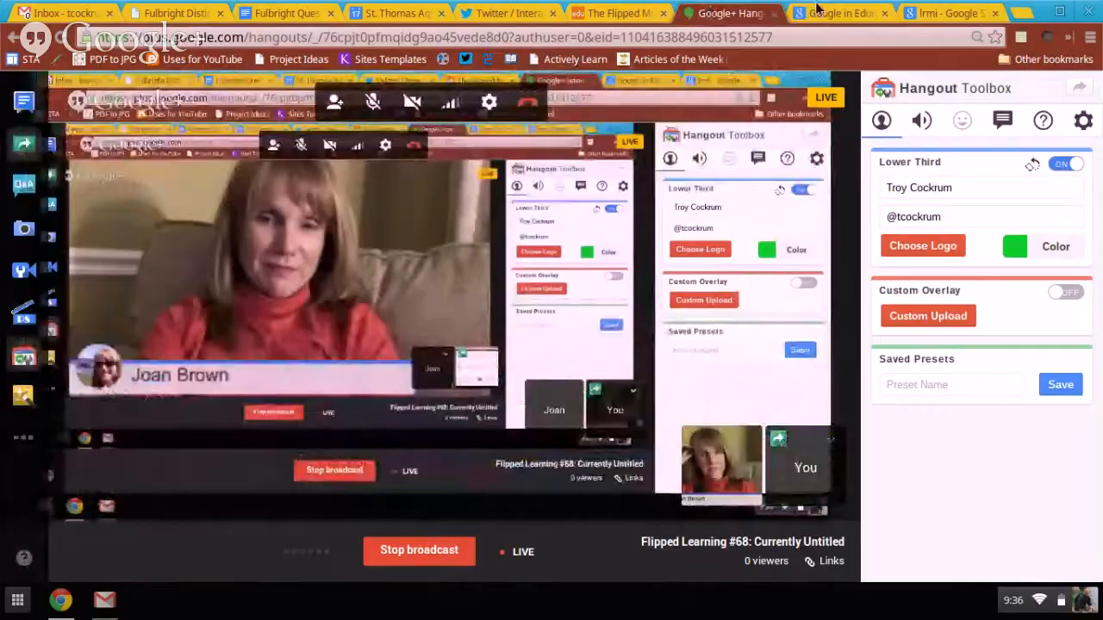
left_click(835, 13)
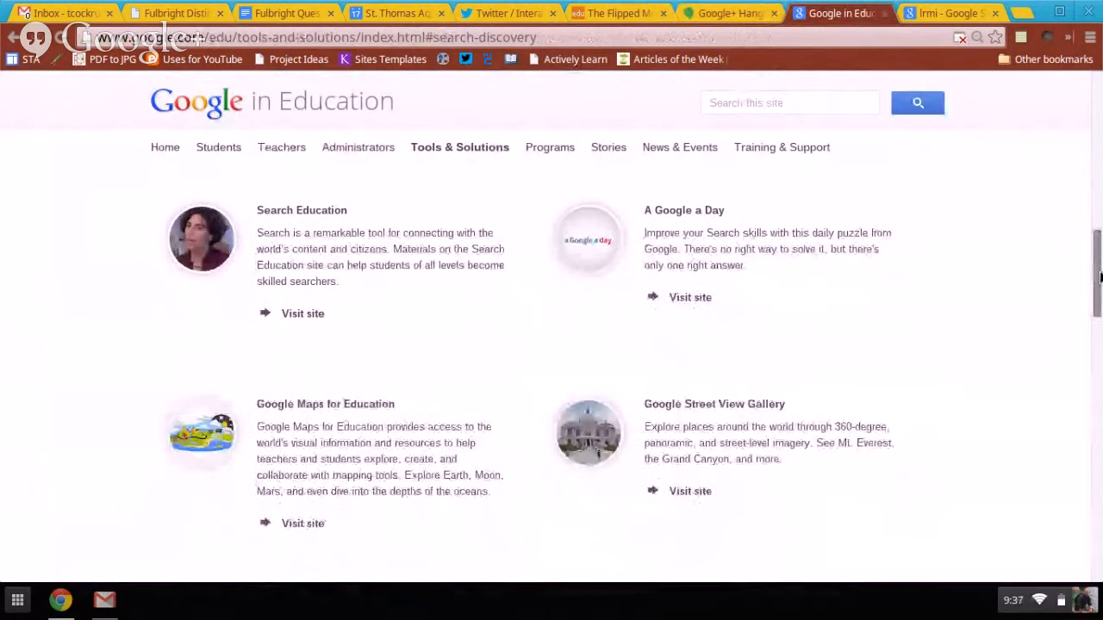
left_click(726, 13)
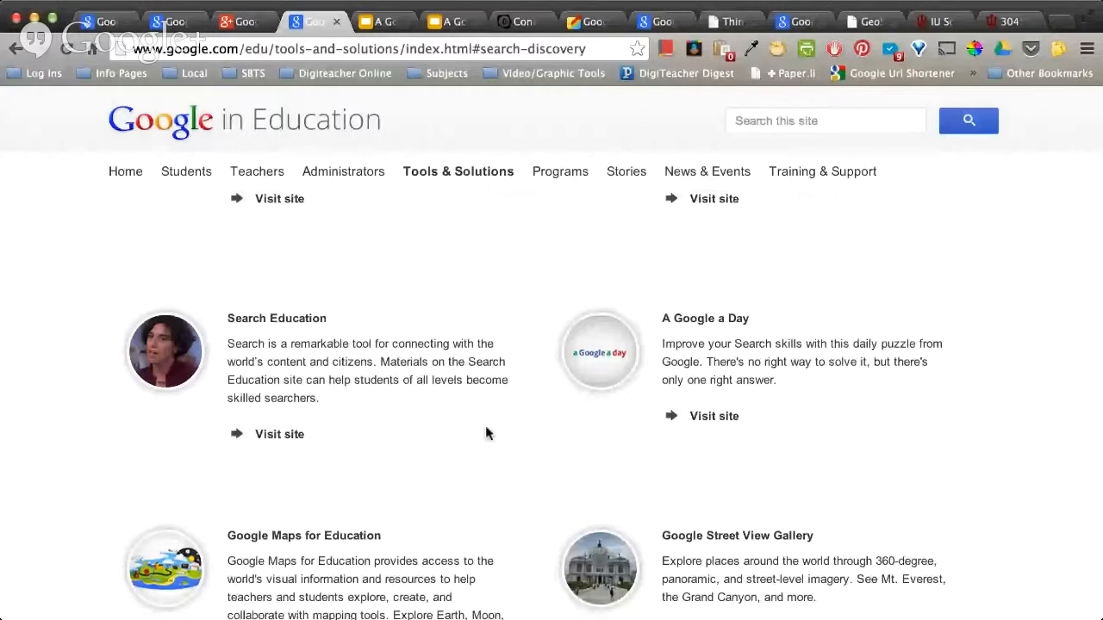
Step: Open the Search Education site from its Visit site link on Tools & Solutions
left_click(279, 434)
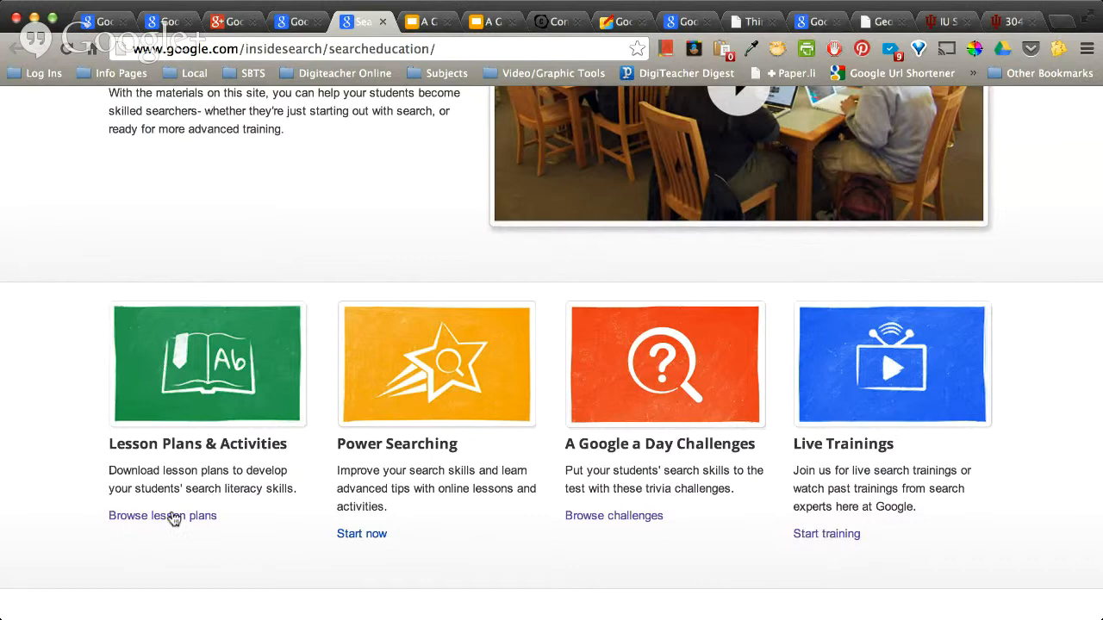
Step: Scroll the Search Literacy Lesson Plans down to Evaluating credibility of sources
left_click(162, 515)
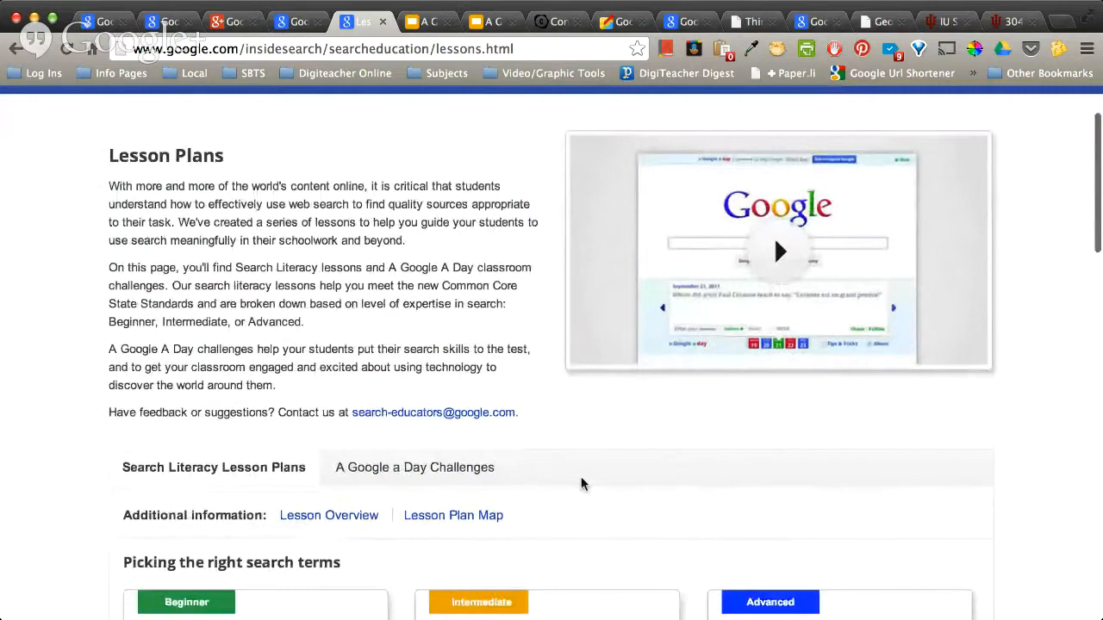
scroll("down", 3)
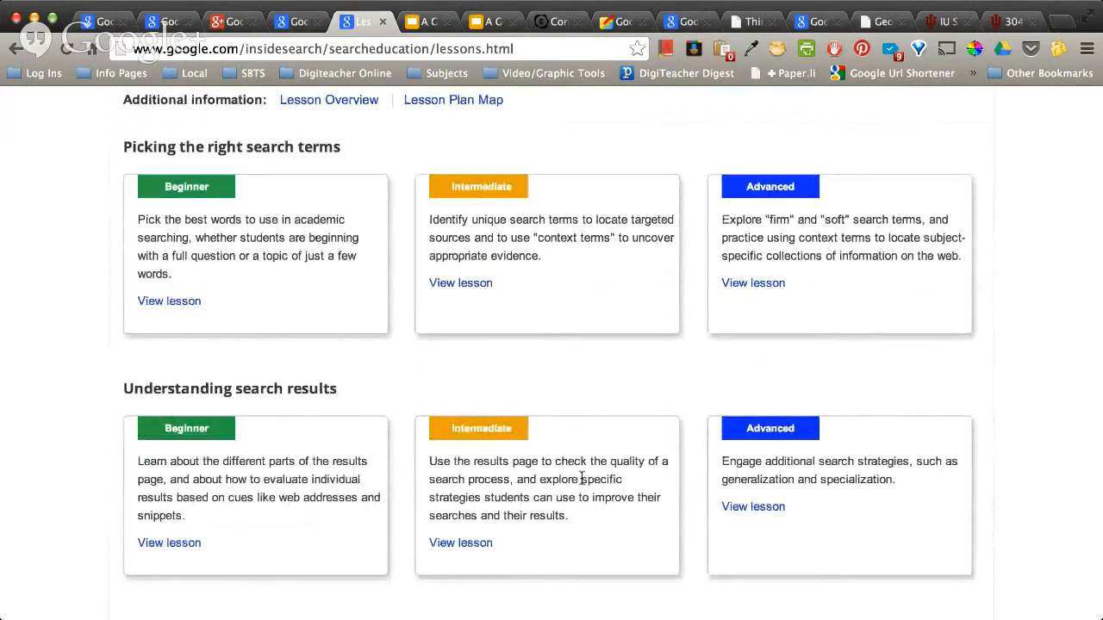
scroll("down", 3)
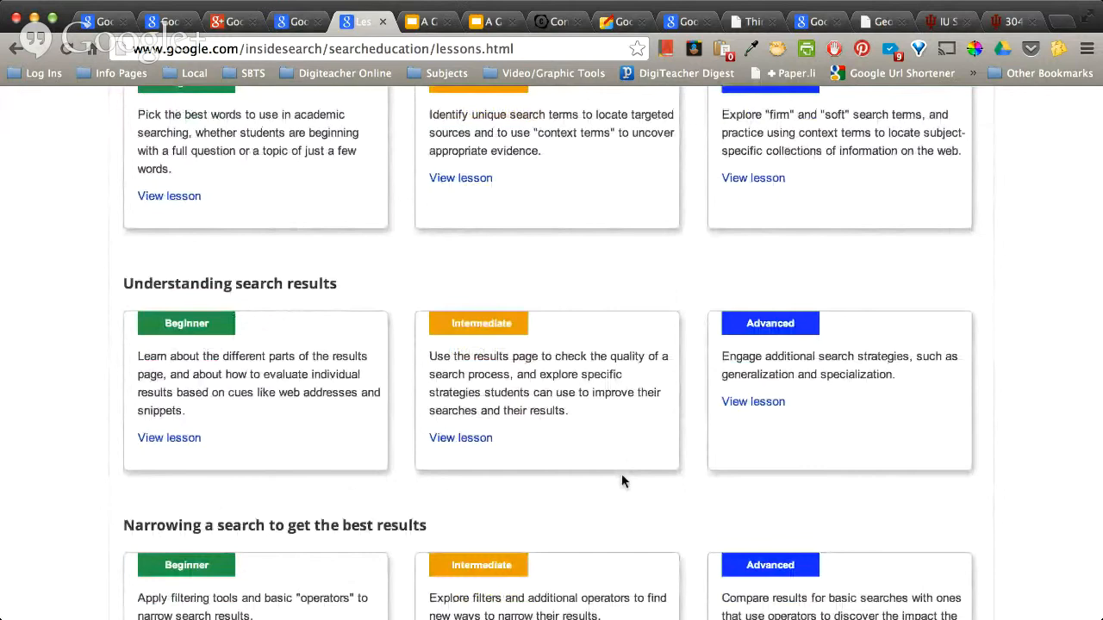
scroll("down", 3)
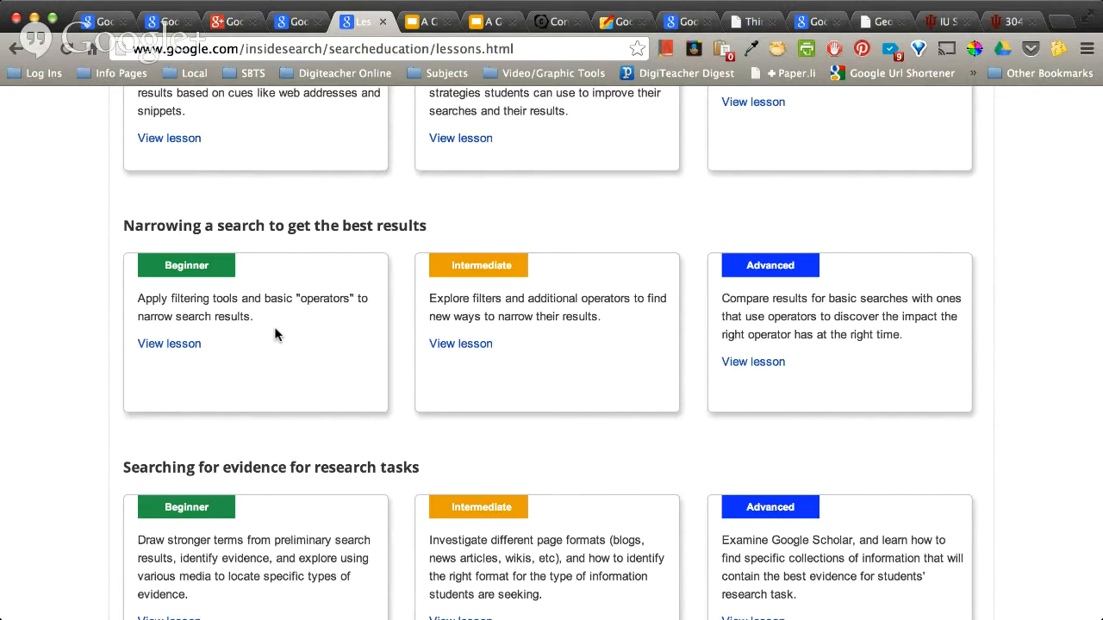
scroll("down", 3)
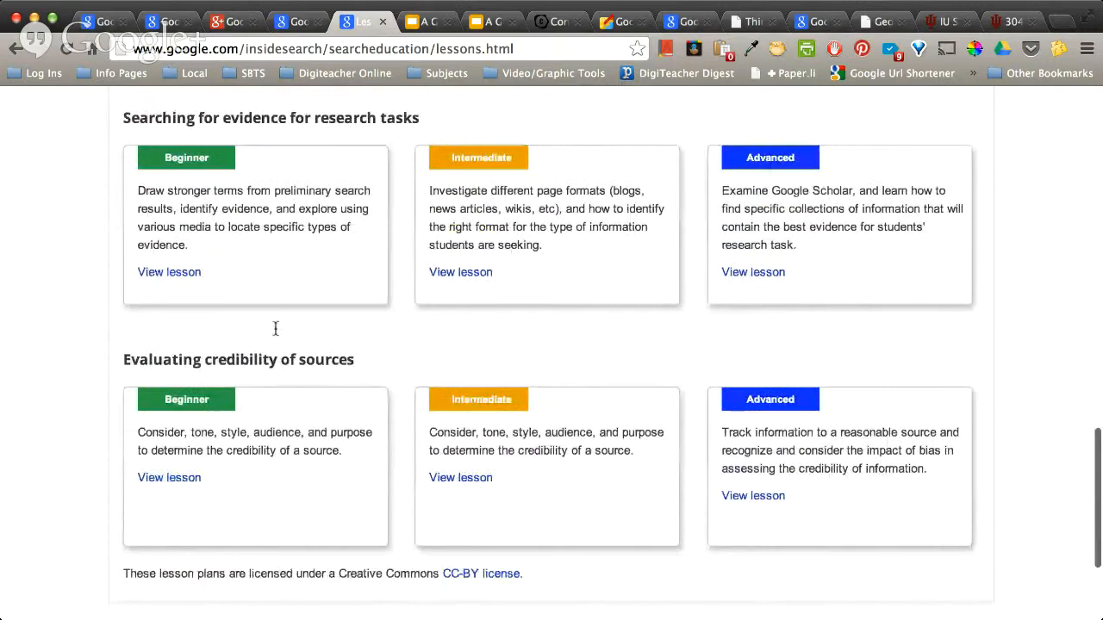
scroll("up", 3)
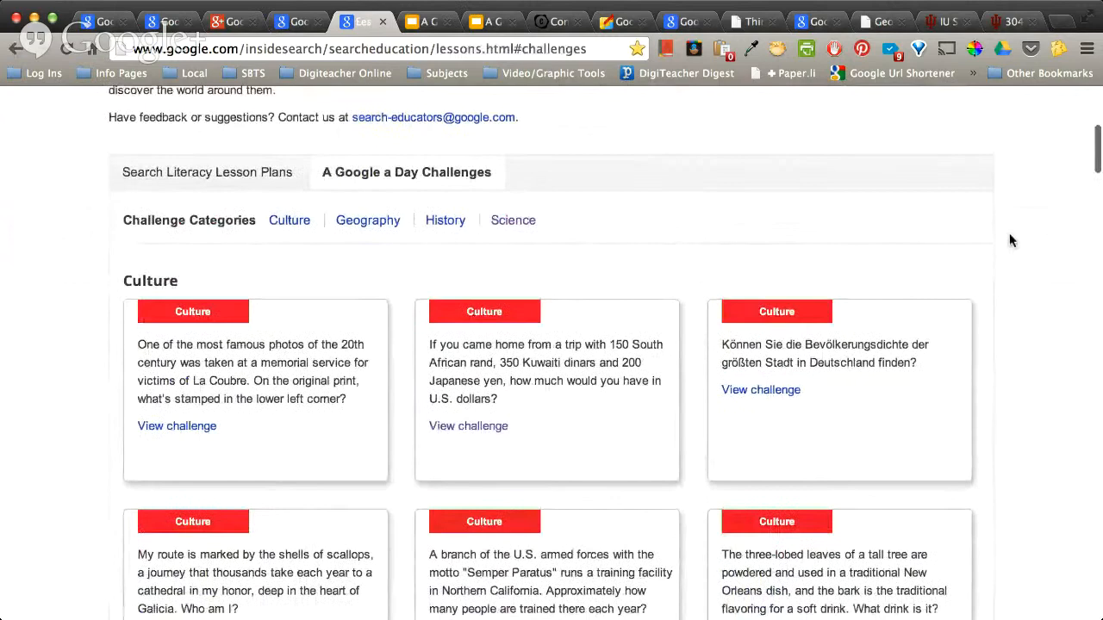
Step: Scroll to the Culture challenges and open the A Google A Day #03 Culture slides
scroll("down", 3)
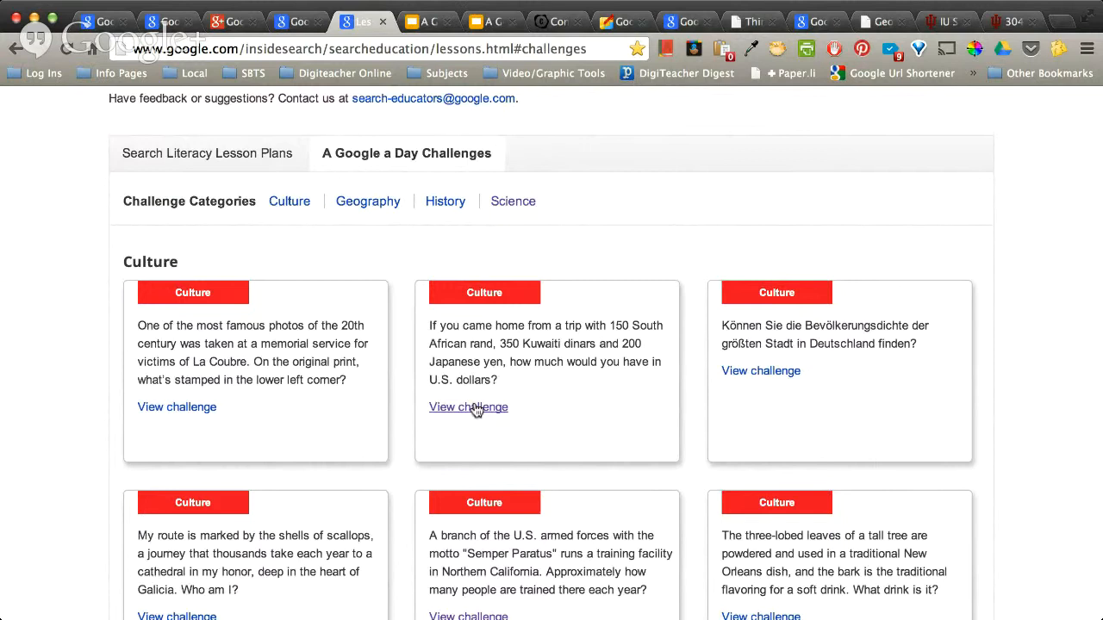
left_click(467, 407)
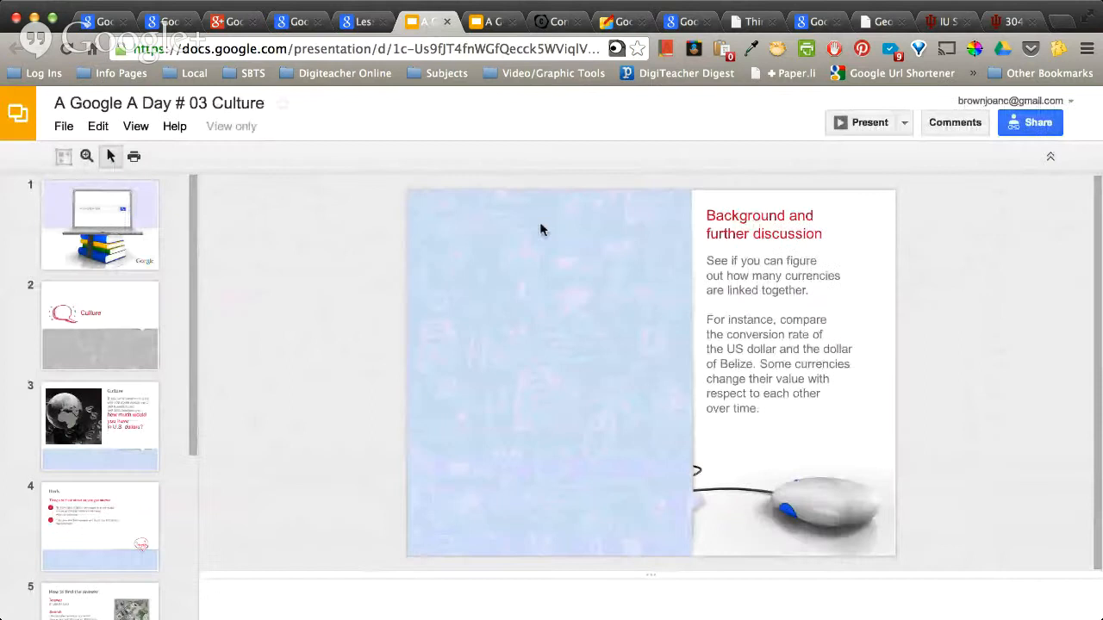
Step: Show slide 3, the question converting rand, dinars and yen into U.S. dollars
left_click(99, 426)
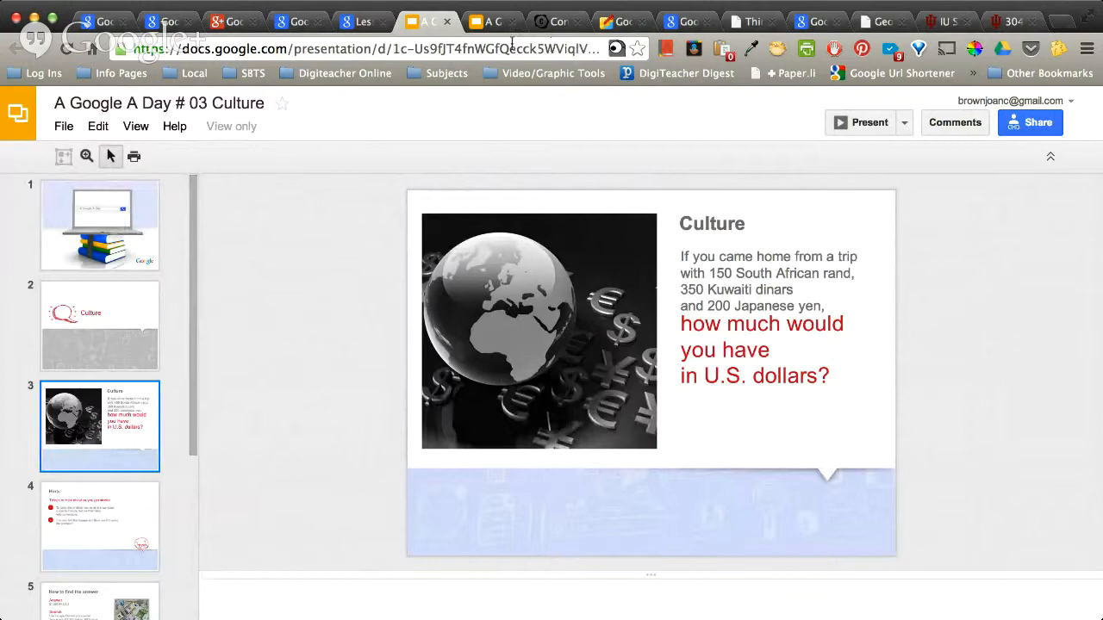
Step: Switch to the 'a google a day' search results and open the A Google a Day site
left_click(297, 21)
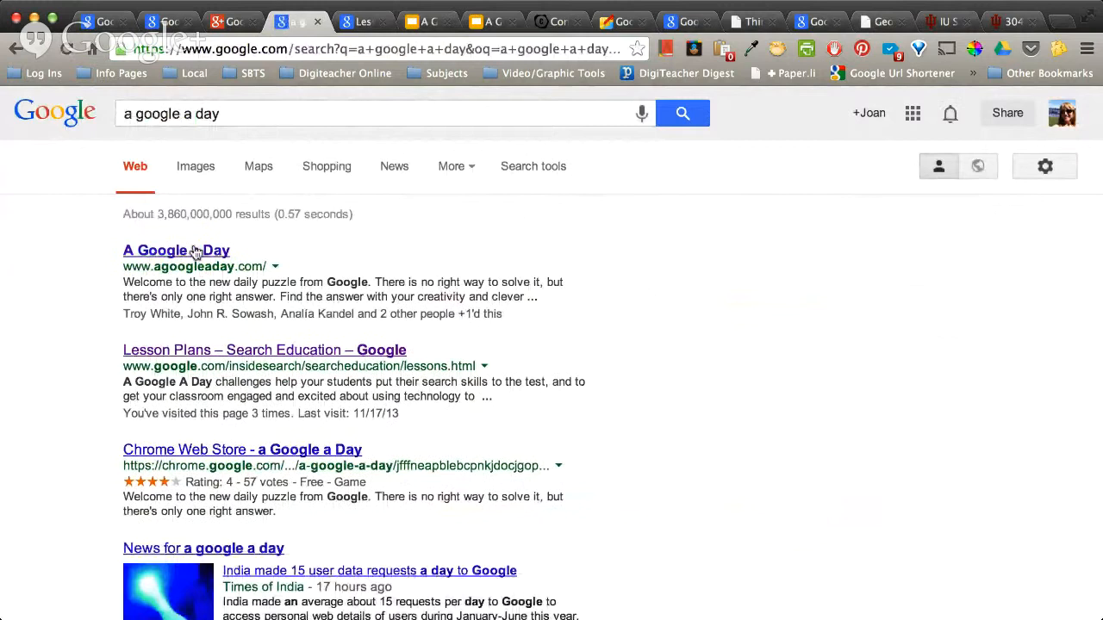
left_click(176, 250)
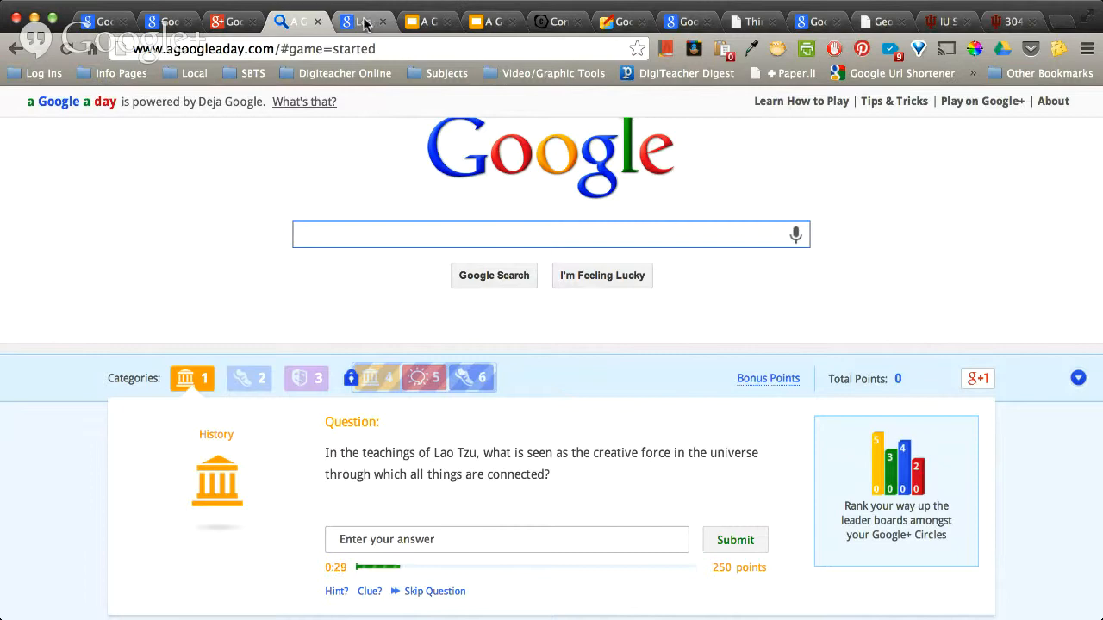
Step: Return to Lesson Plans, scroll the Culture challenges, and show the Geography challenges
left_click(358, 21)
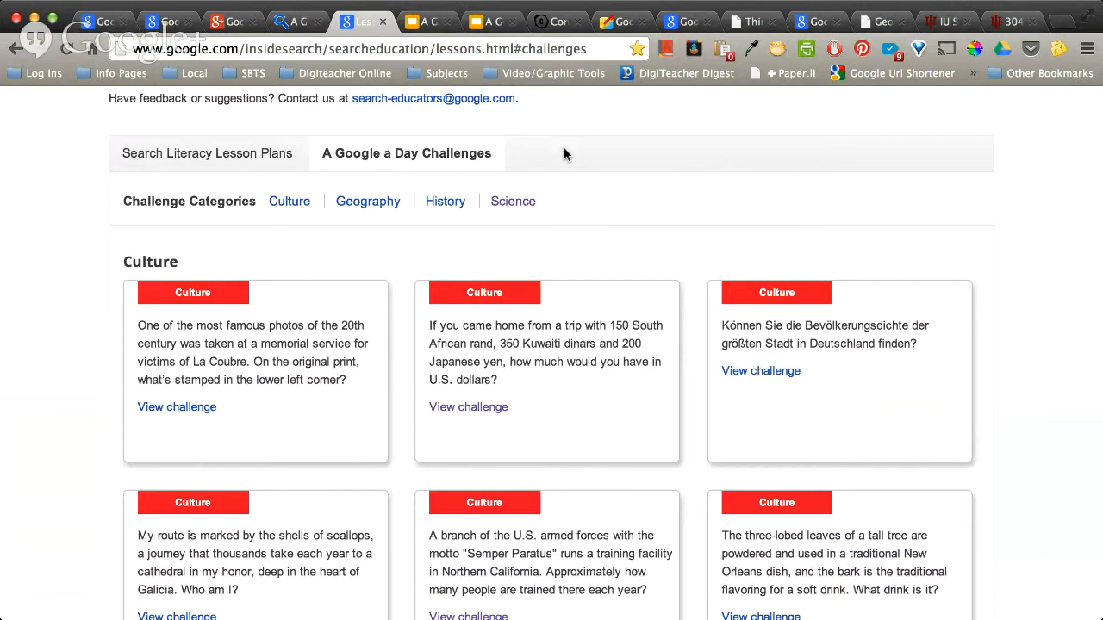
scroll("down", 3)
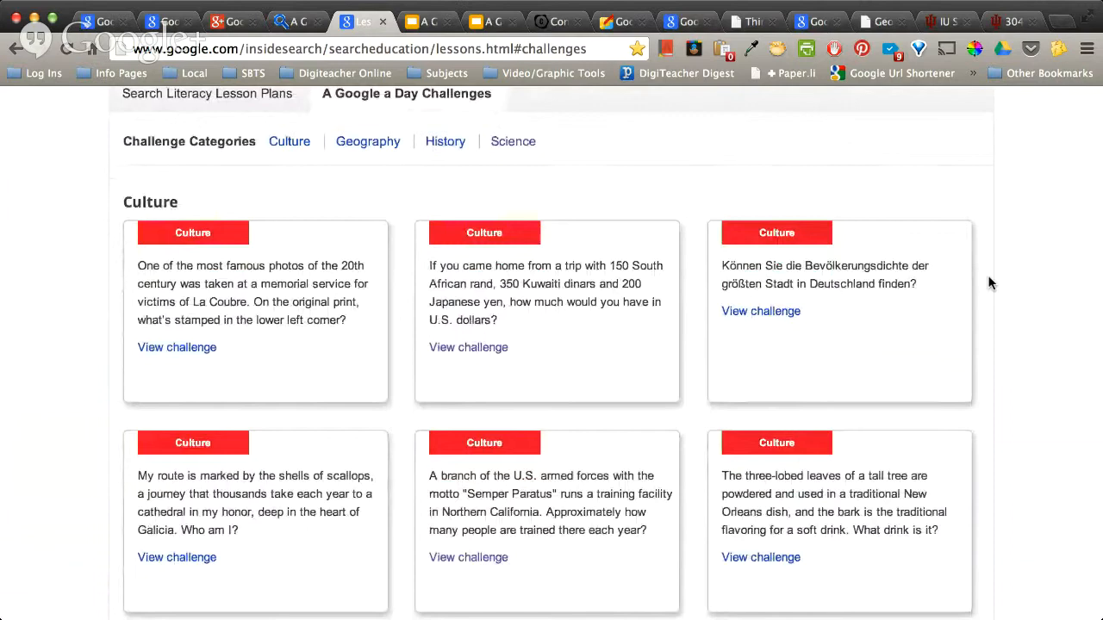
scroll("down", 3)
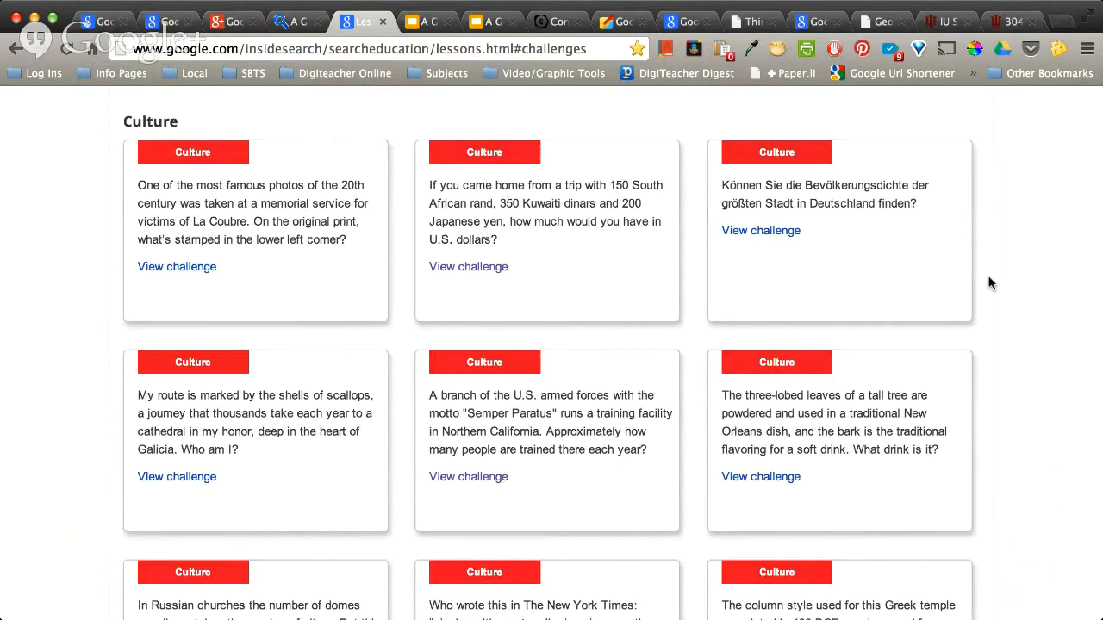
scroll("down", 3)
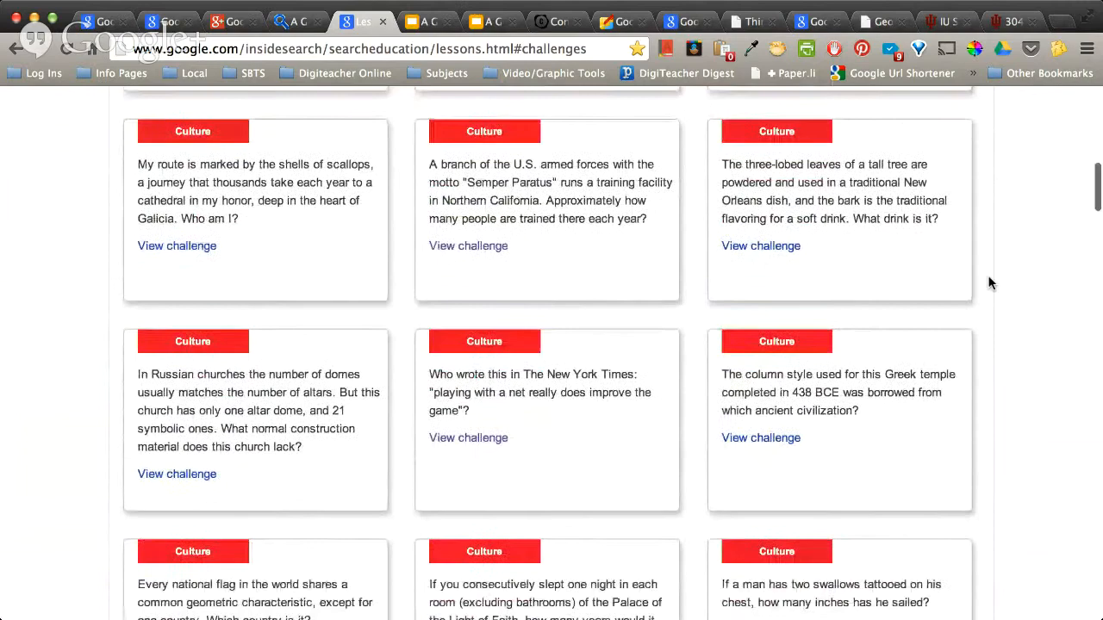
scroll("up", 3)
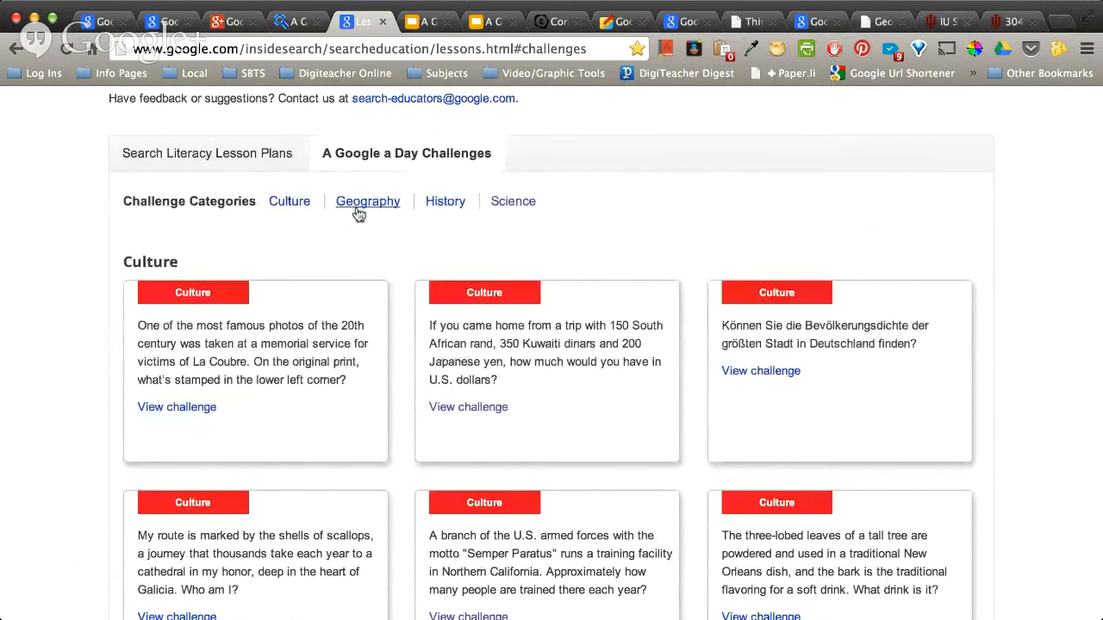
left_click(367, 201)
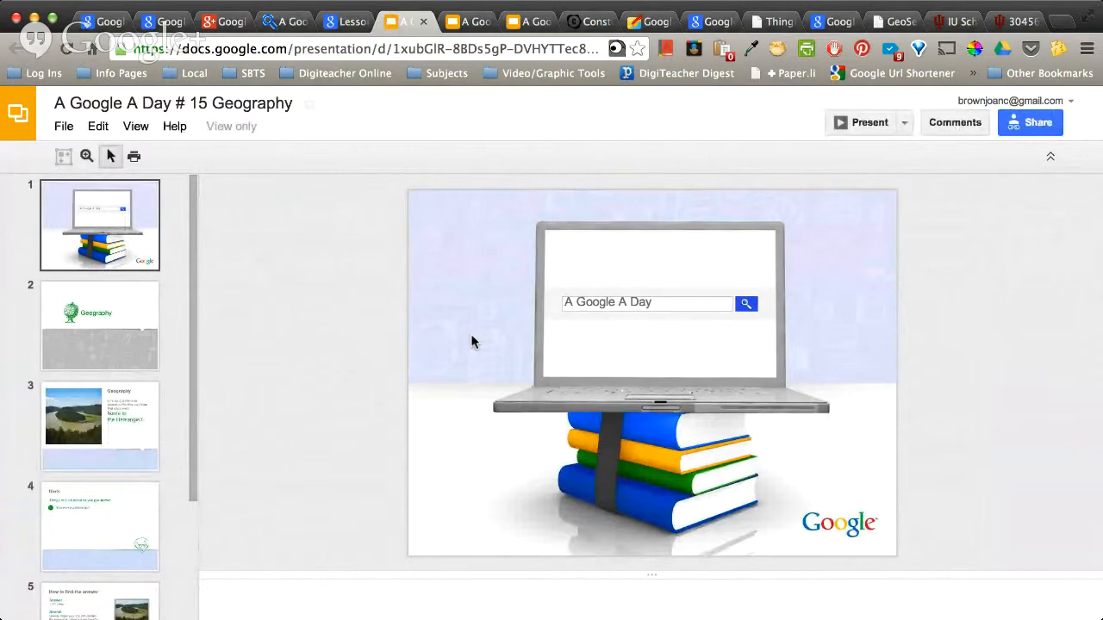
Step: View the Geography title slide and the question slide of the #15 deck
left_click(99, 324)
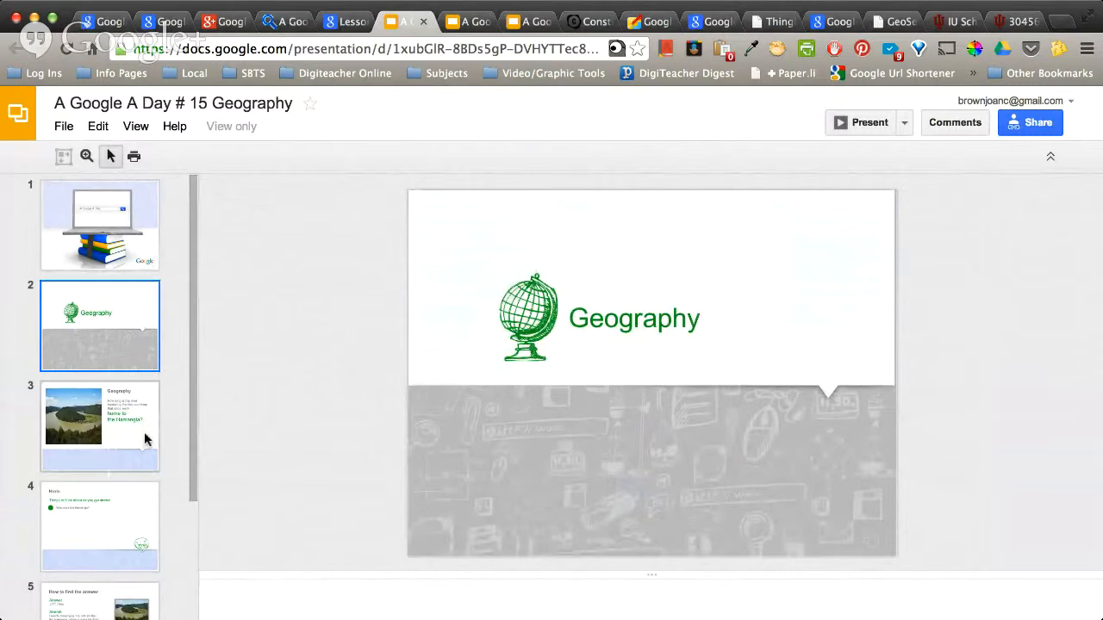
left_click(99, 525)
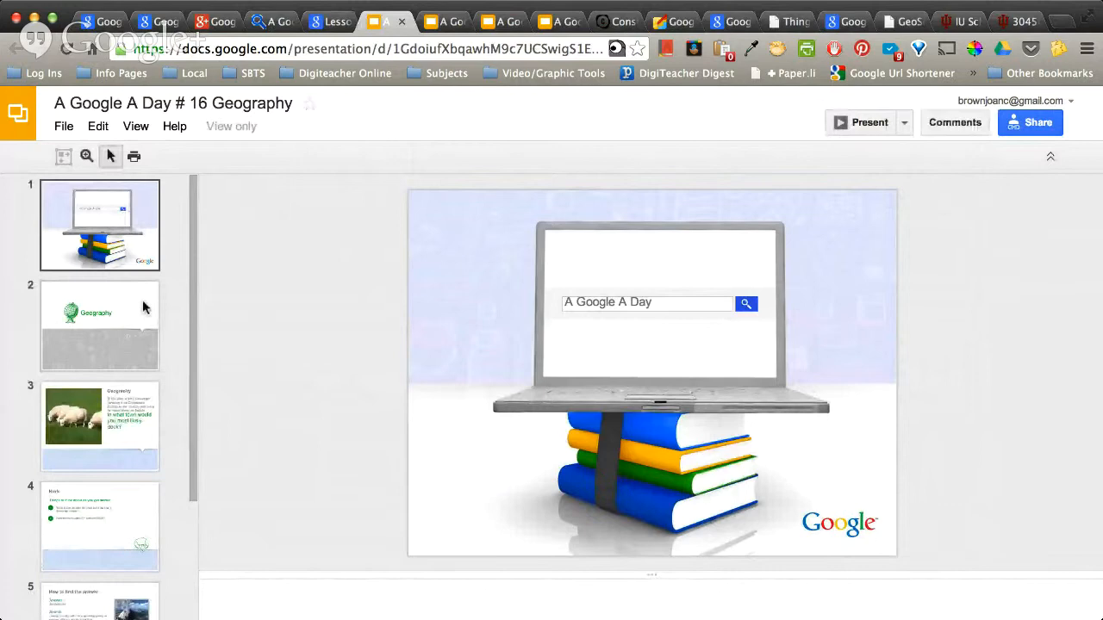
Step: View the sheep ferry question and Hints slides, then return to the Lesson Plans tab
left_click(99, 427)
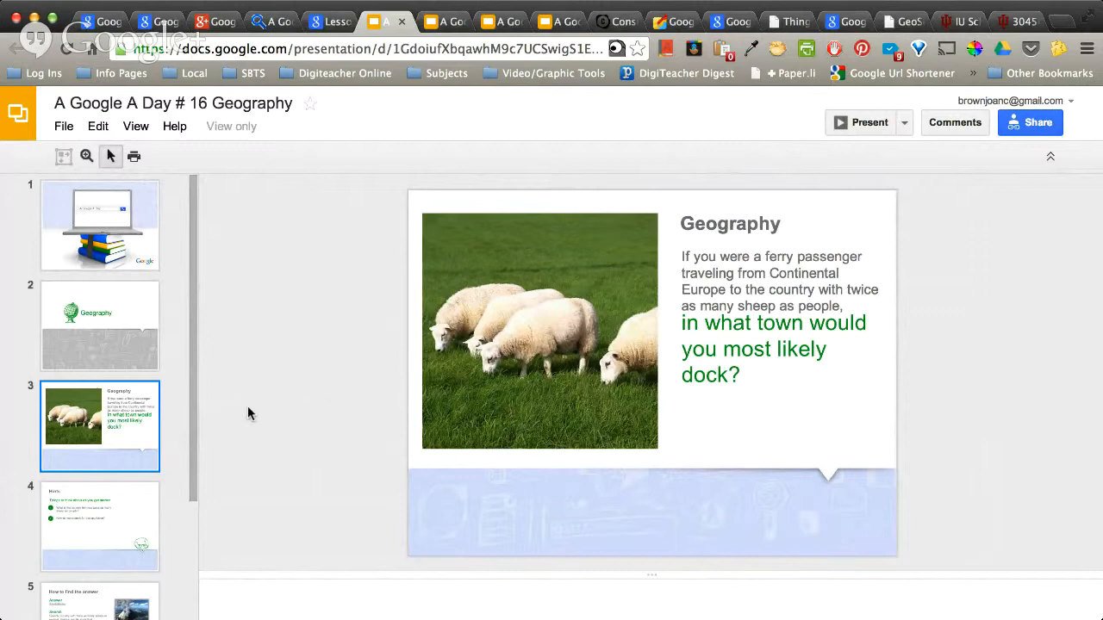
left_click(99, 526)
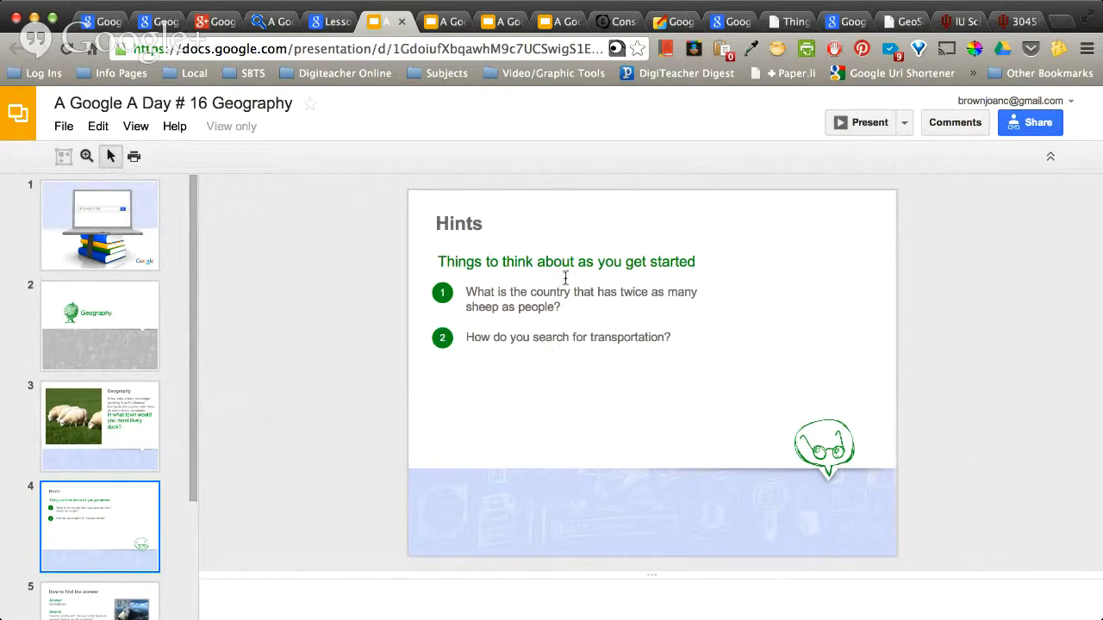
mouse_move(653, 372)
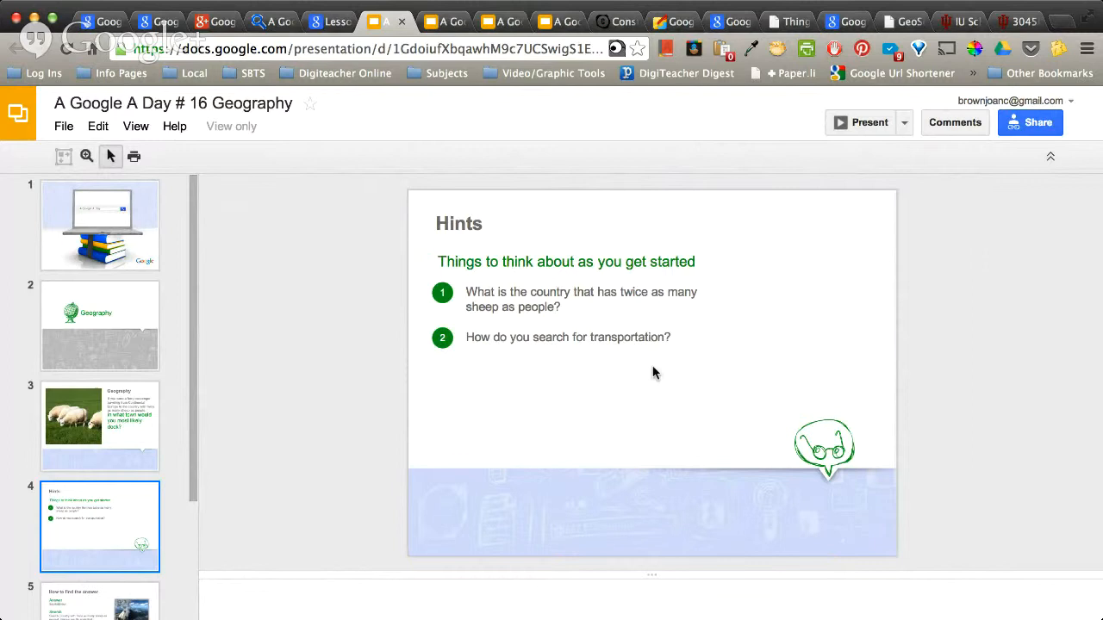
left_click(99, 485)
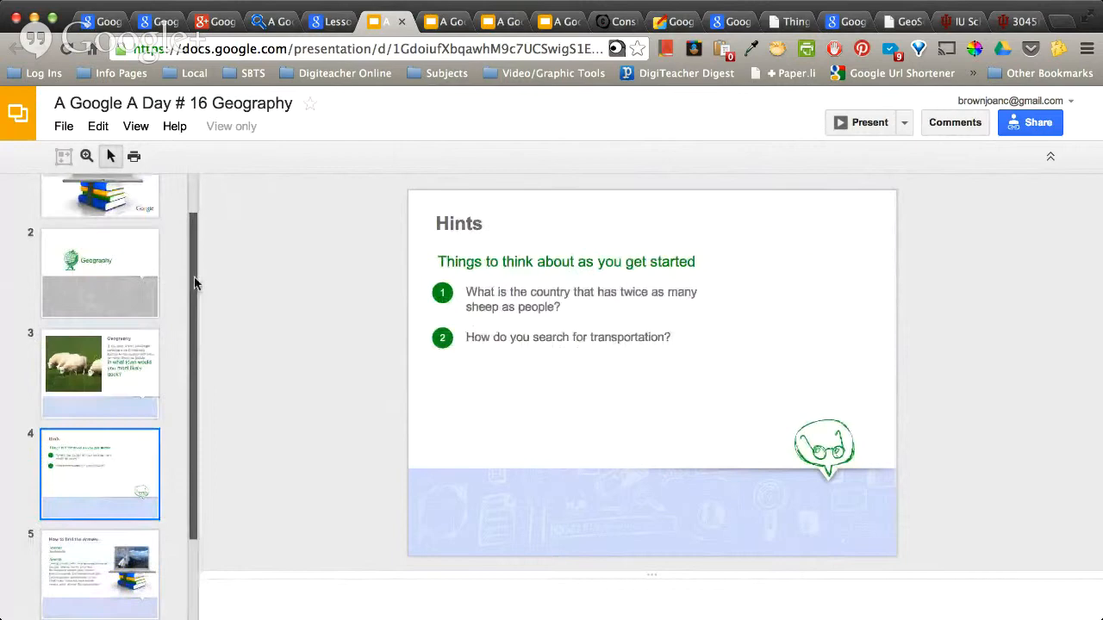
scroll("down", 3)
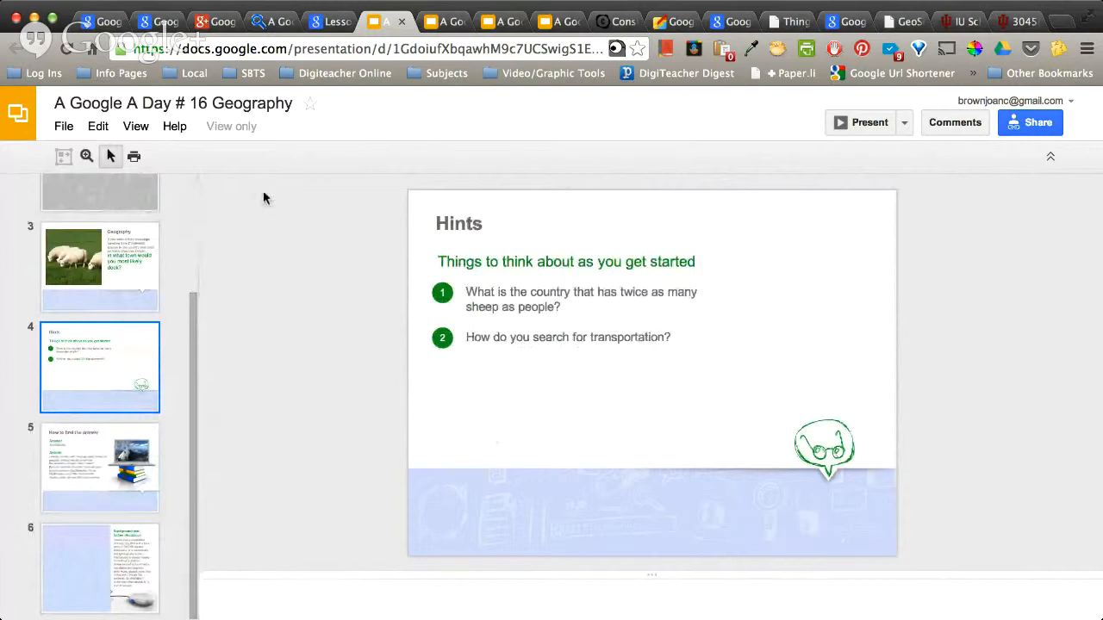
left_click(327, 20)
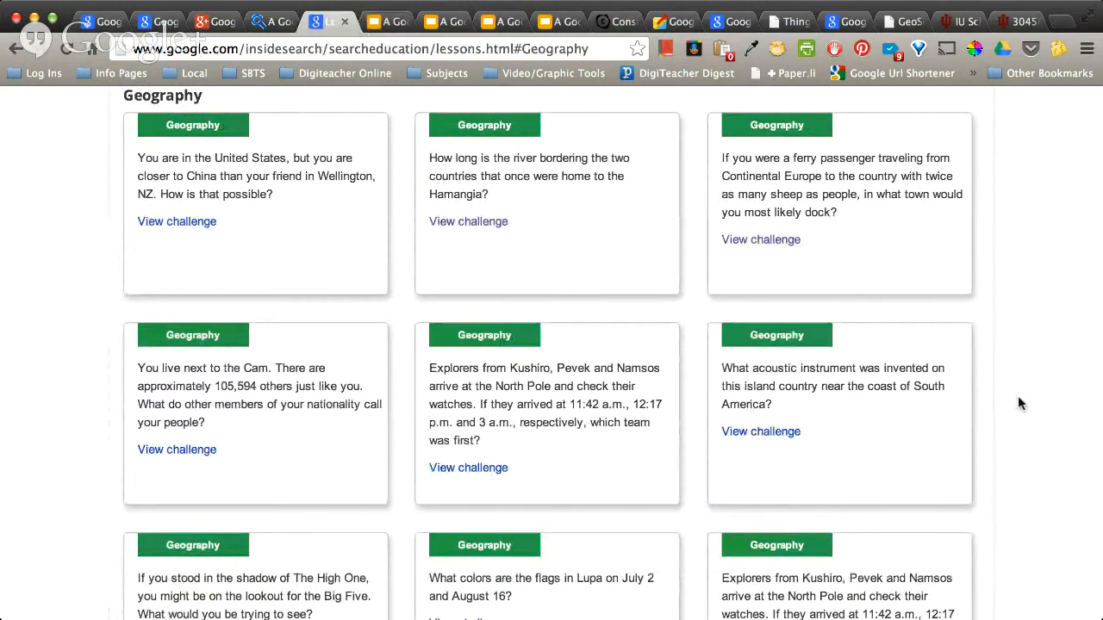
Step: Scroll the Geography challenges listing down to the Lupa flags question
scroll("down", 3)
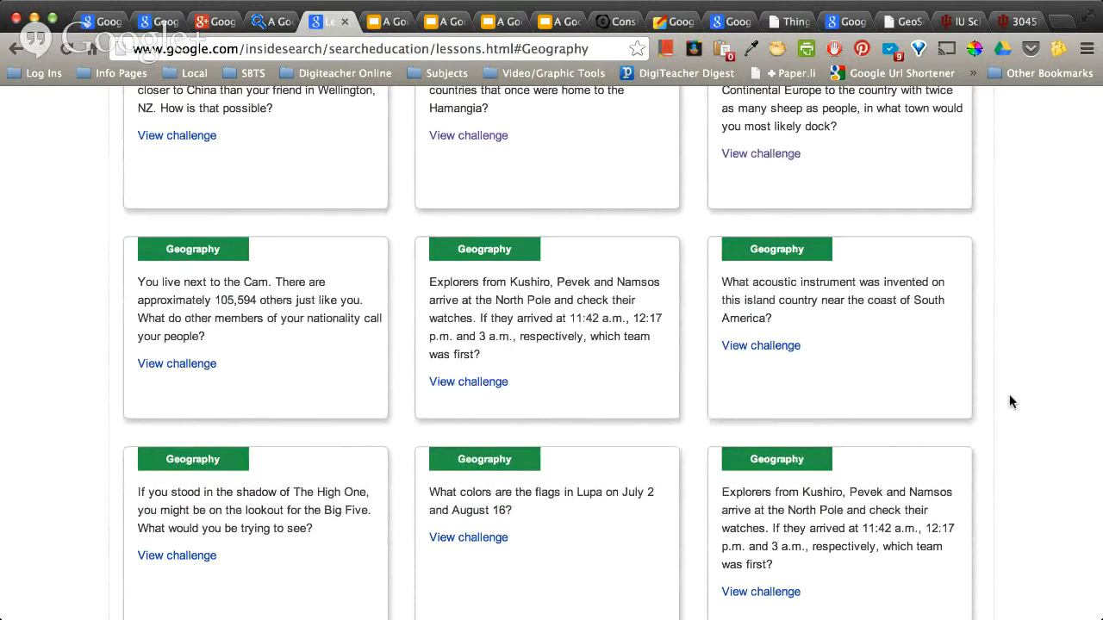
scroll("down", 3)
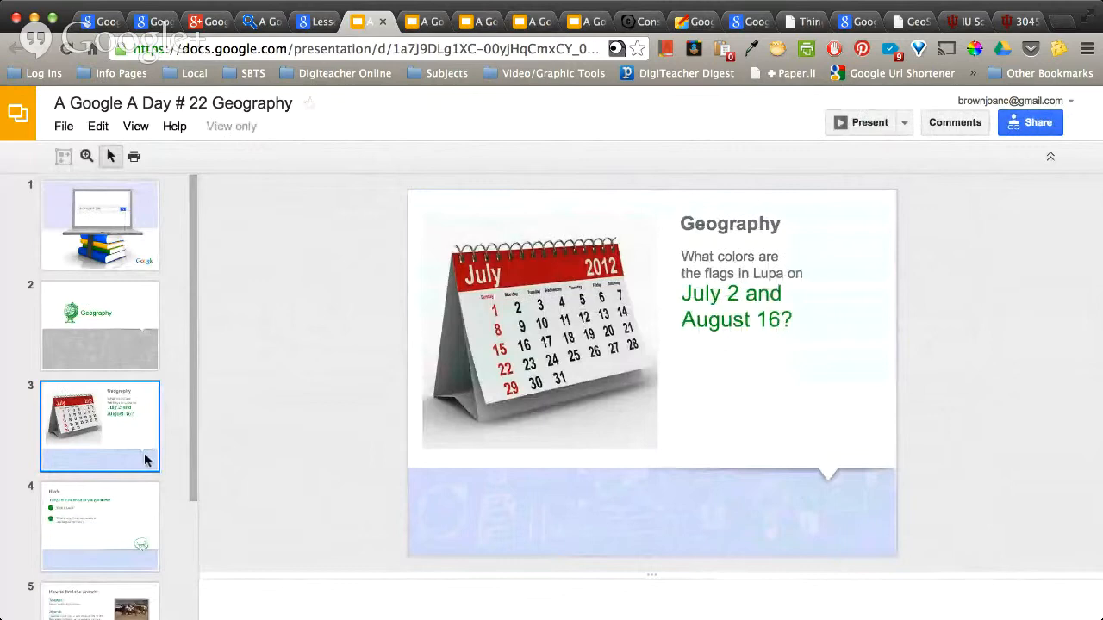
Step: Show the Hints slide of the #22 Geography deck about Lupa
left_click(99, 526)
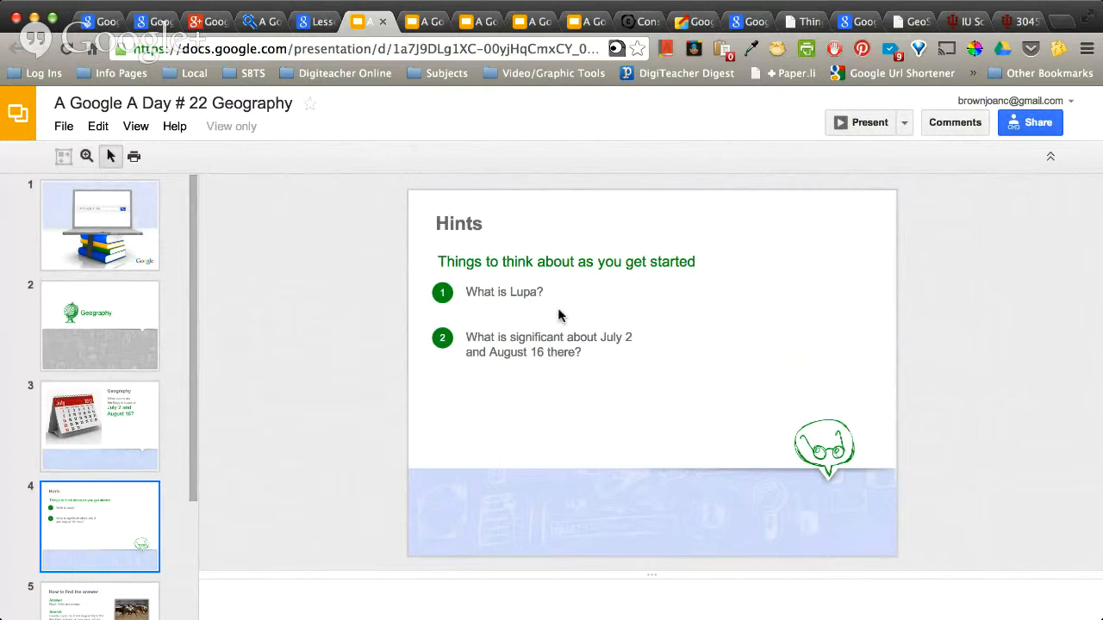
mouse_move(609, 373)
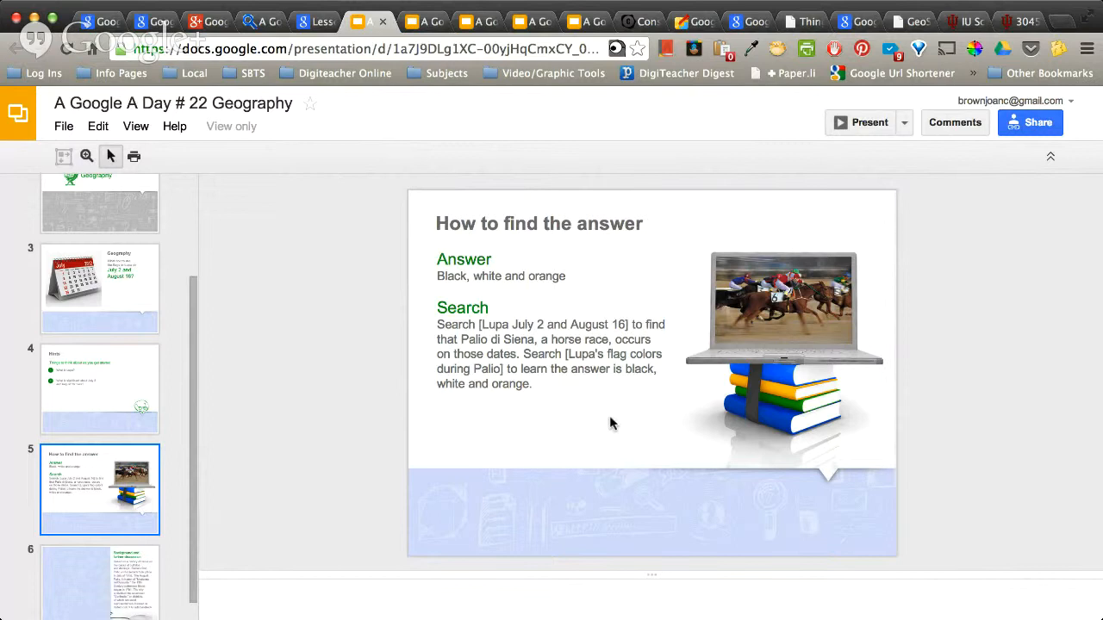
mouse_move(495, 420)
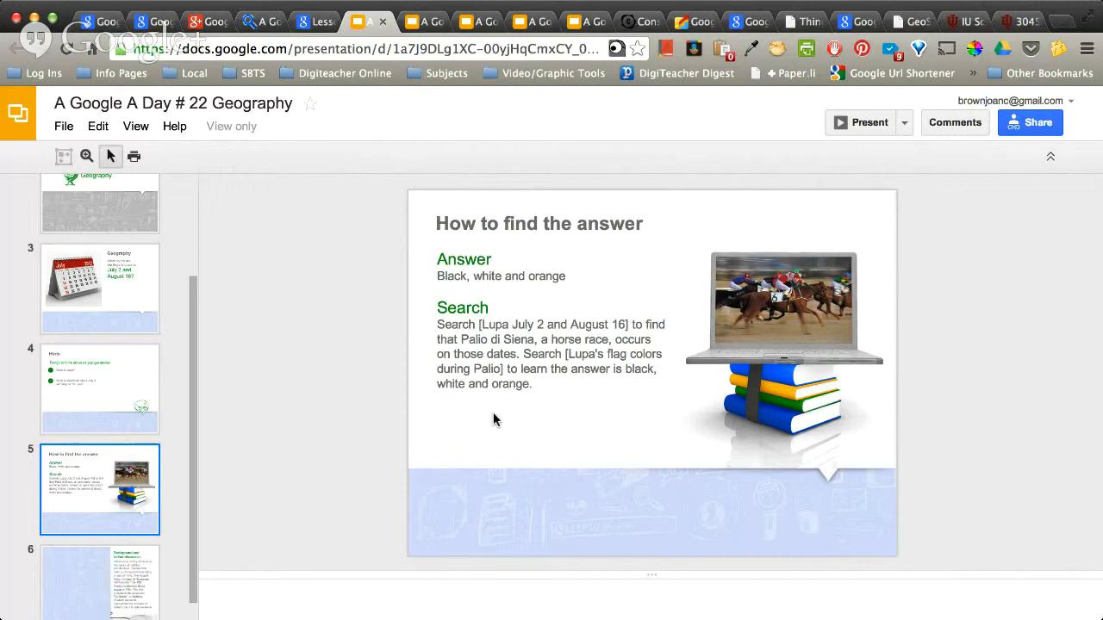
Step: Close the A Google A Day #22 slides tab to reach the Geography challenges
left_click(302, 20)
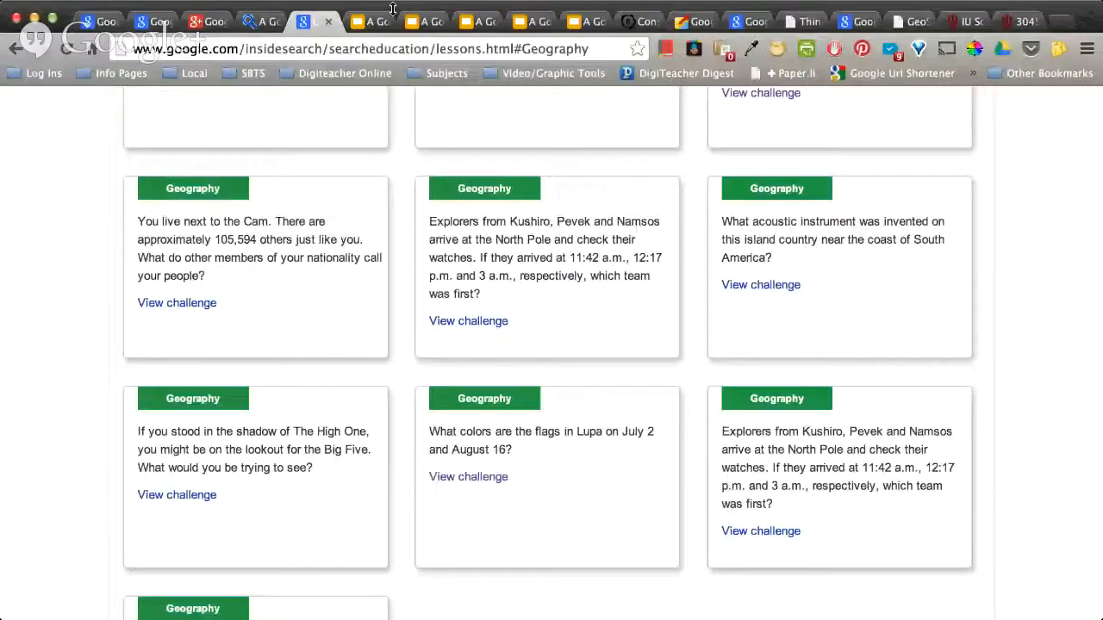
mouse_move(435, 179)
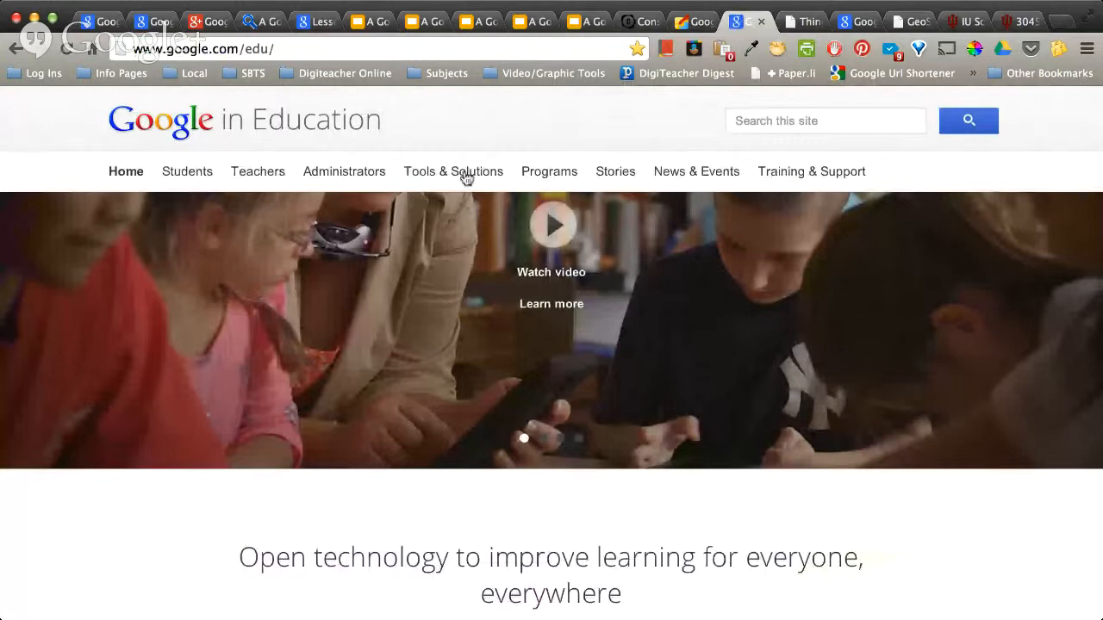
Step: Open the Search & discovery tools page and scroll down to the Ngram Viewer
left_click(453, 170)
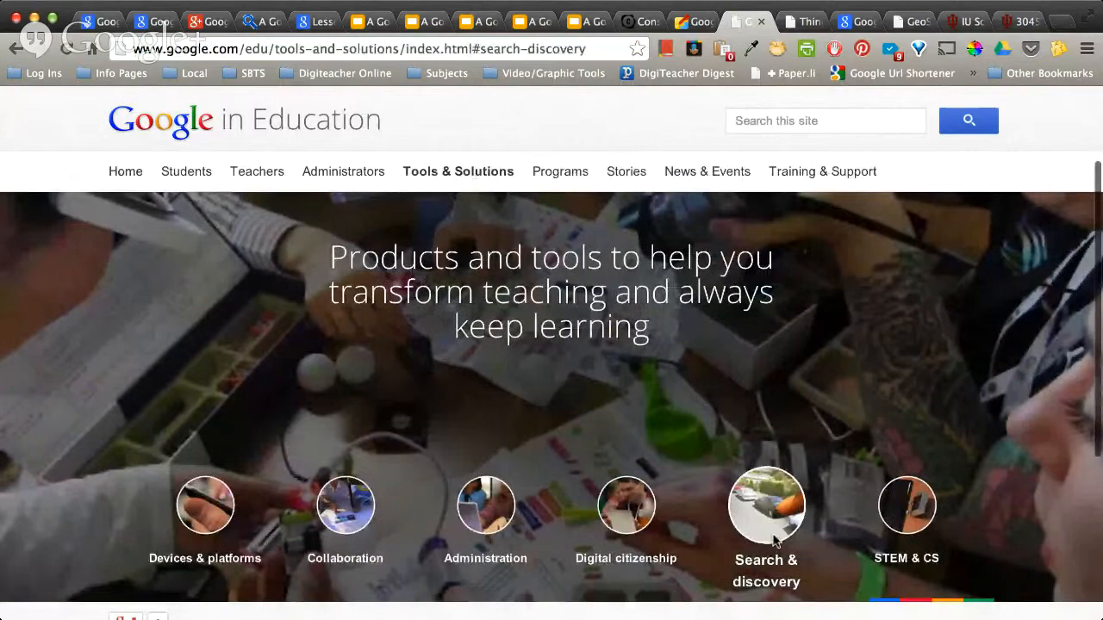
scroll("down", 3)
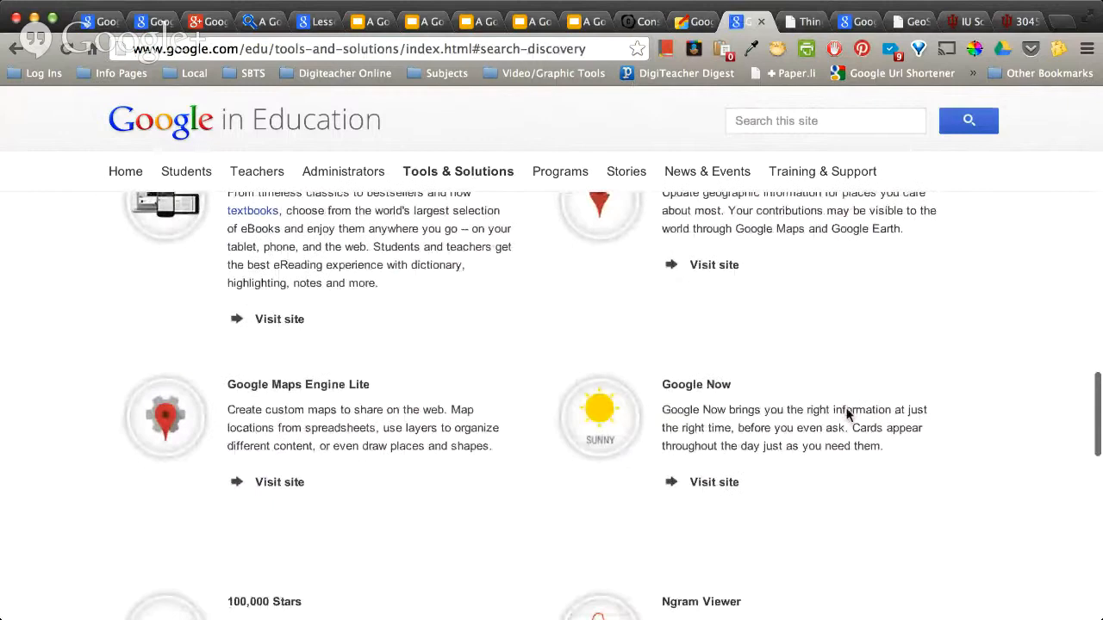
scroll("down", 3)
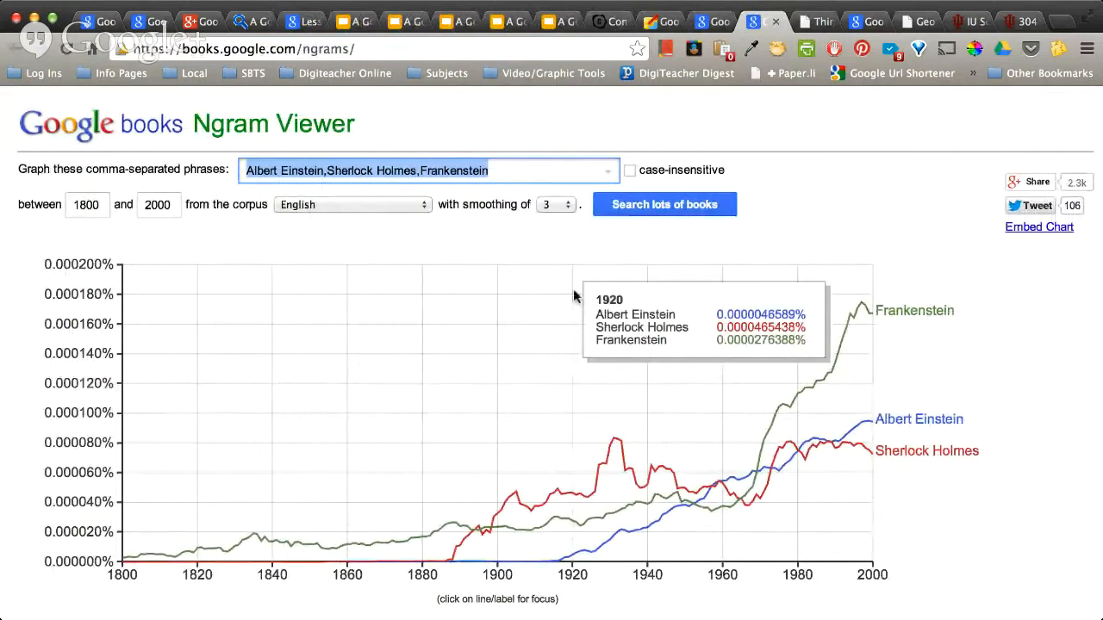
mouse_move(474, 386)
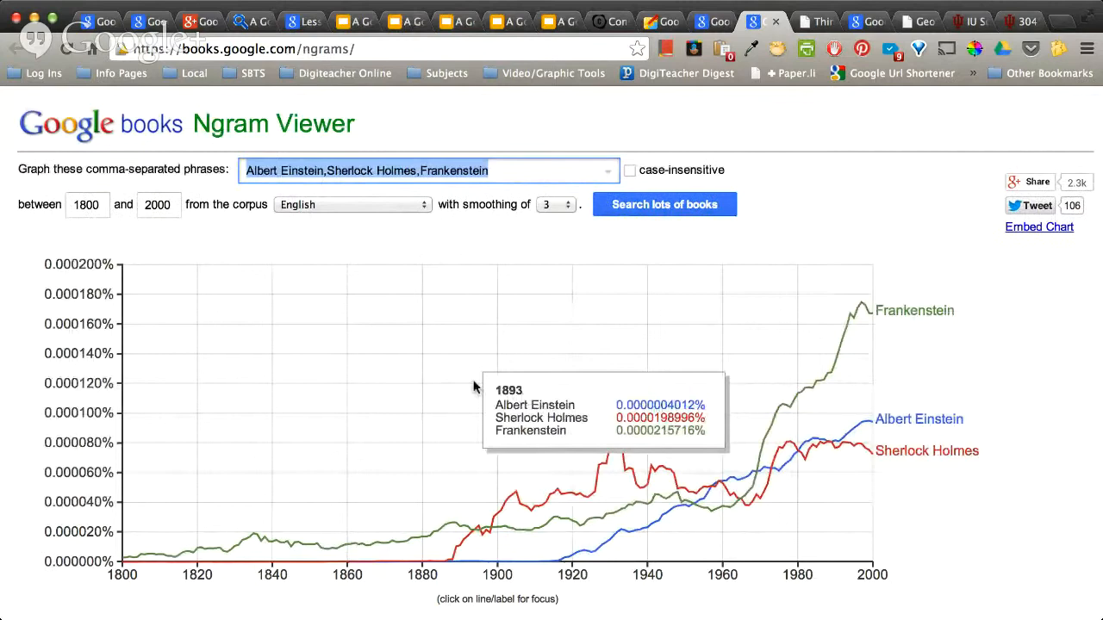
mouse_move(135, 273)
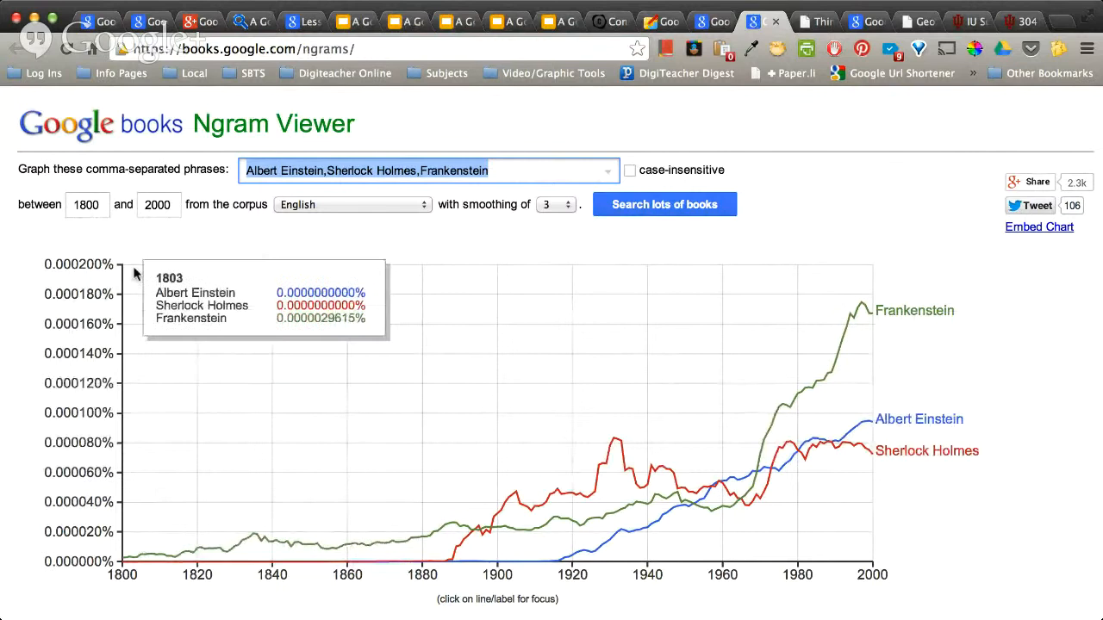
mouse_move(1012, 528)
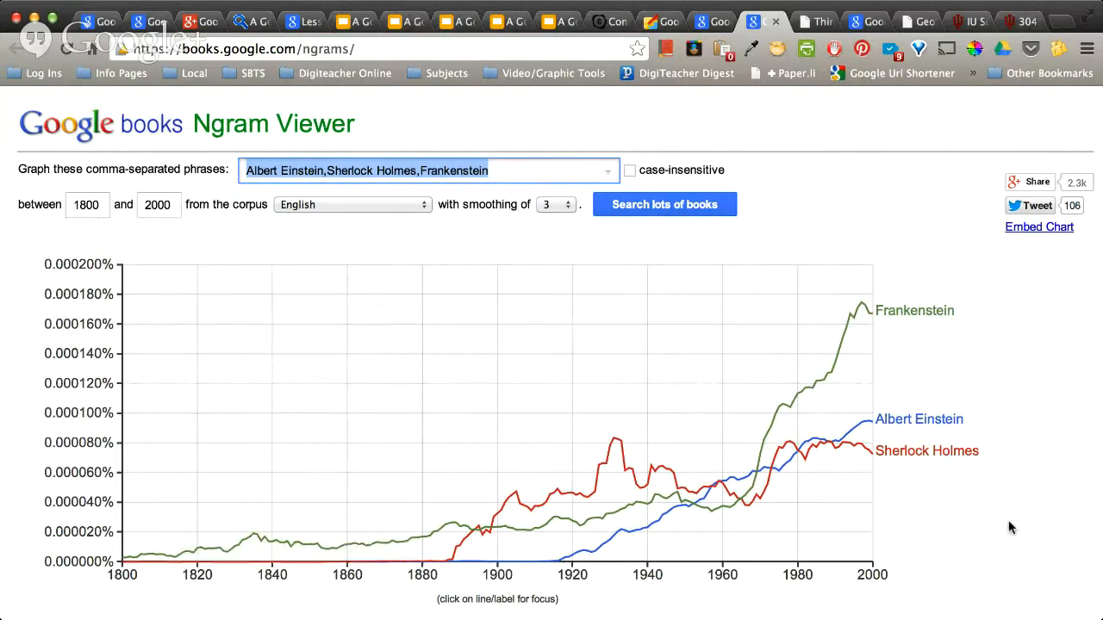
Step: Scroll down to view the internet frequency chart for 1800–2000
scroll("down", 3)
type("internet")
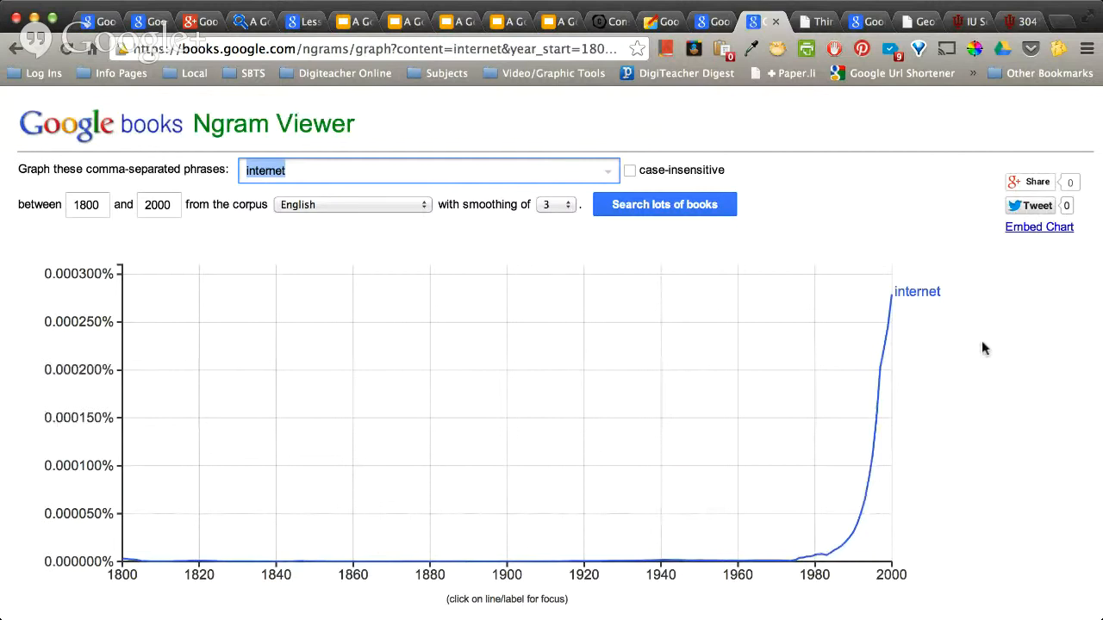
Step: Graph 'social media' and open its Google Books results for 1955–1963
type("s")
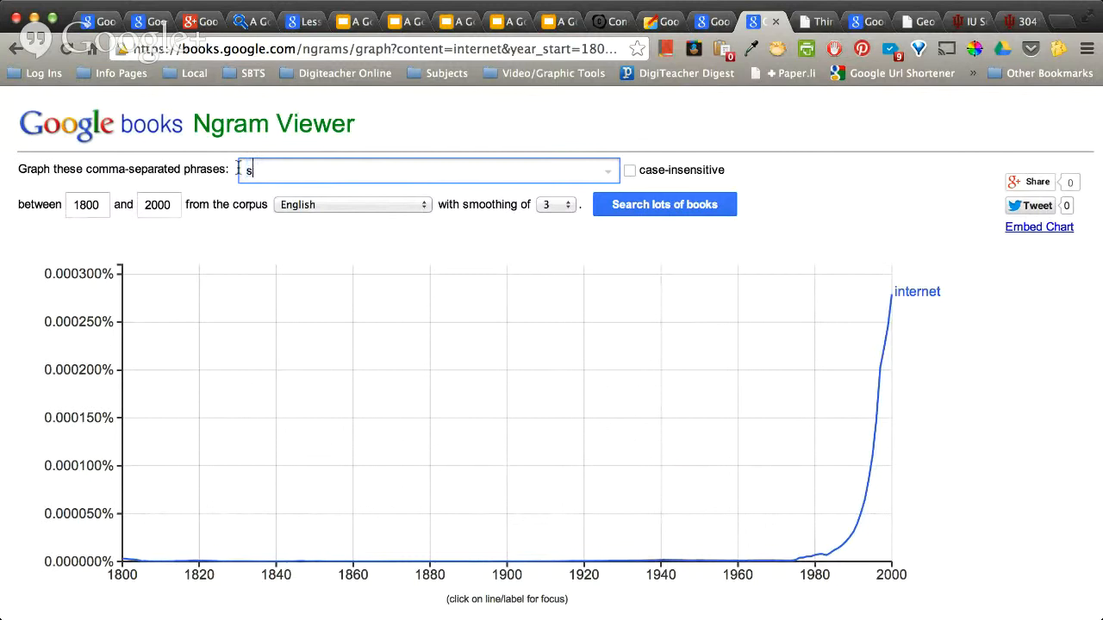
type("ocial media")
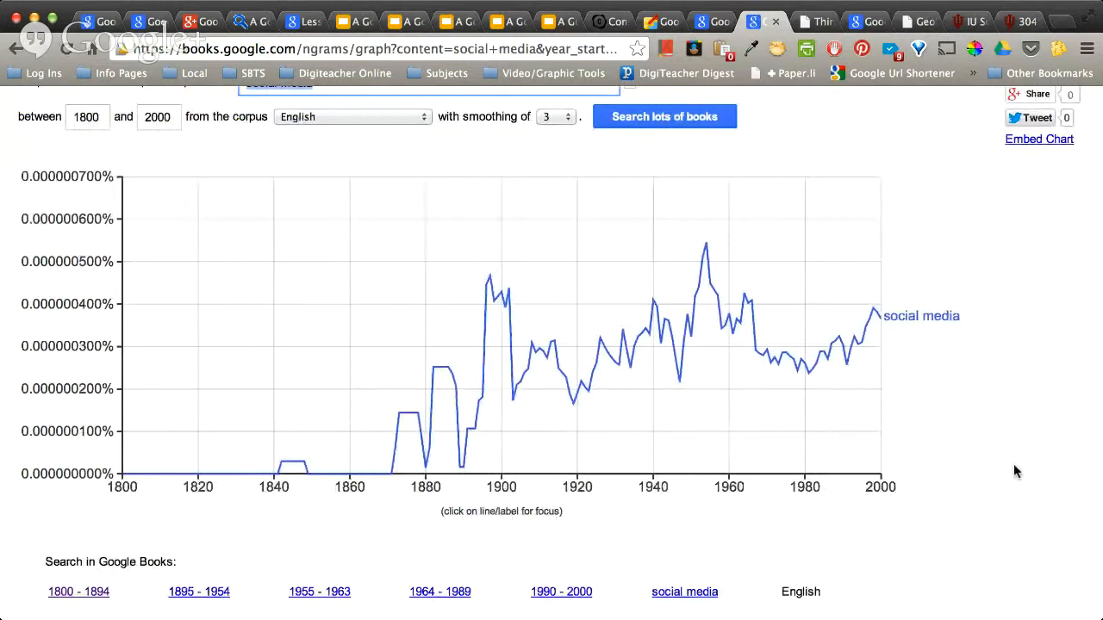
scroll("down", 3)
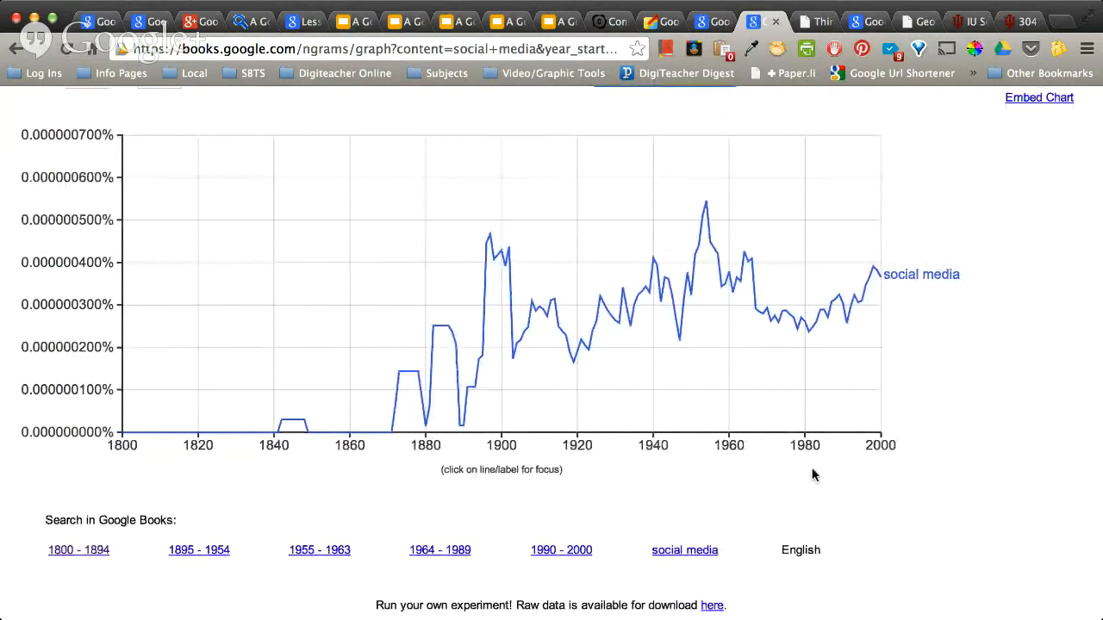
scroll("down", 3)
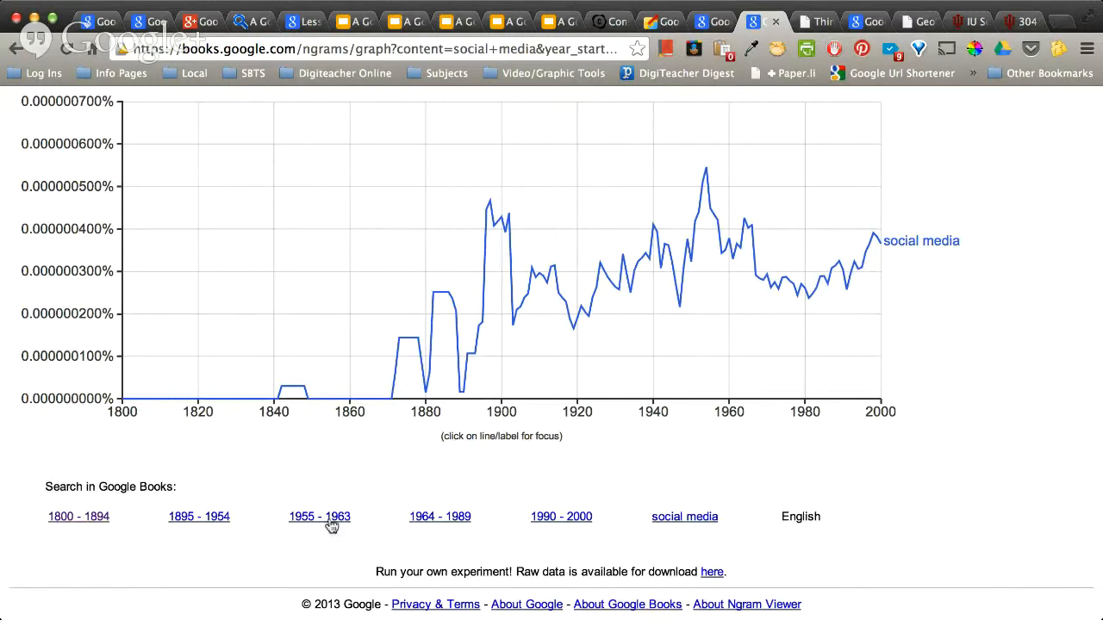
left_click(319, 516)
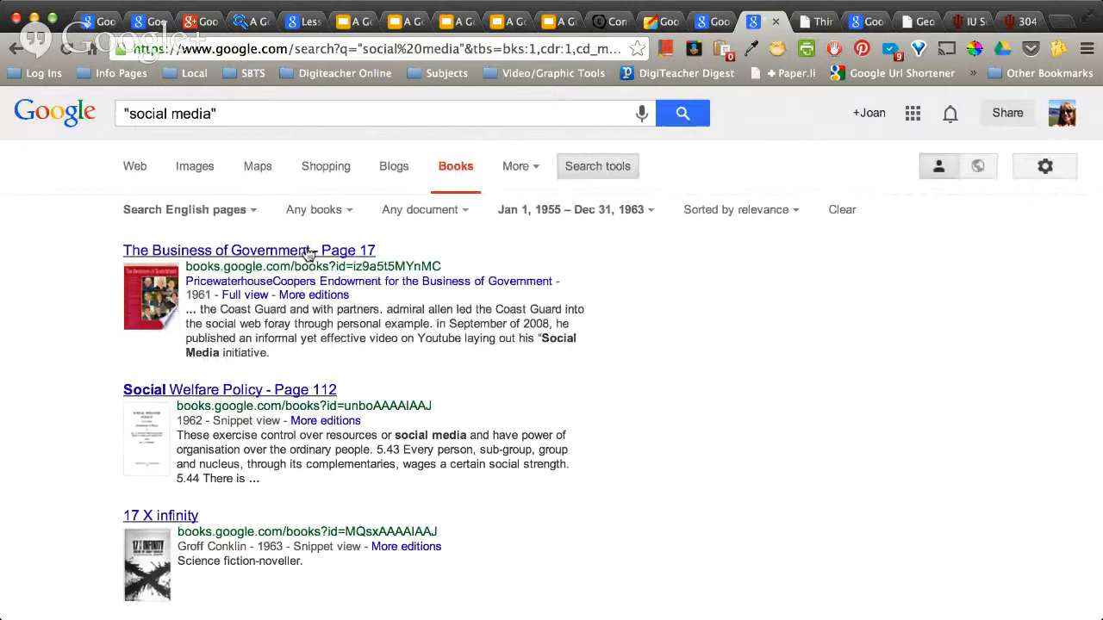
Step: Scroll through the 1955–1963 Google Books results for 'social media'
scroll("down", 3)
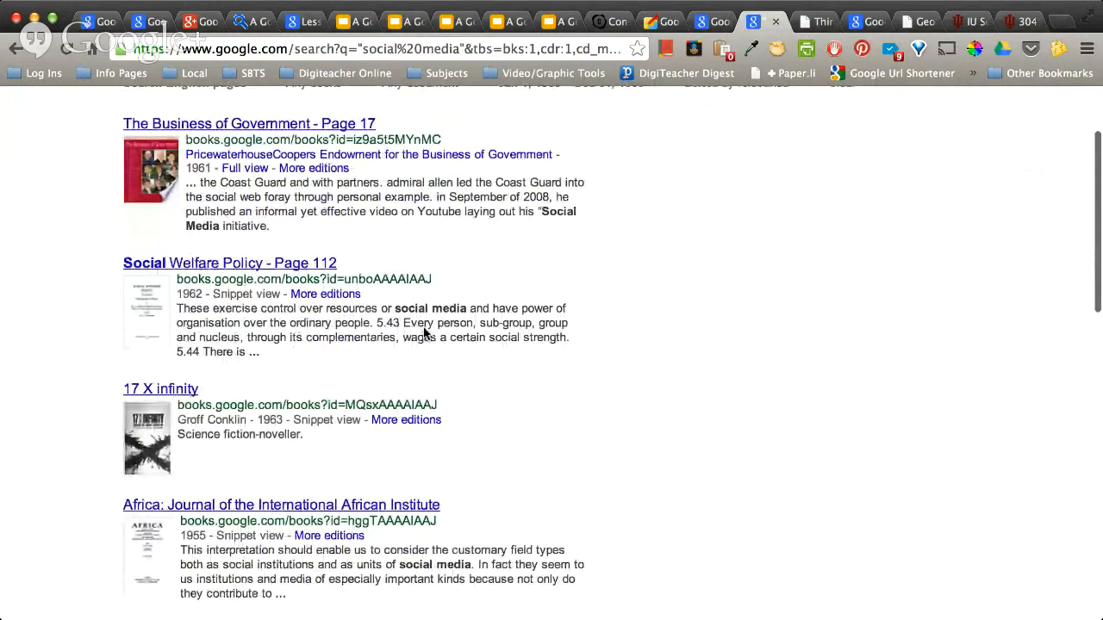
scroll("down", 3)
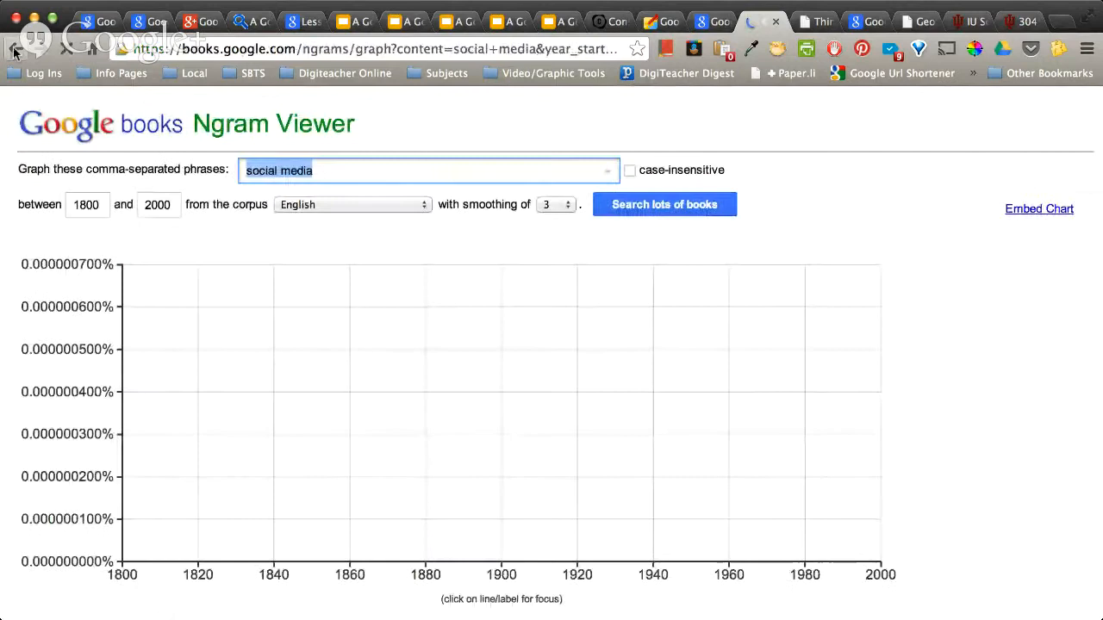
Step: Replace the phrase with 'nazi' and chart its usage from 1800 to 2000
left_click(664, 205)
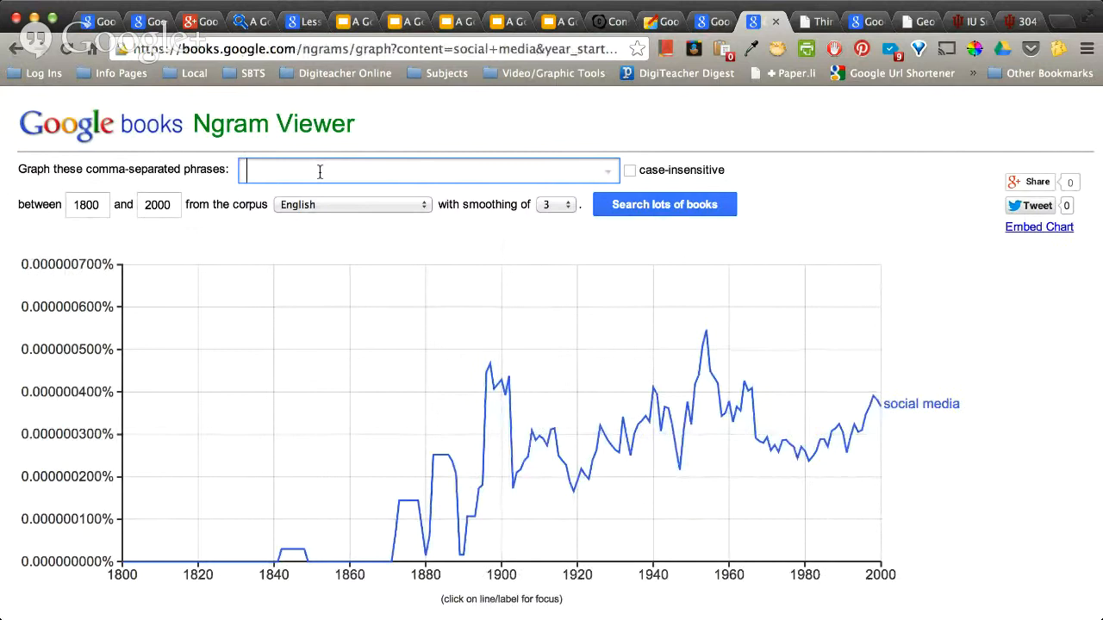
type("native amer")
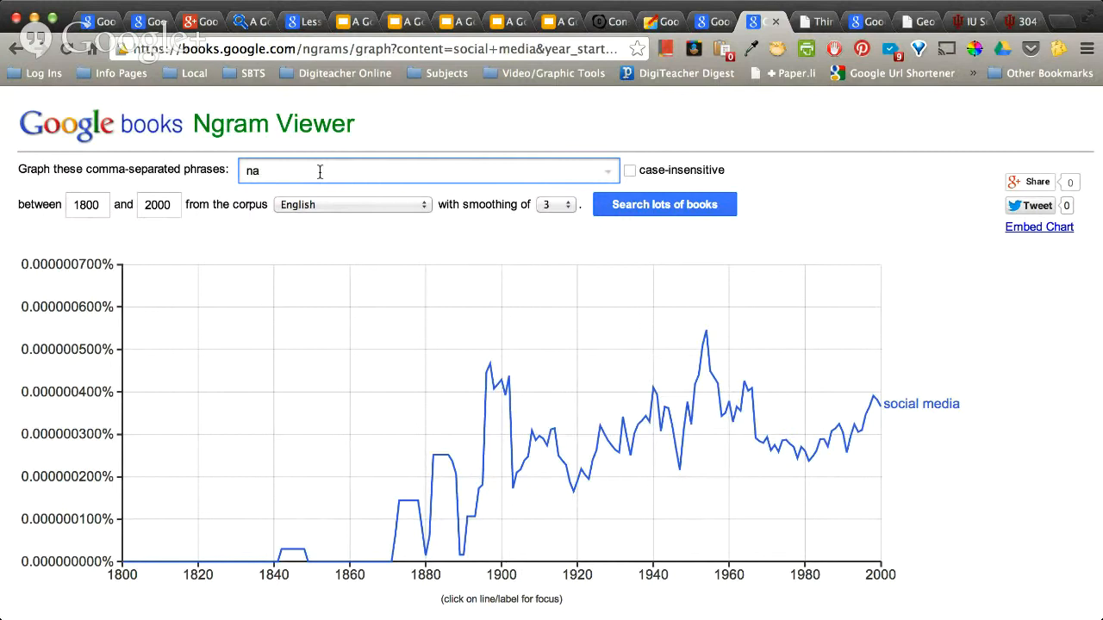
type("nazi")
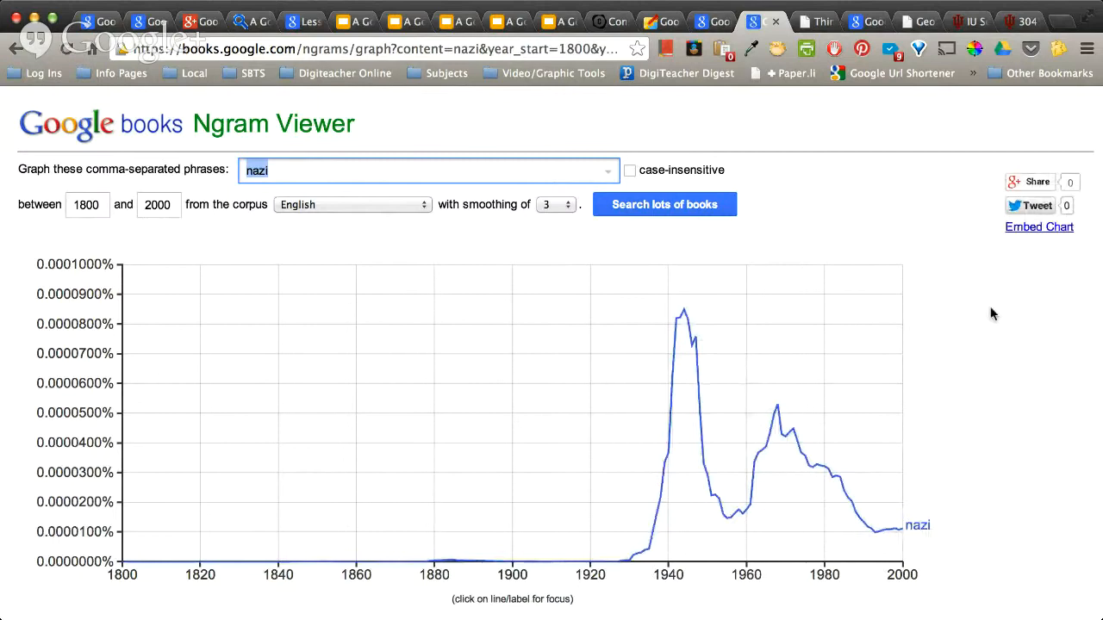
scroll("down", 3)
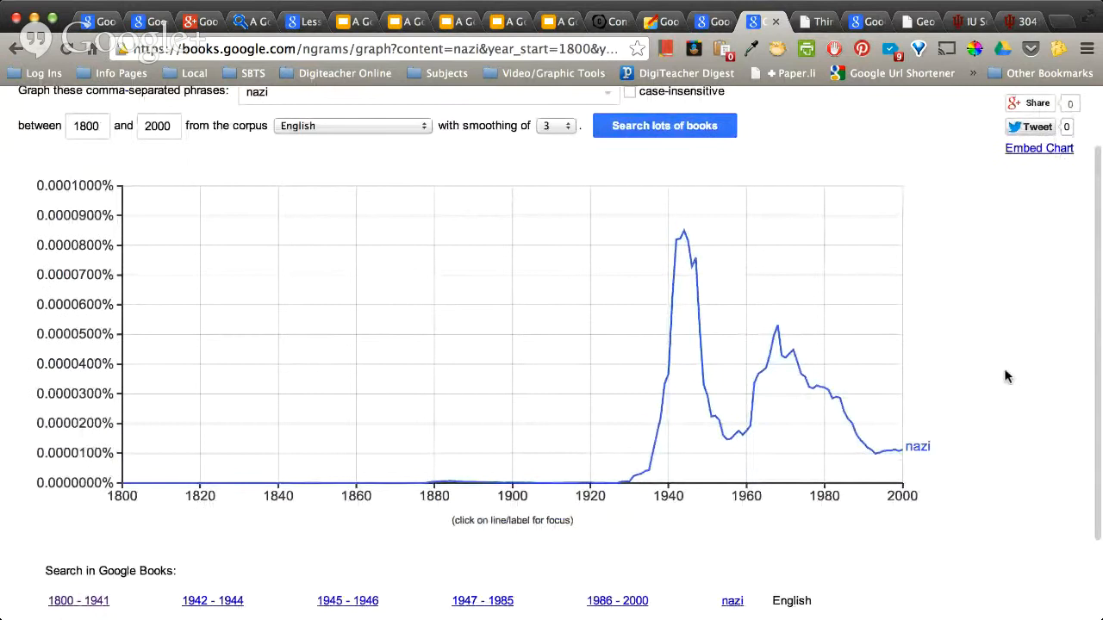
mouse_move(623, 486)
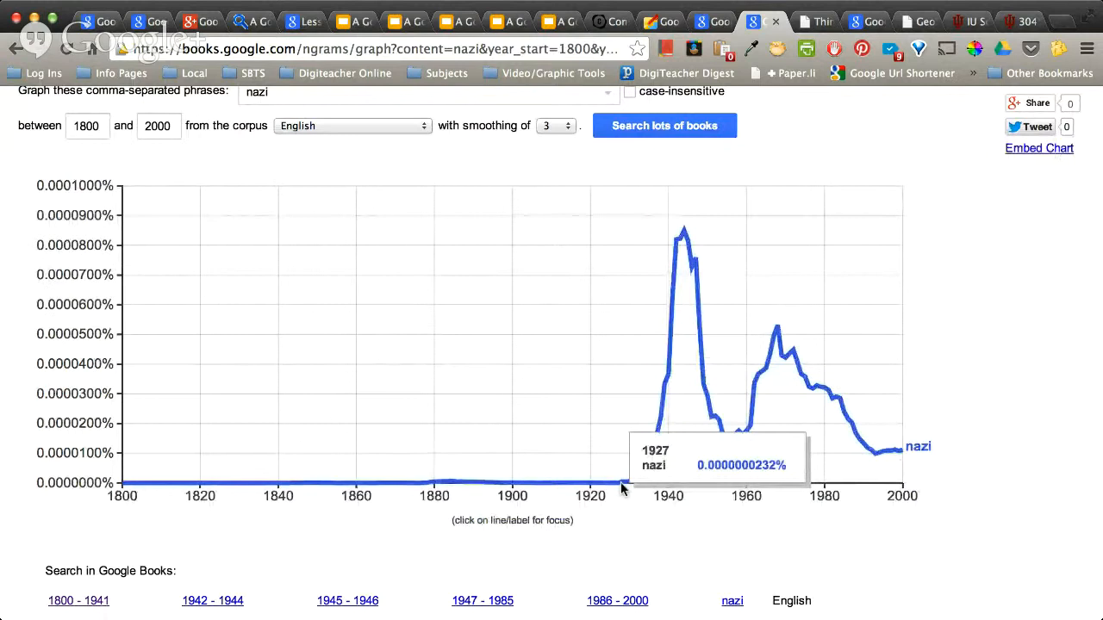
mouse_move(744, 545)
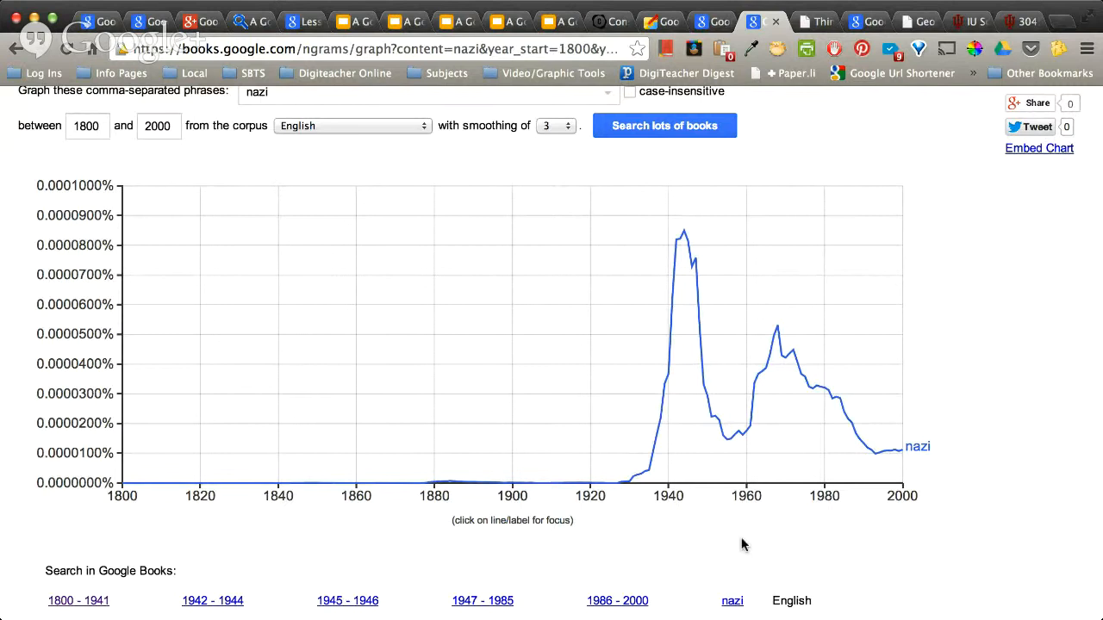
mouse_move(996, 454)
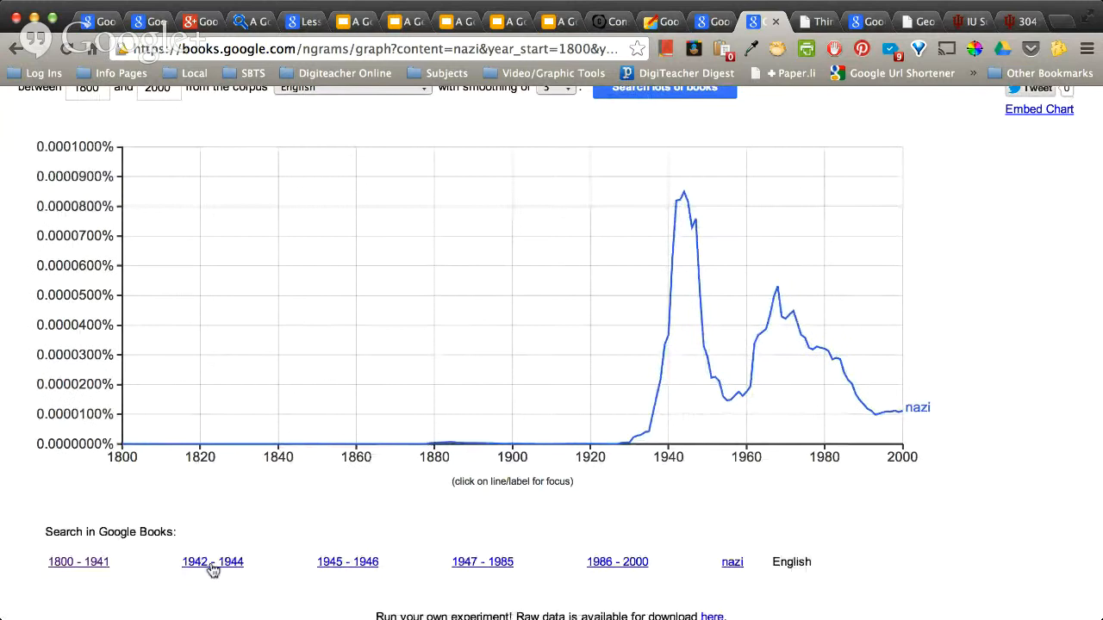
Step: Browse the 1800–1941 Google Books results for nazi, then reselect the phrase field
left_click(78, 562)
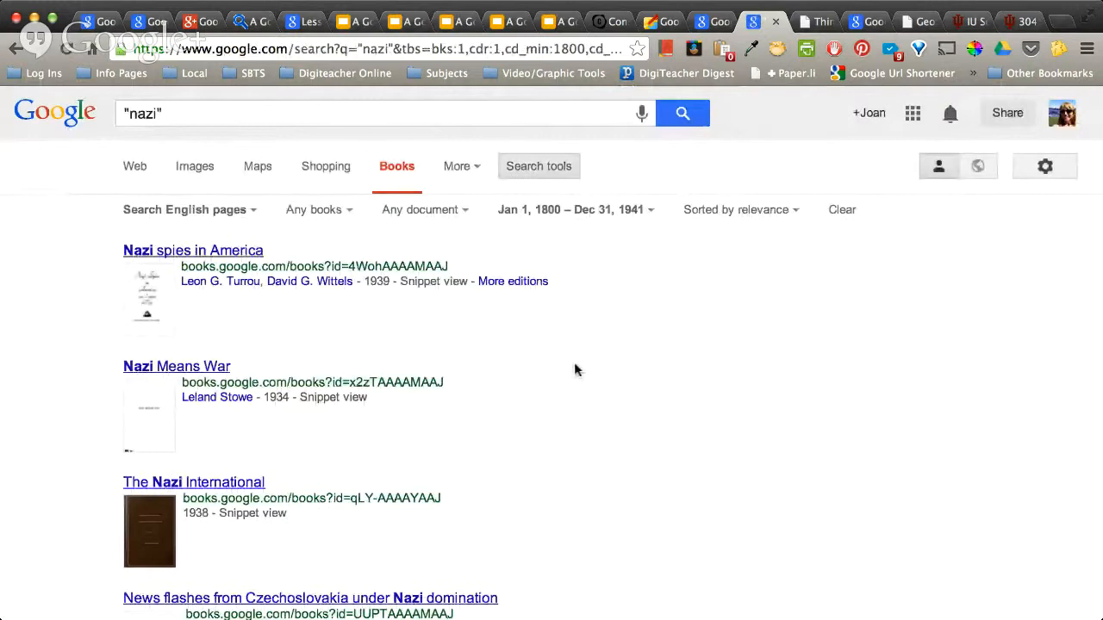
scroll("down", 3)
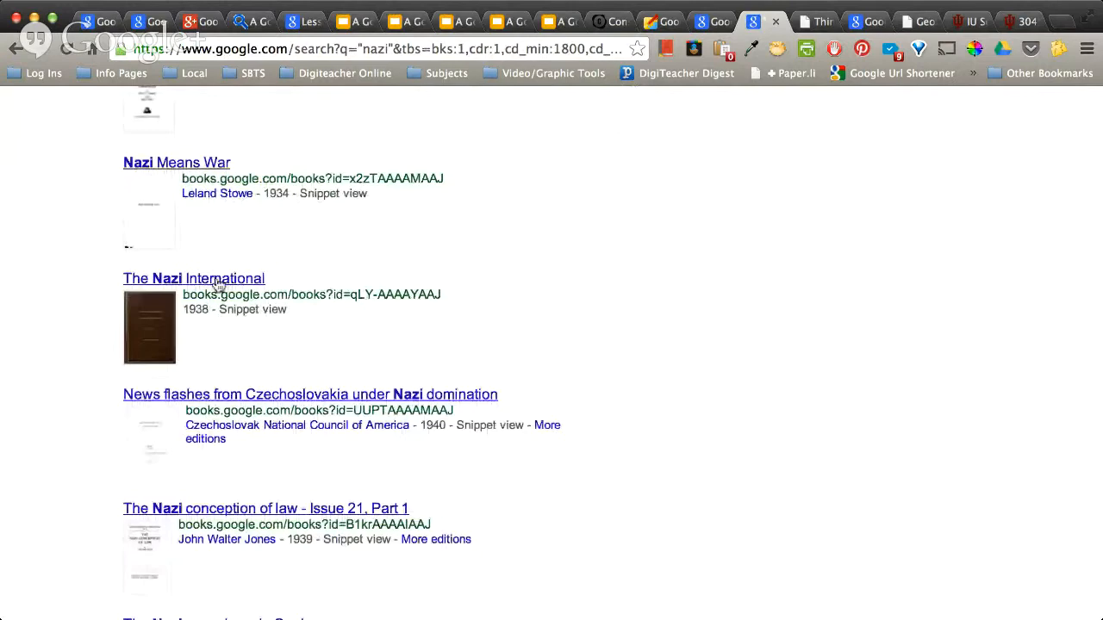
scroll("down", 3)
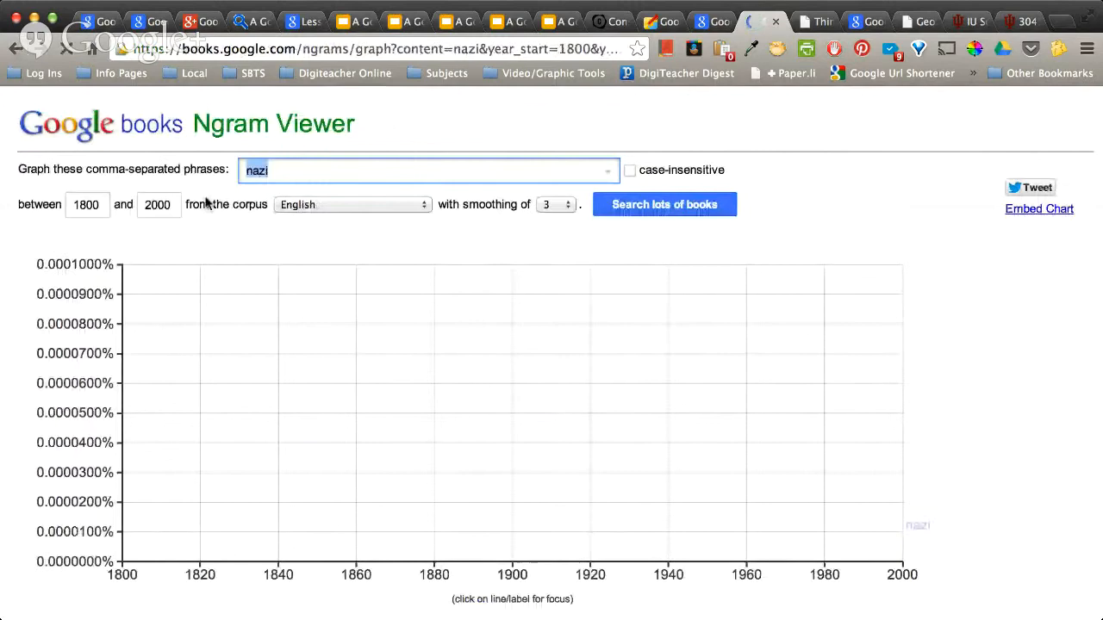
left_click(664, 204)
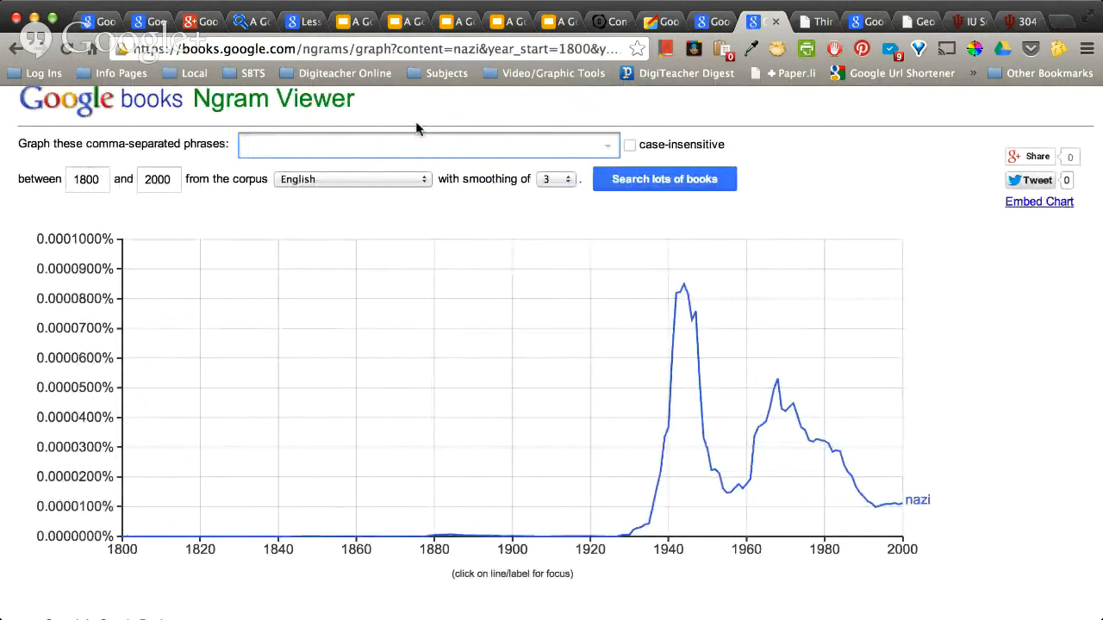
Step: Replace 'nazi' with 'google' and view its 1800–2000 usage chart
left_click(422, 144)
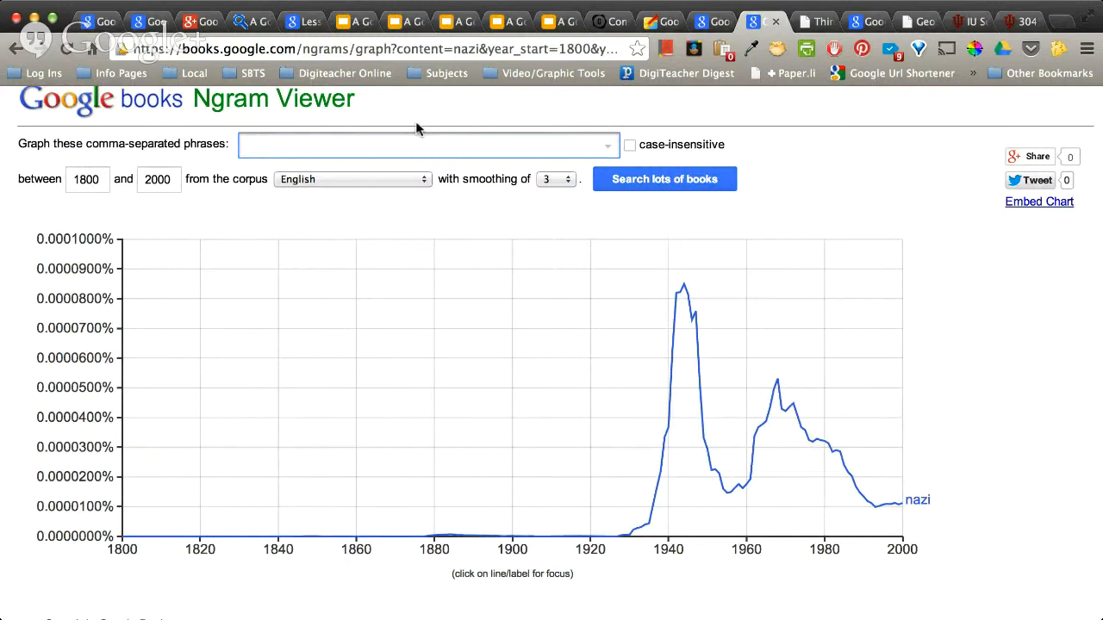
type("cyber")
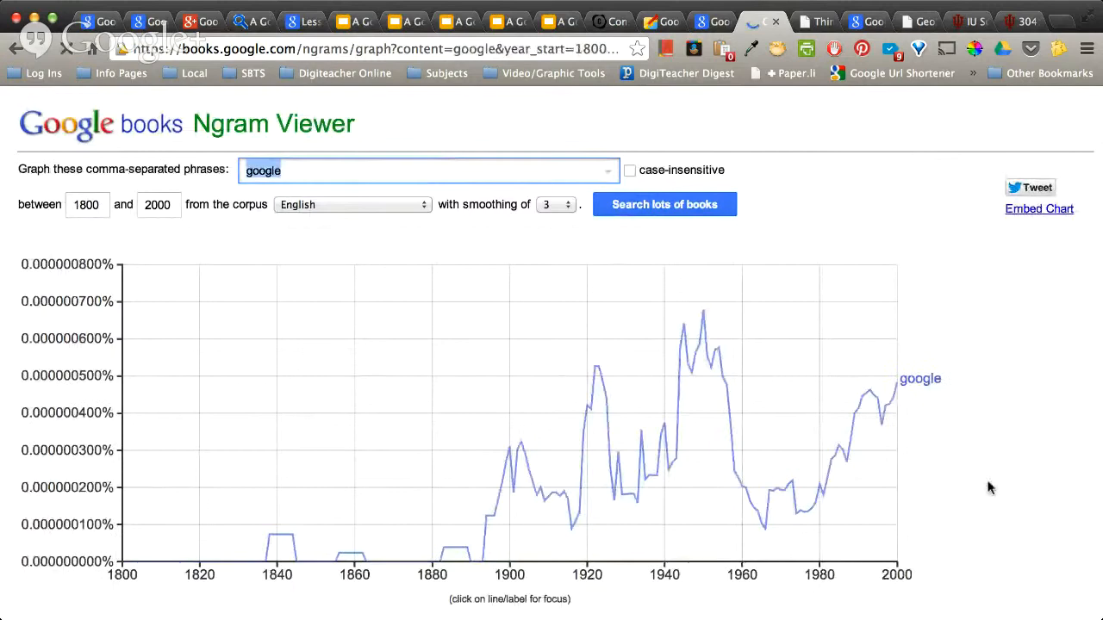
scroll("down", 3)
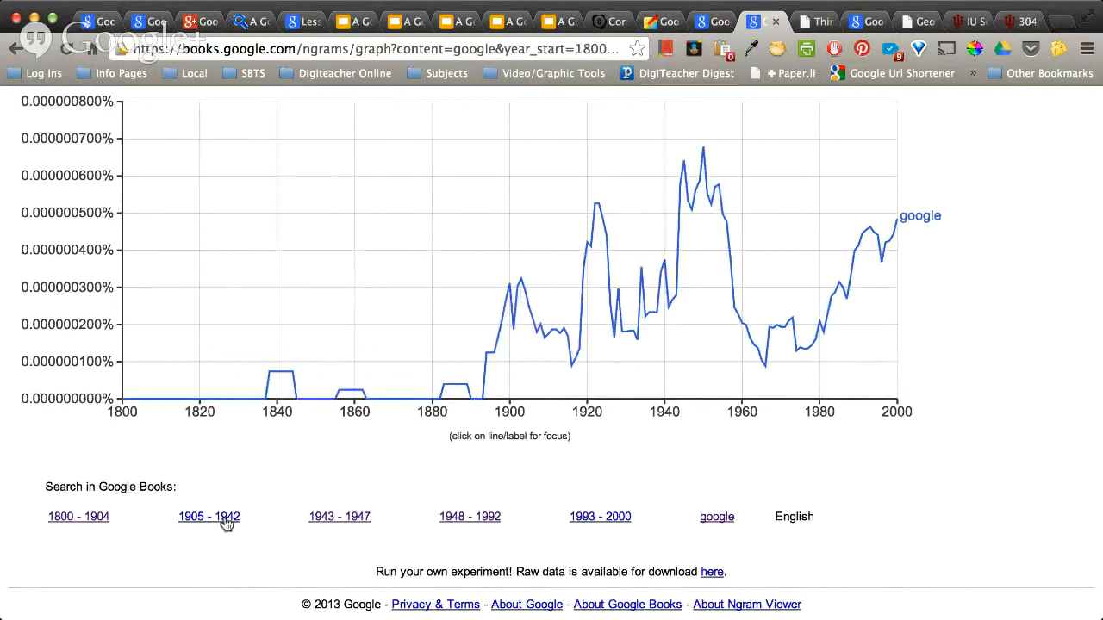
left_click(468, 516)
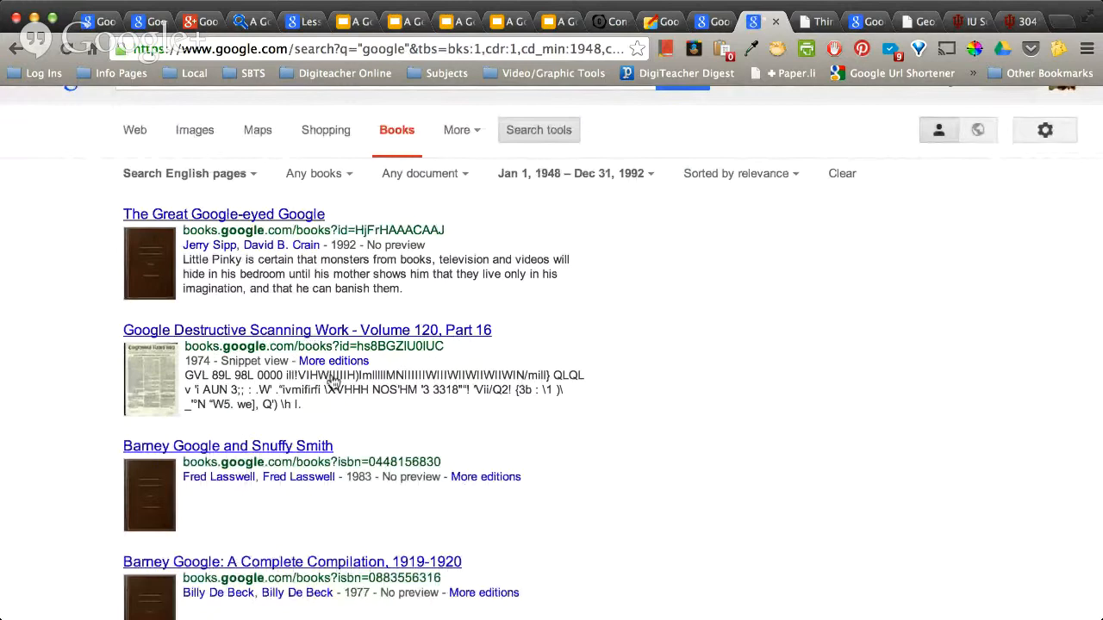
scroll("down", 3)
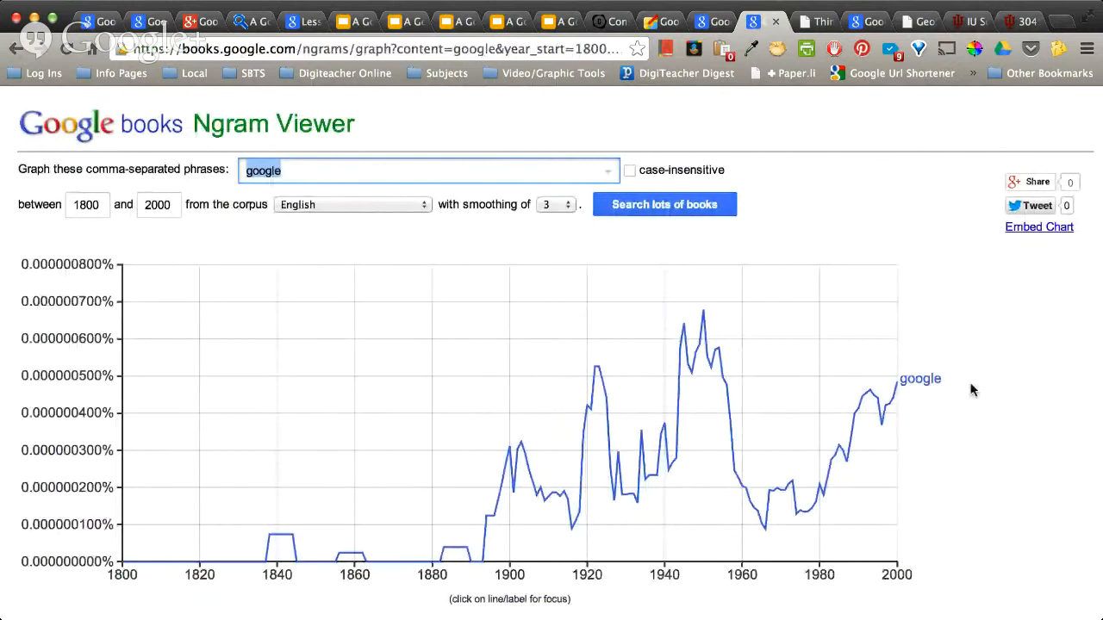
Step: Enter 'native american' as the phrase and chart its usage
type("ntl")
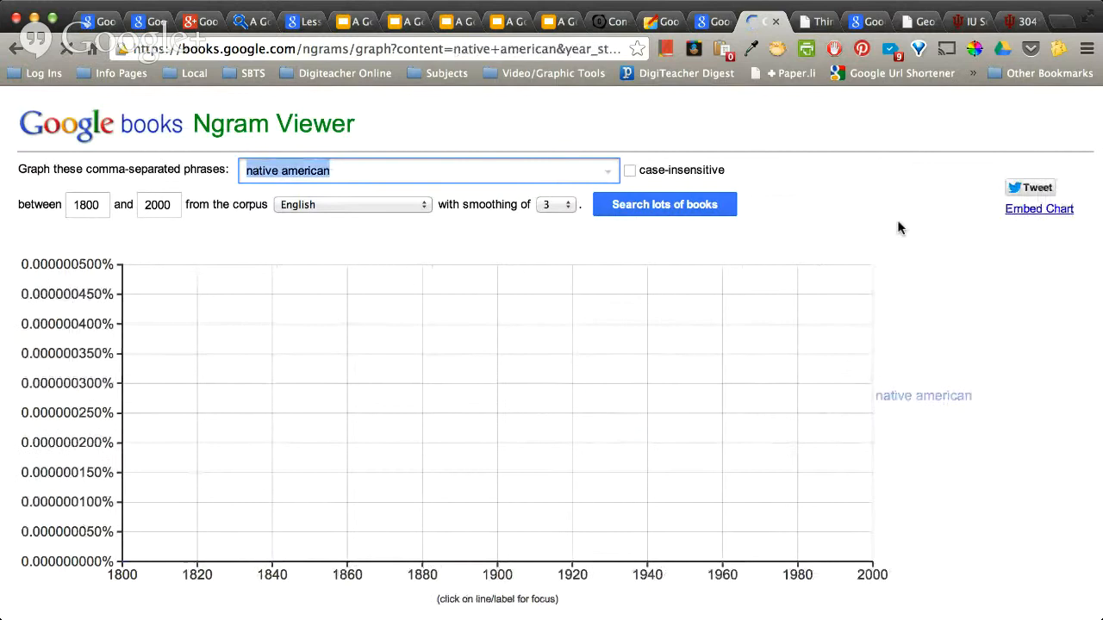
left_click(664, 204)
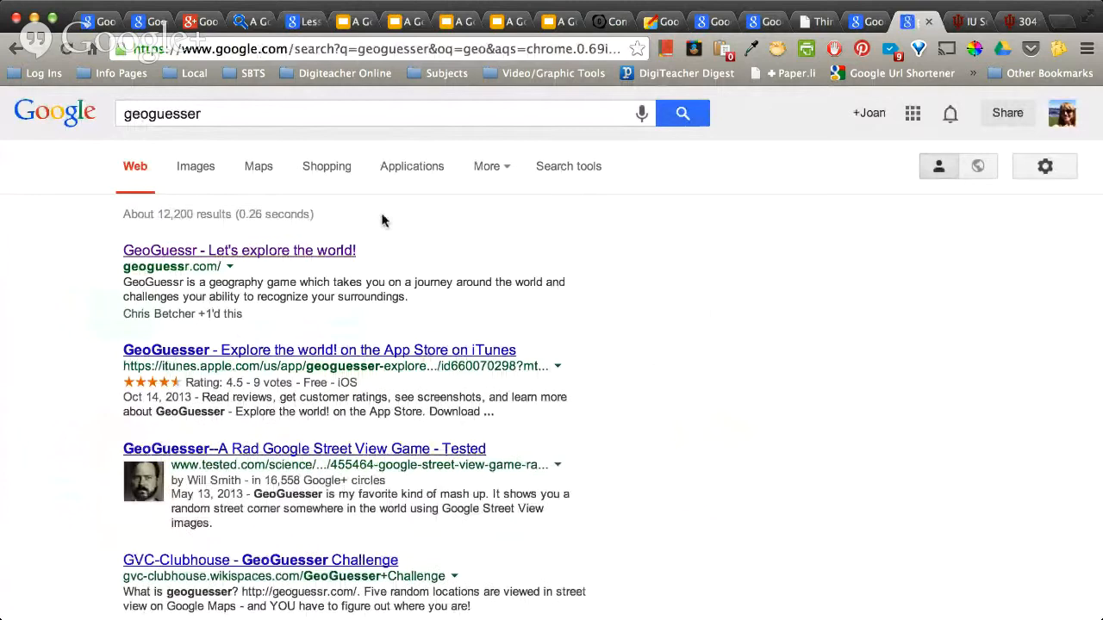
Step: Open the 'GeoGuessr - Let's explore the world!' search result
left_click(238, 250)
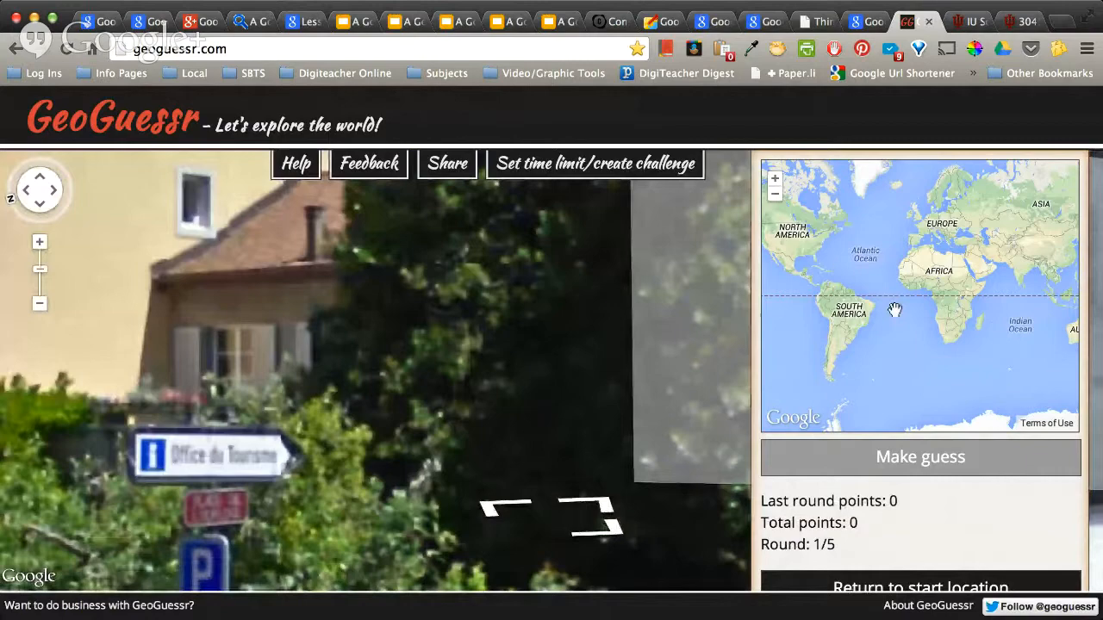
Step: Walk down the village road toward the lakeside building, looking for location clues
left_click(39, 304)
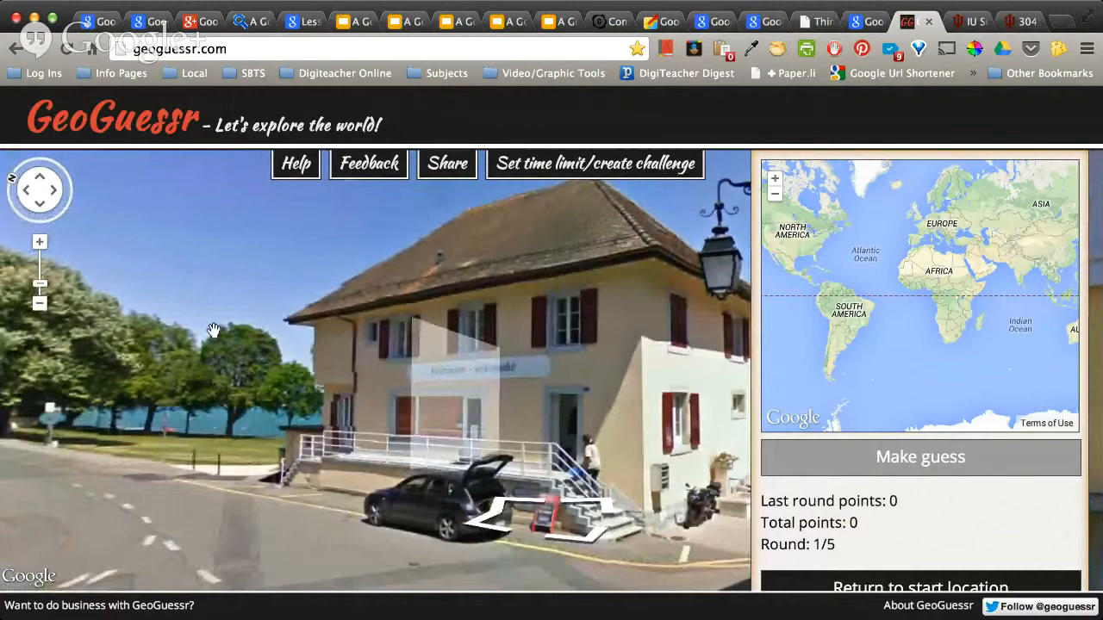
left_click(40, 242)
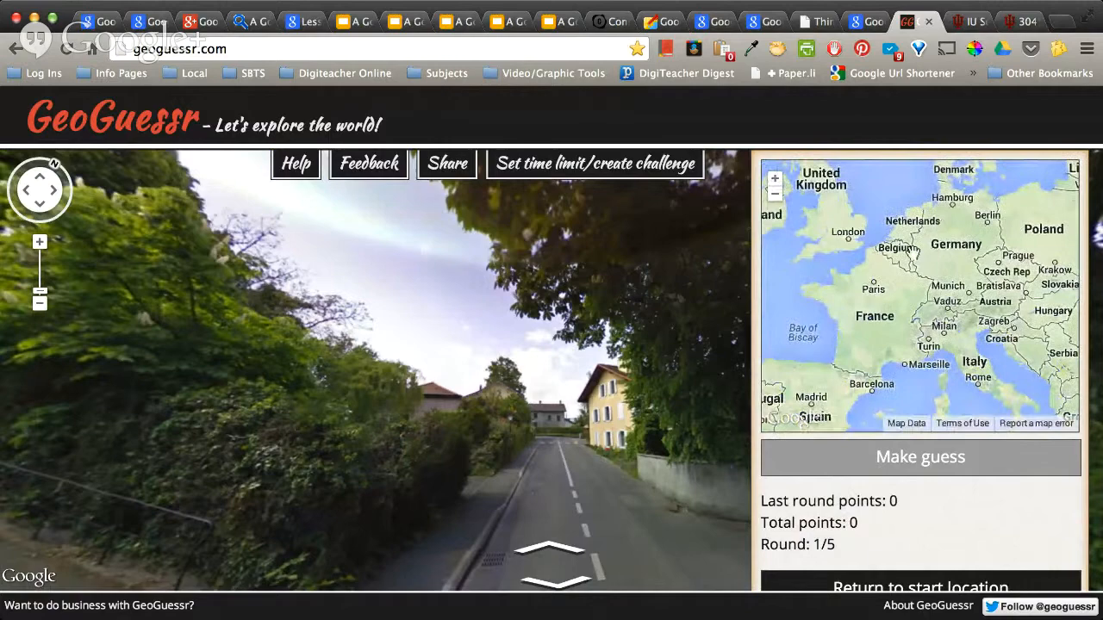
Step: Guess Belgium for round 1, scoring 2472 points, and continue to round 2
left_click(919, 457)
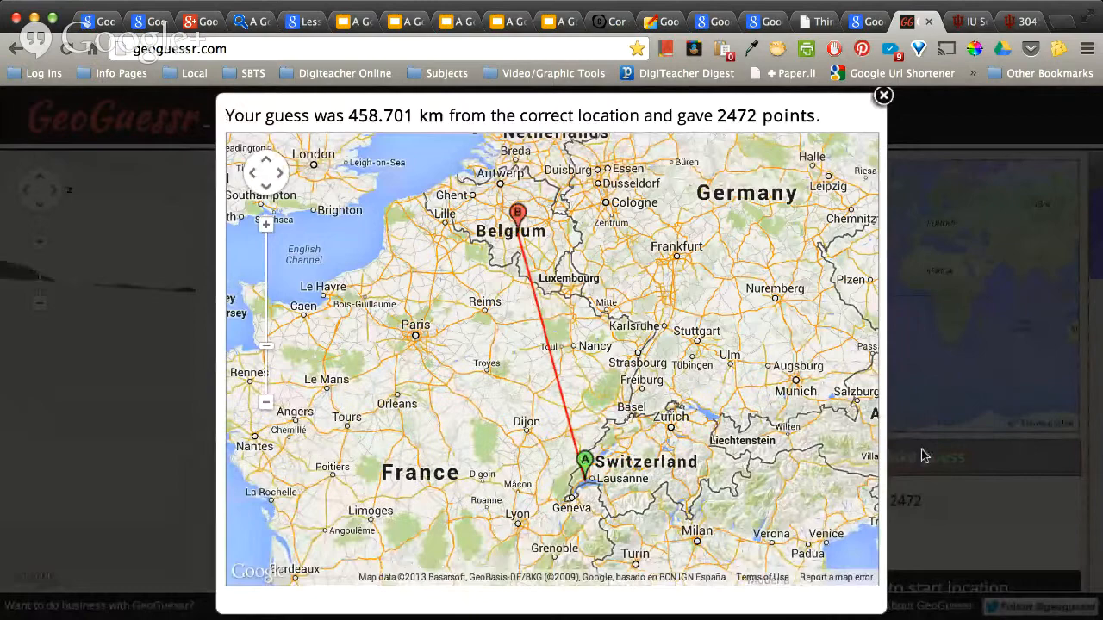
left_click(882, 95)
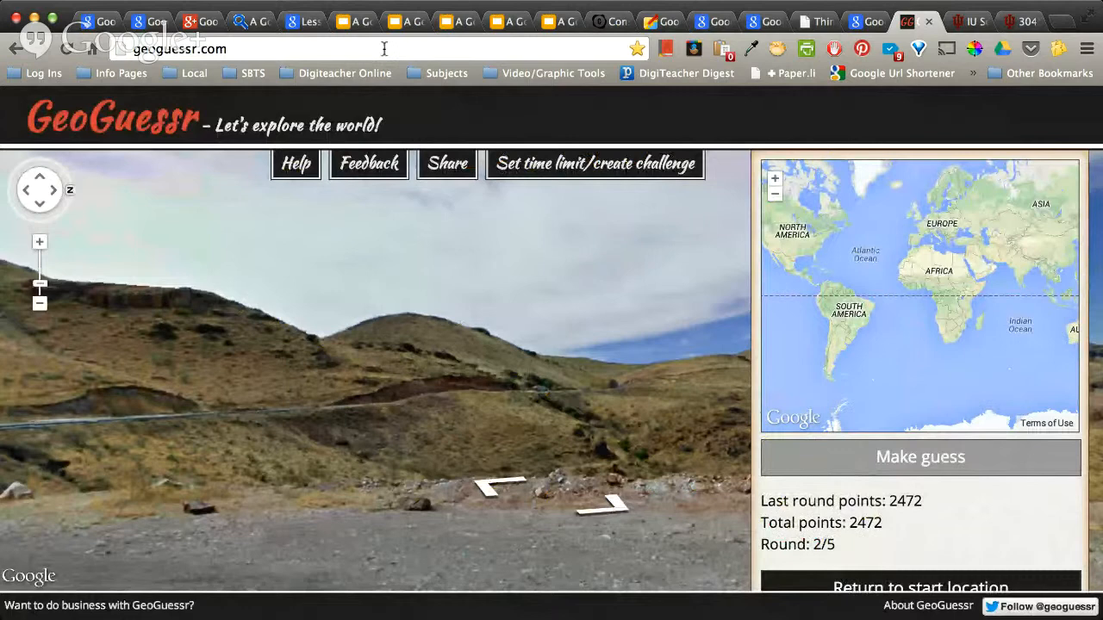
type("geos")
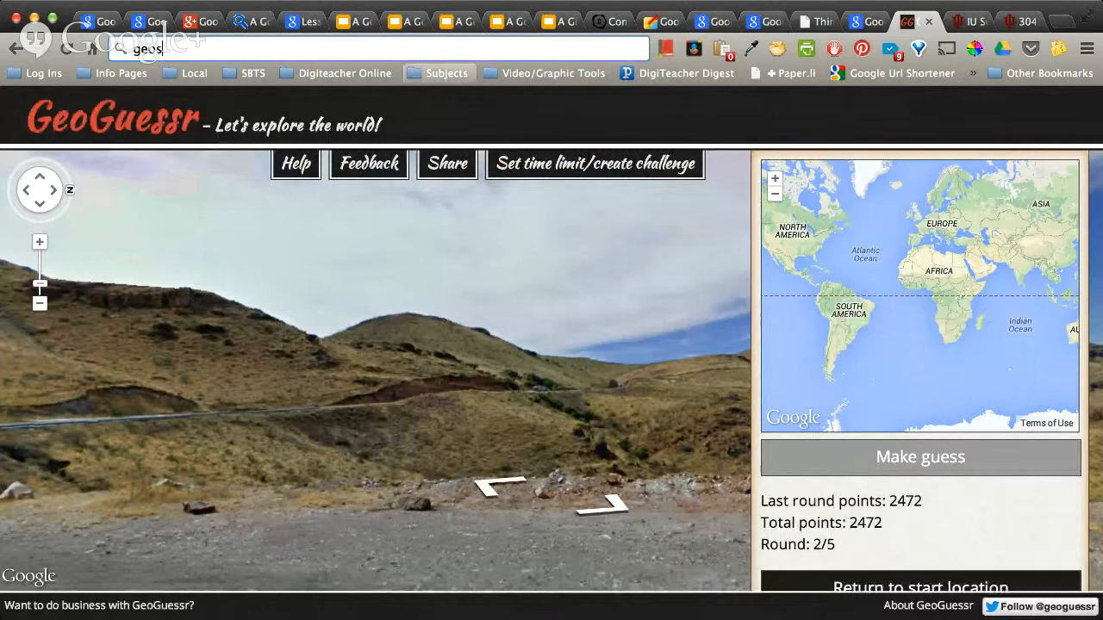
Step: Go to geosettr.com and save Wildwood, Chicago, IL as round 1
type("geosettr.com")
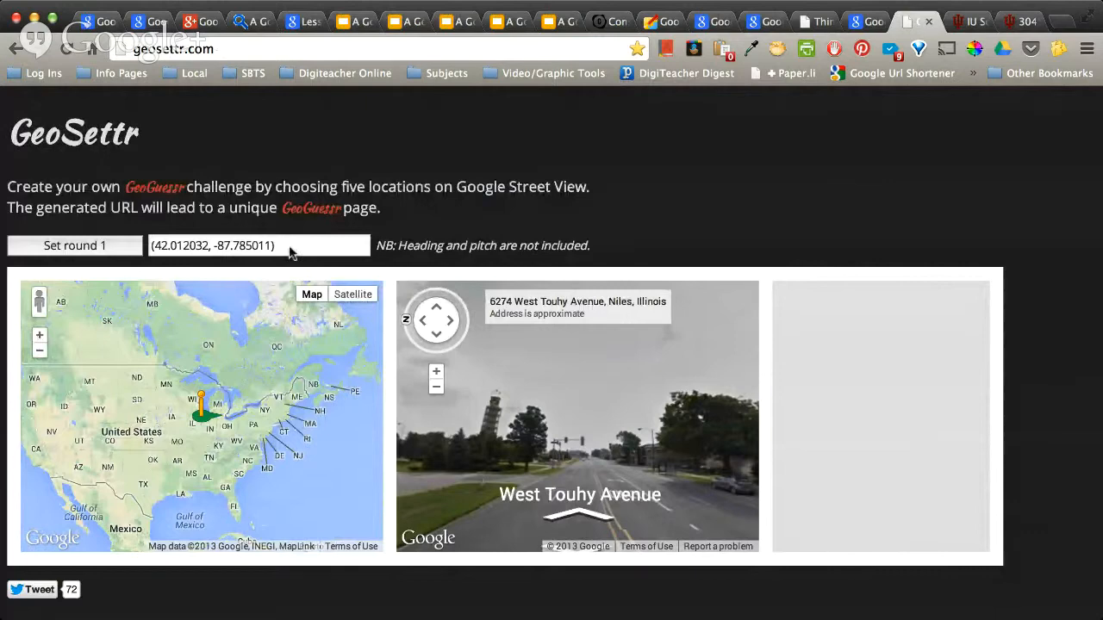
left_click(74, 245)
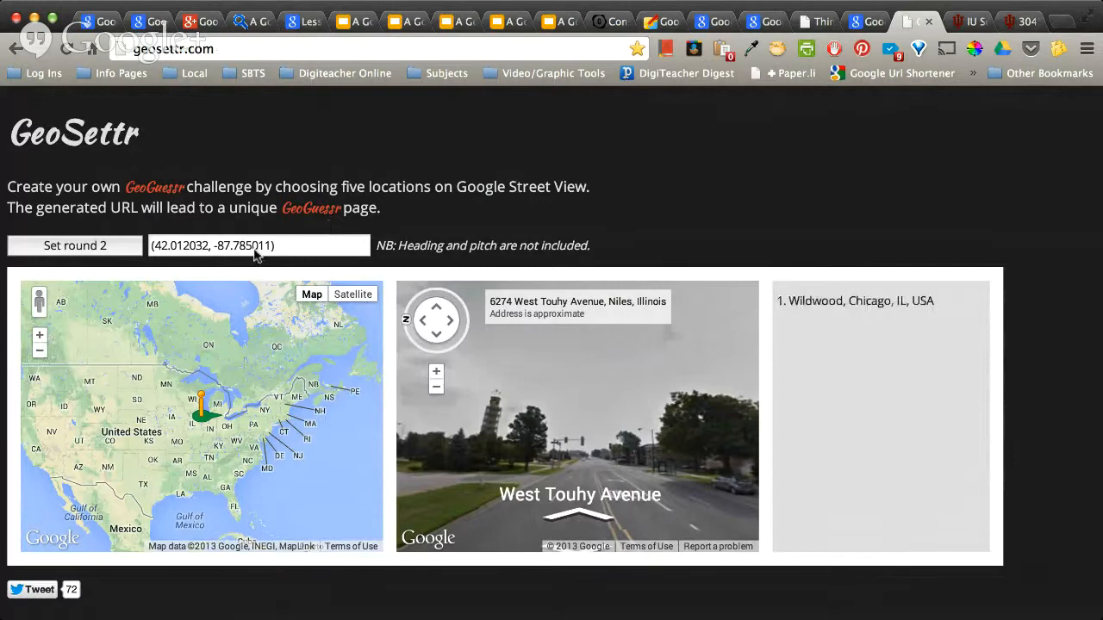